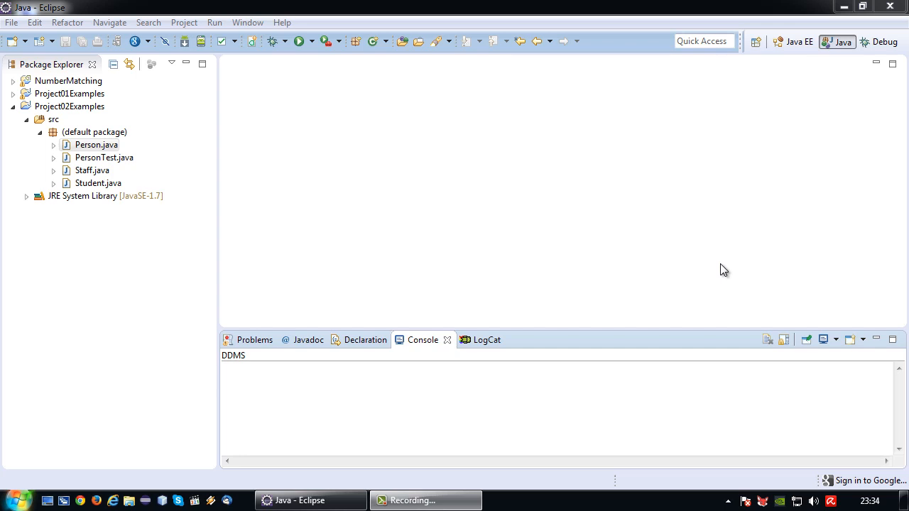
{"action": "mouse_move", "coordinate": [497, 229]}
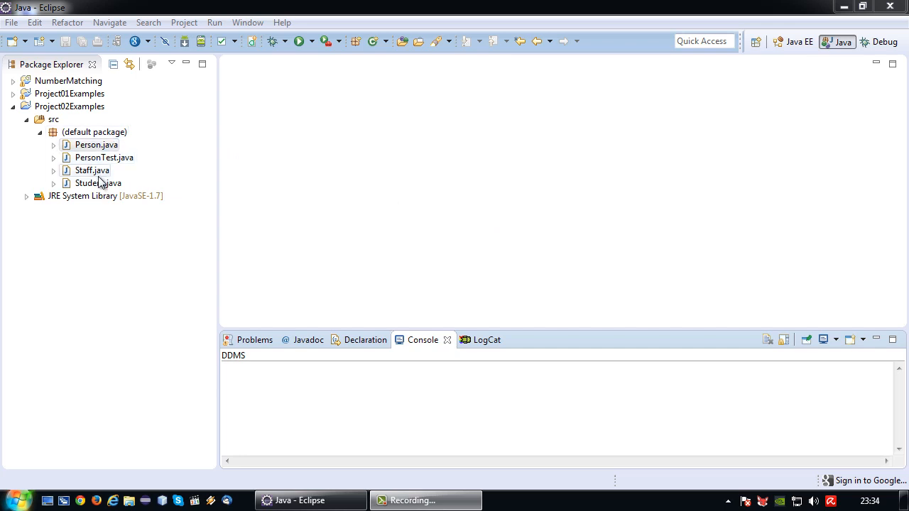
{"action": "mouse_move", "coordinate": [119, 188]}
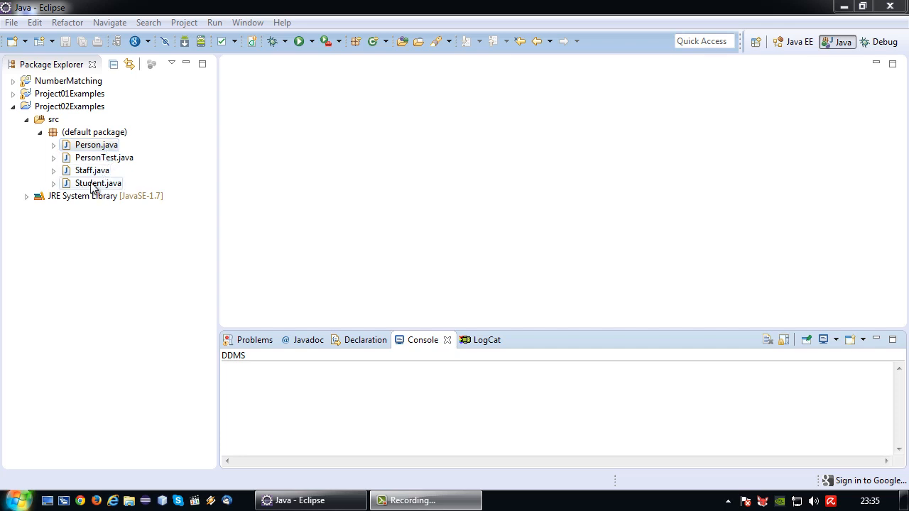
Step: Open Person.java, enlarge the editor, and review its default and overloaded constructors and getters/setters
{"action": "left_click", "coordinate": [96, 144]}
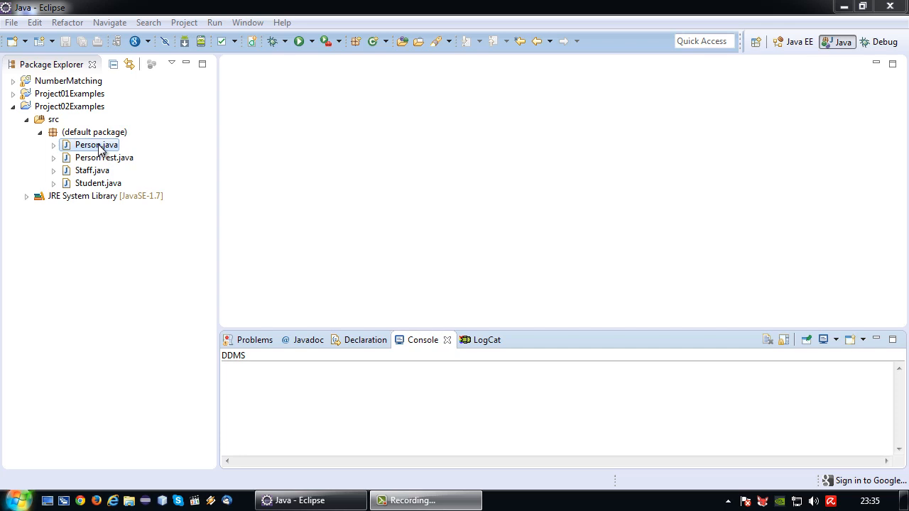
{"action": "left_click", "coordinate": [98, 145]}
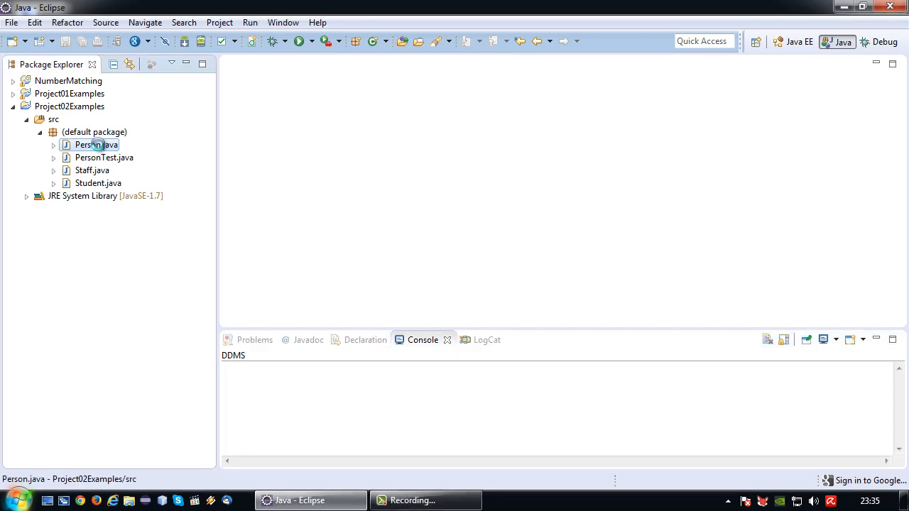
{"action": "double_click", "coordinate": [90, 145]}
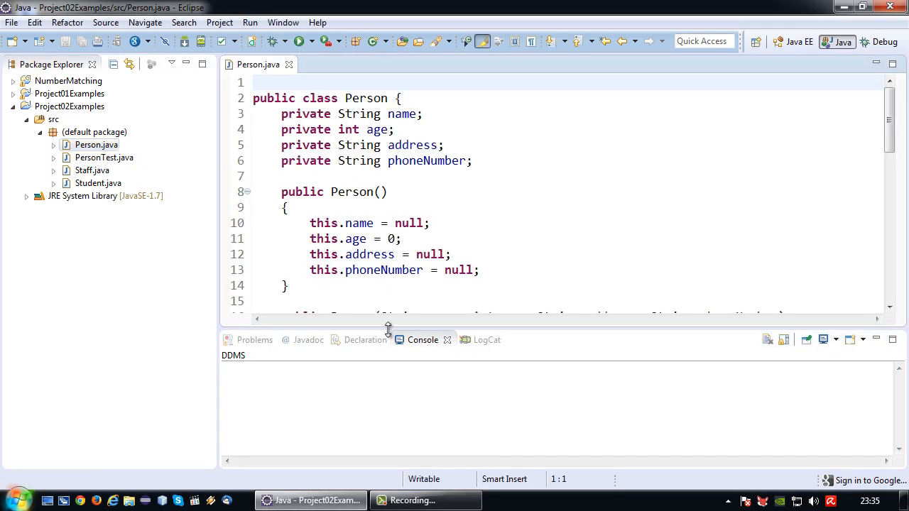
{"action": "left_click_drag", "start_coordinate": [389, 330], "coordinate": [388, 363]}
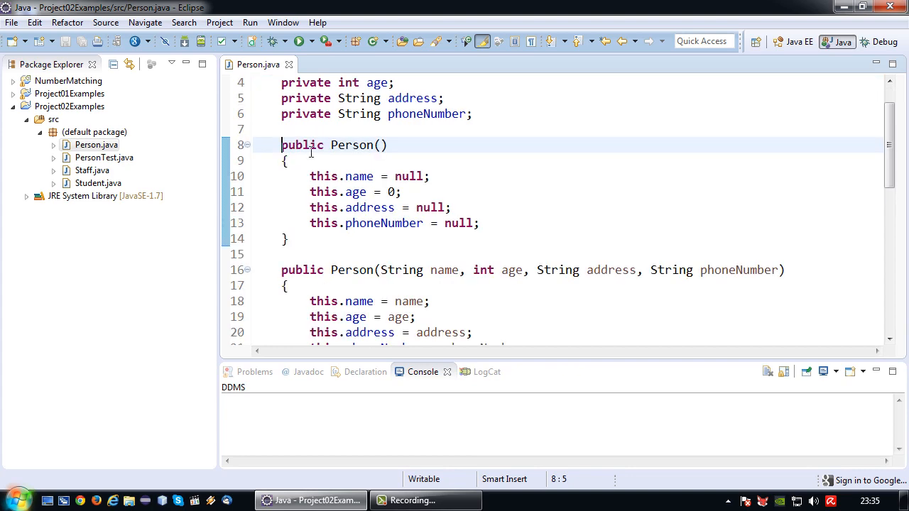
{"action": "left_click_drag", "start_coordinate": [282, 144], "coordinate": [288, 238]}
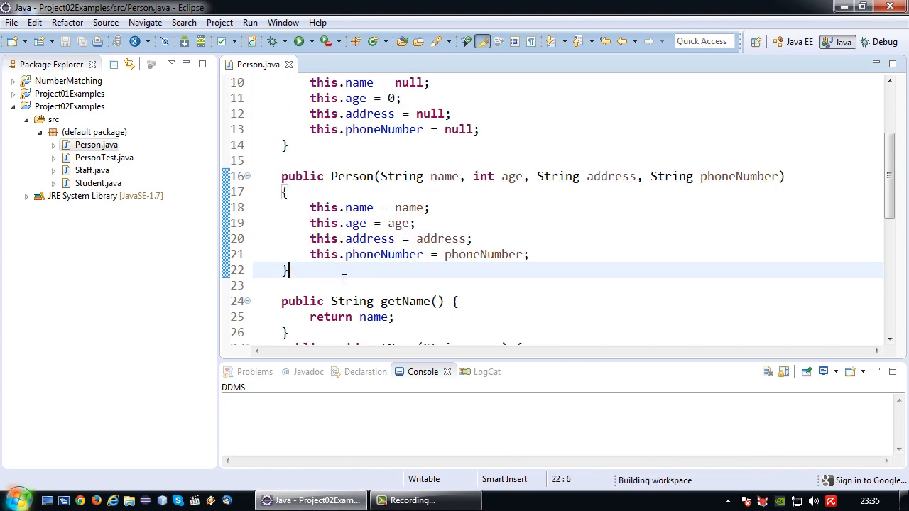
{"action": "scroll", "scroll_direction": "up", "scroll_amount": 3}
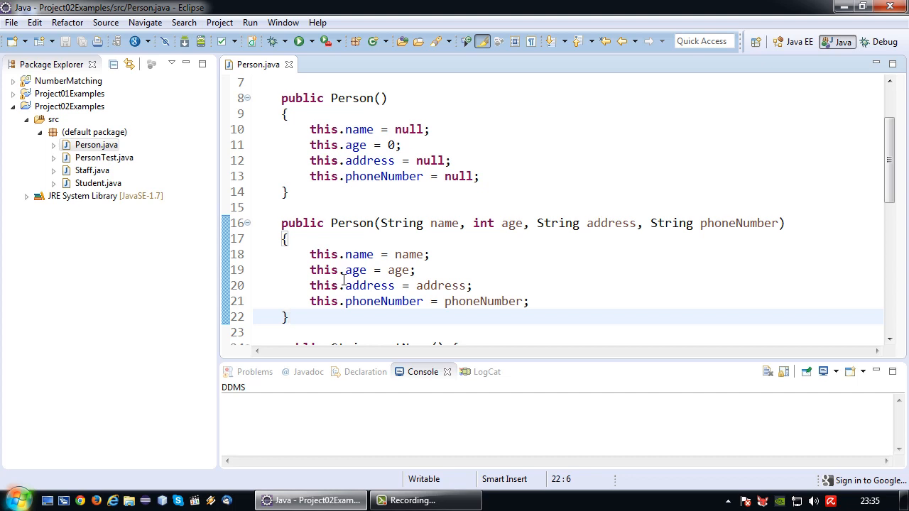
{"action": "mouse_move", "coordinate": [406, 255]}
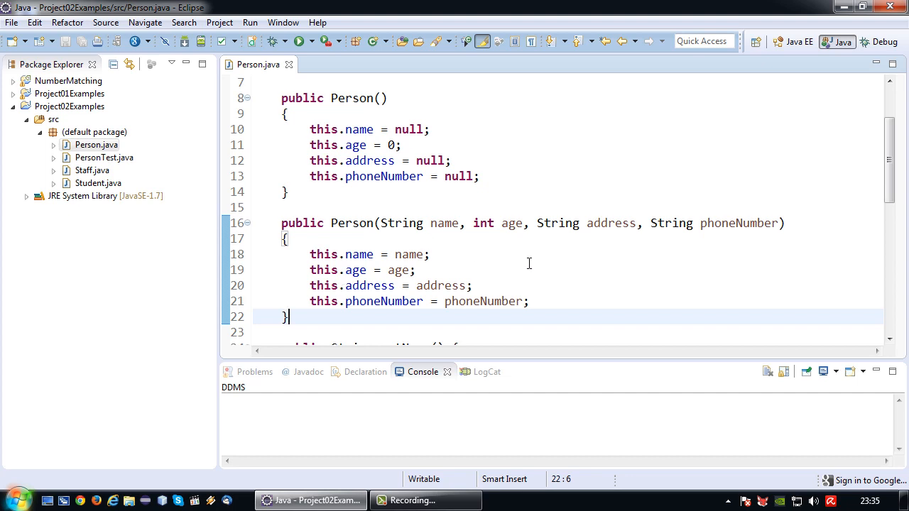
{"action": "mouse_move", "coordinate": [525, 259]}
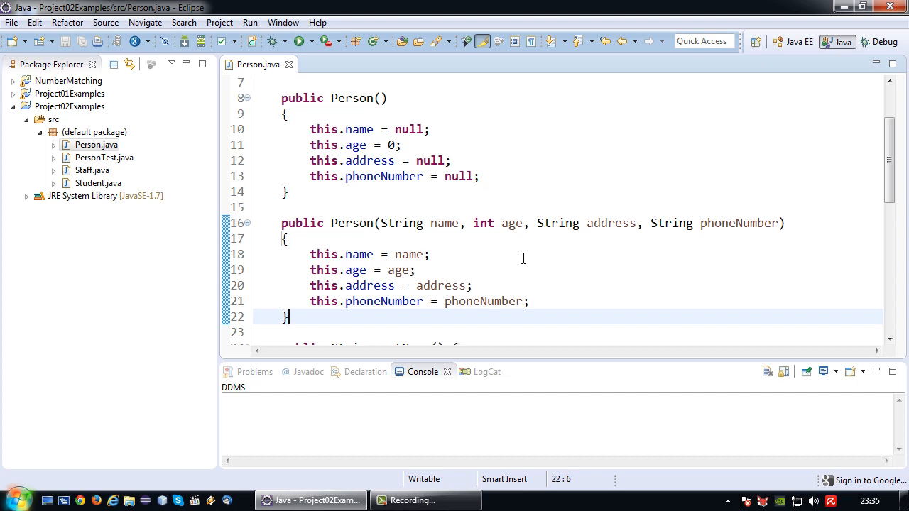
{"action": "scroll", "scroll_direction": "down", "scroll_amount": 3}
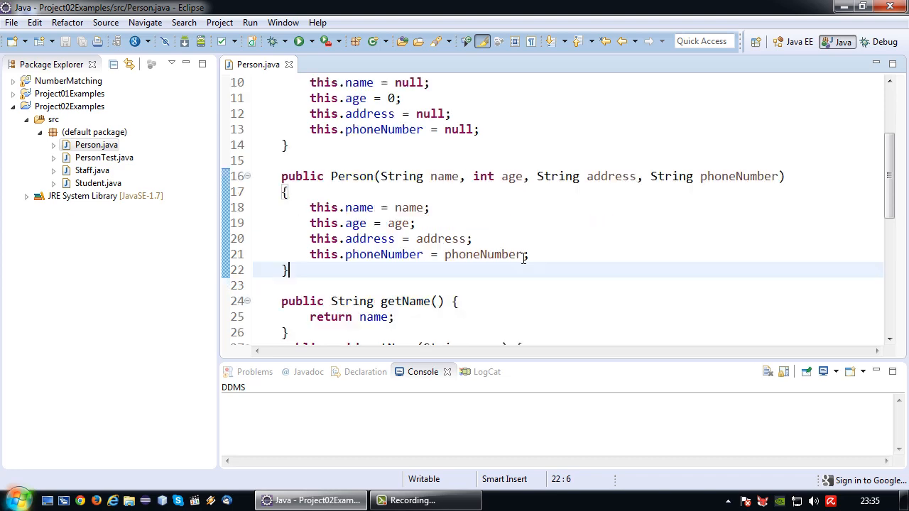
{"action": "scroll", "scroll_direction": "up", "scroll_amount": 3}
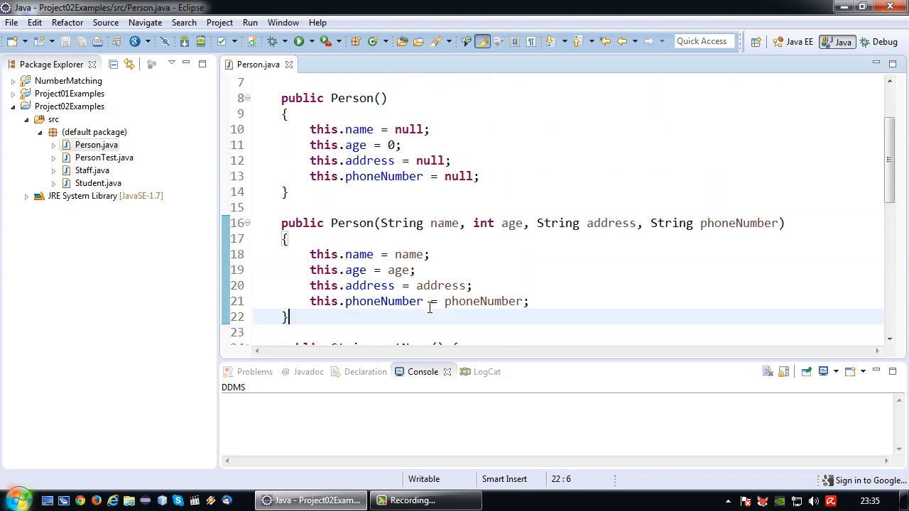
{"action": "mouse_move", "coordinate": [483, 301]}
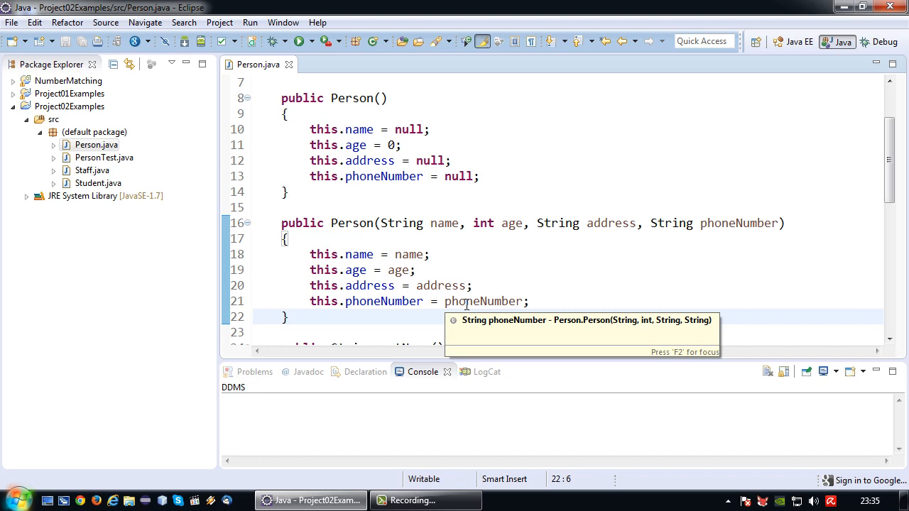
{"action": "mouse_move", "coordinate": [537, 238]}
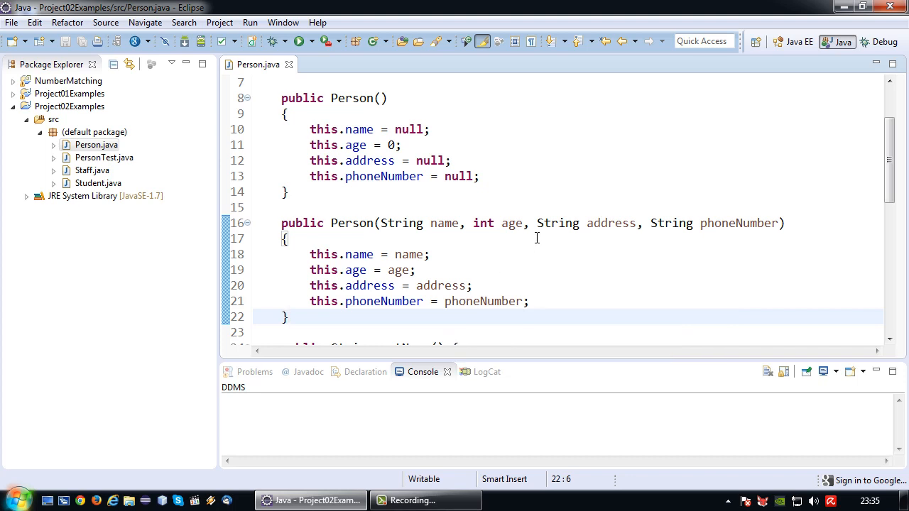
{"action": "scroll", "scroll_direction": "down", "scroll_amount": 3}
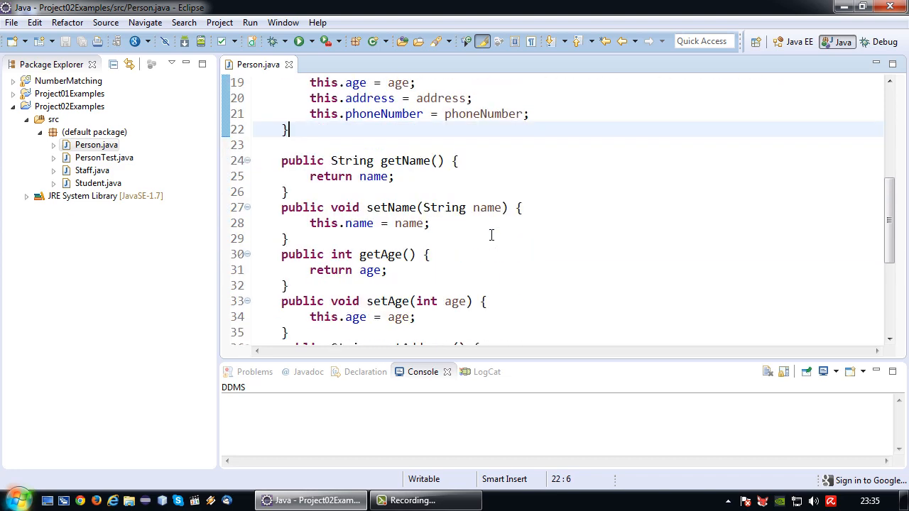
{"action": "scroll", "scroll_direction": "up", "scroll_amount": 3}
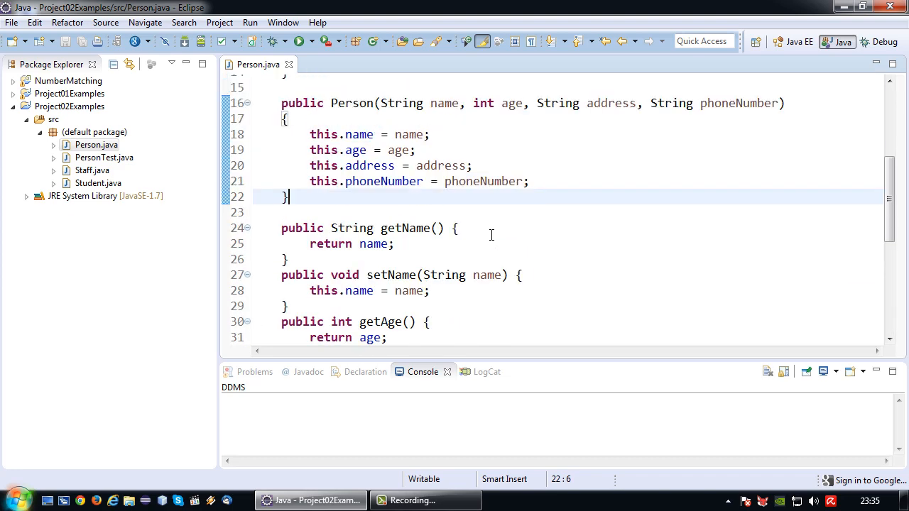
{"action": "scroll", "scroll_direction": "up", "scroll_amount": 3}
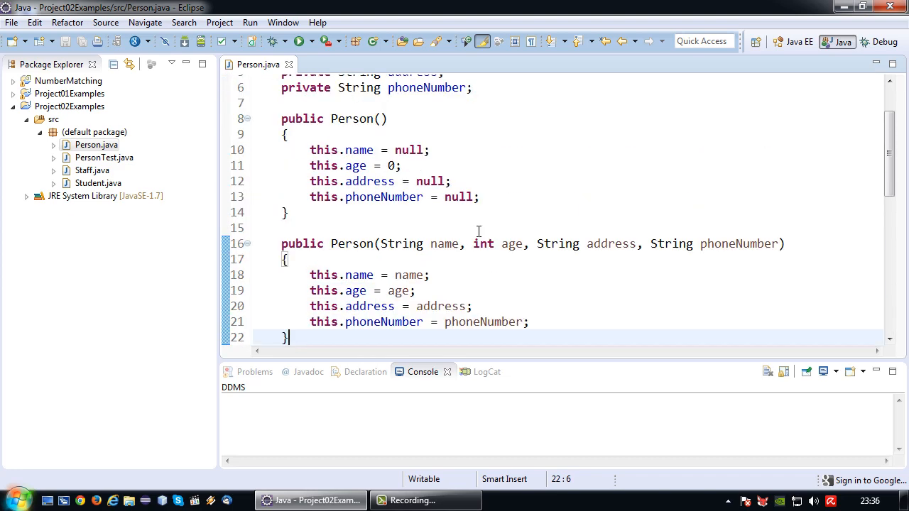
{"action": "mouse_move", "coordinate": [538, 183]}
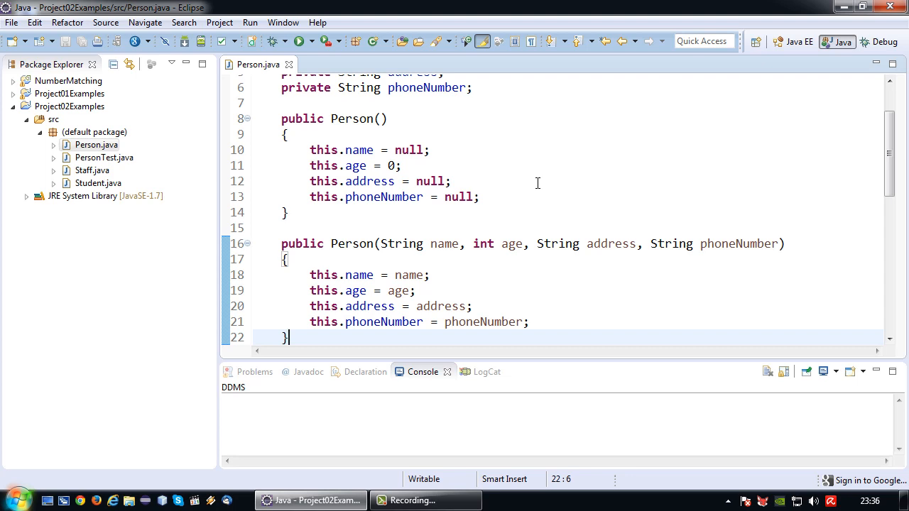
{"action": "scroll", "scroll_direction": "up", "scroll_amount": 3}
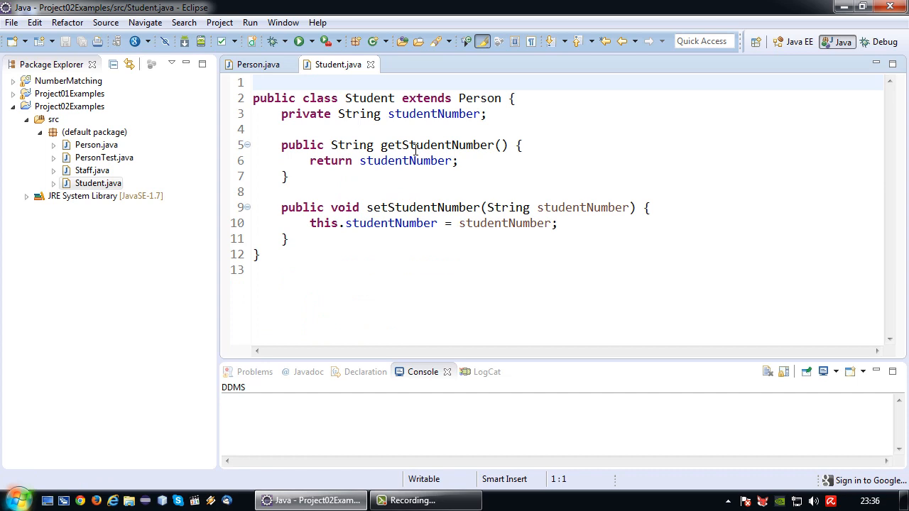
{"action": "mouse_move", "coordinate": [455, 238]}
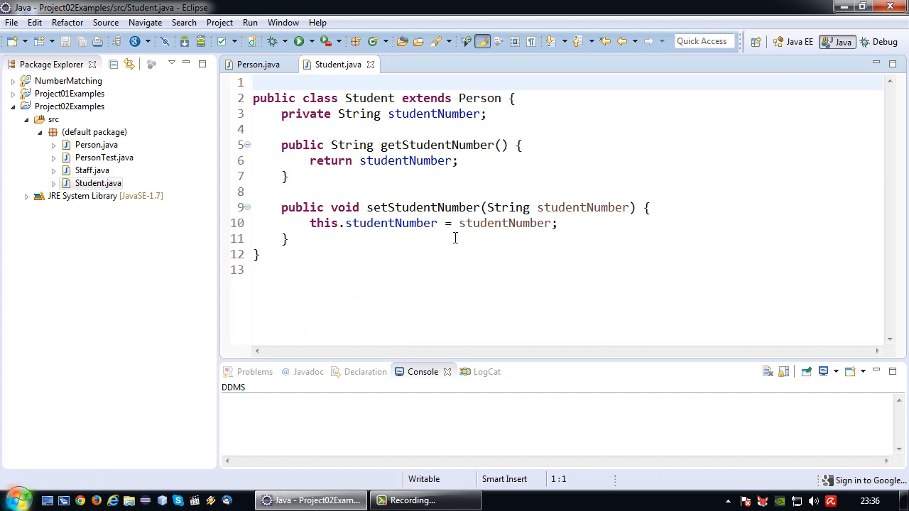
Step: Add a public Student() constructor after studentNumber that sets this.studentNumber to null
{"action": "left_click", "coordinate": [254, 82]}
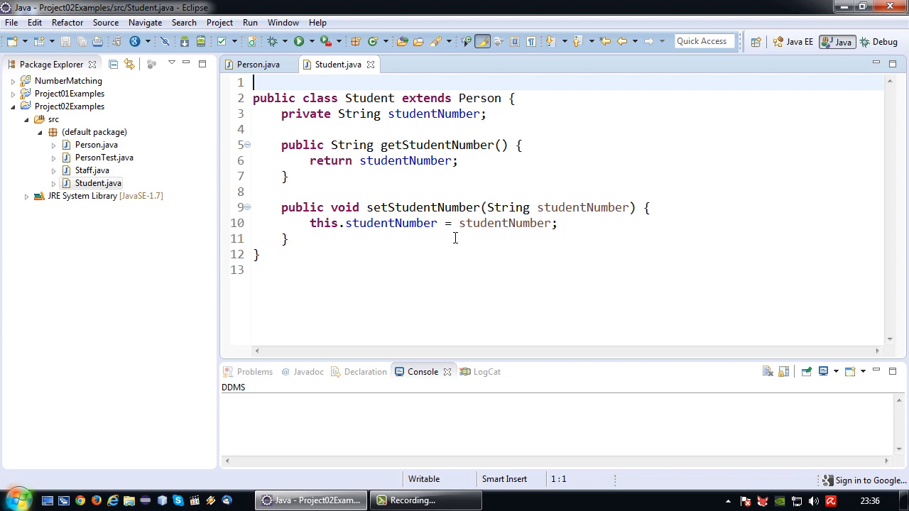
{"action": "mouse_move", "coordinate": [379, 187]}
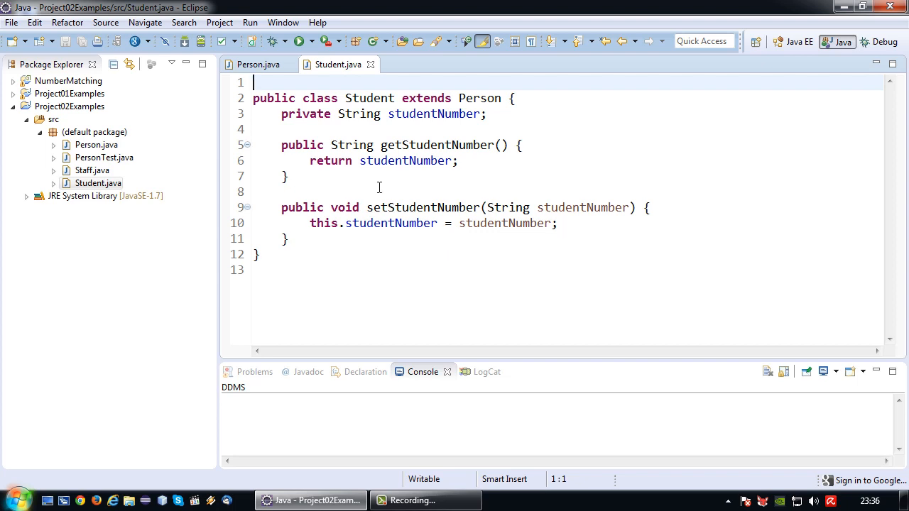
{"action": "left_click", "coordinate": [253, 129]}
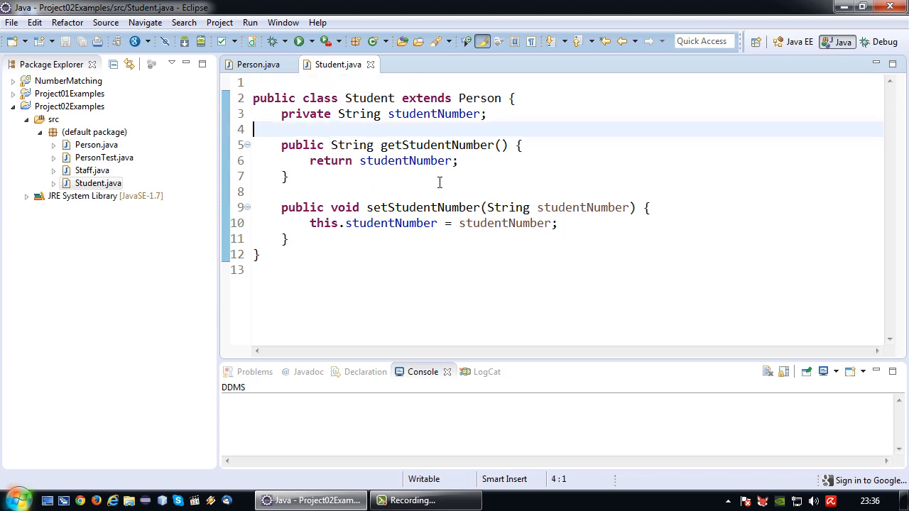
{"action": "key", "text": "Return"}
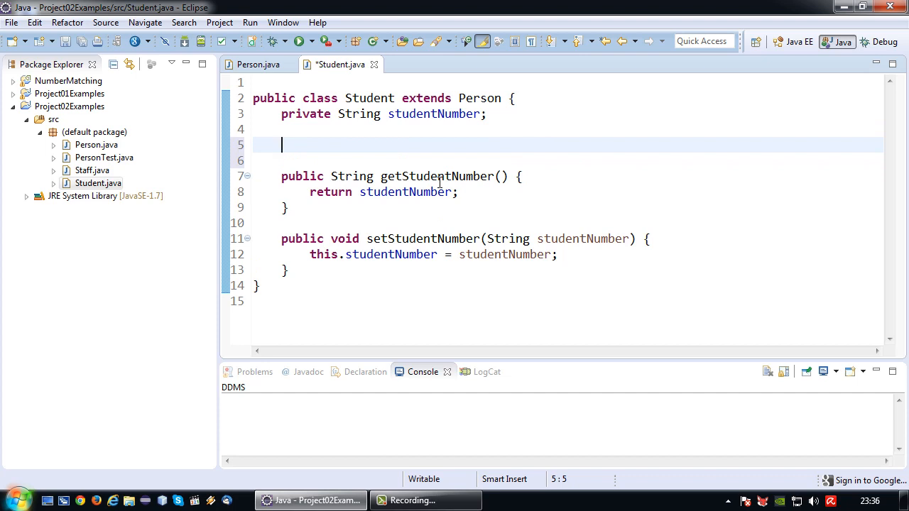
{"action": "type", "text": "public"}
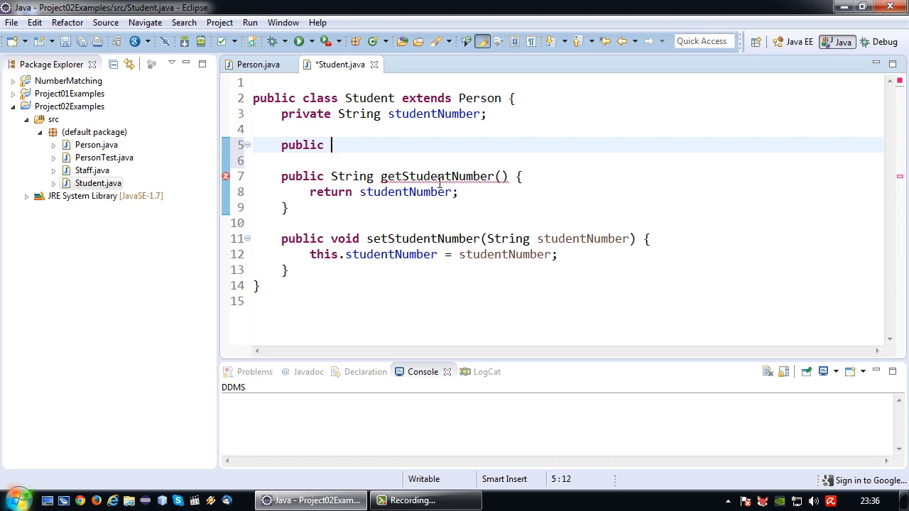
{"action": "type", "text": "Student("}
{"action": "left_click", "coordinate": [568, 161]}
{"action": "type", "text": "{"}
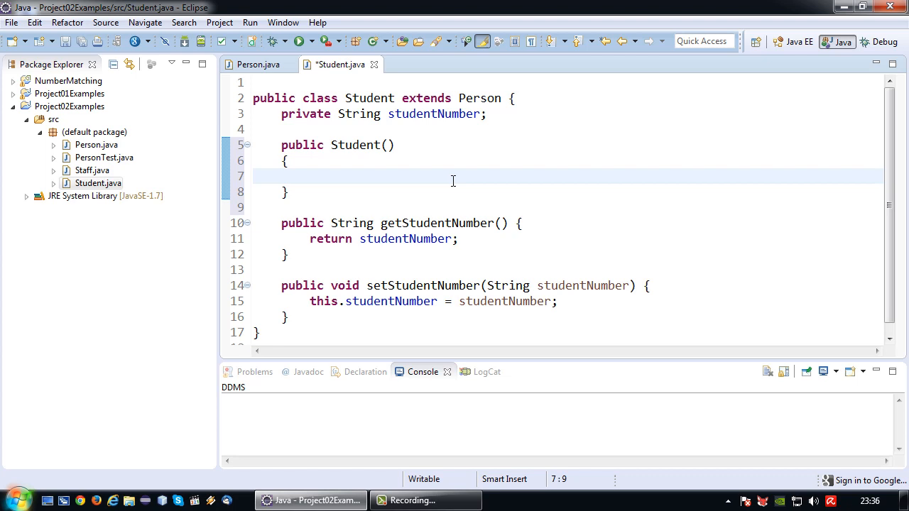
{"action": "type", "text": "this"}
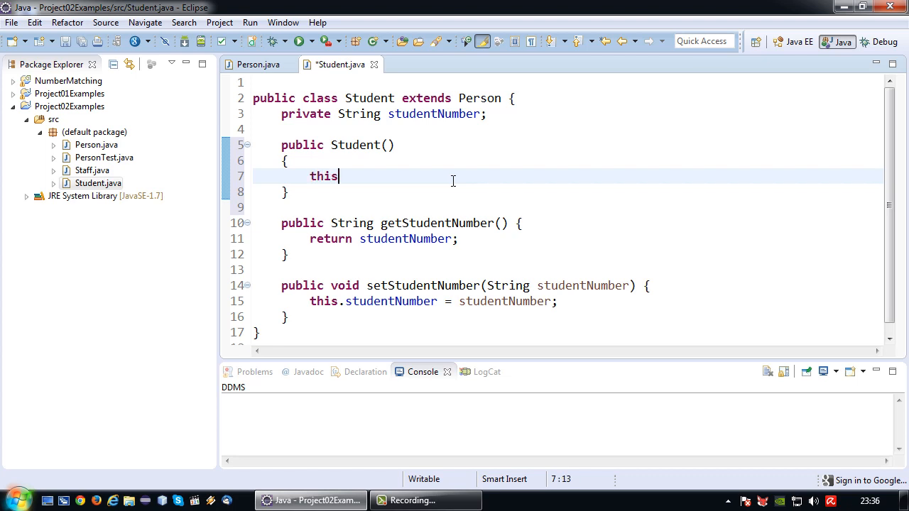
{"action": "type", "text": ".studentNumber"}
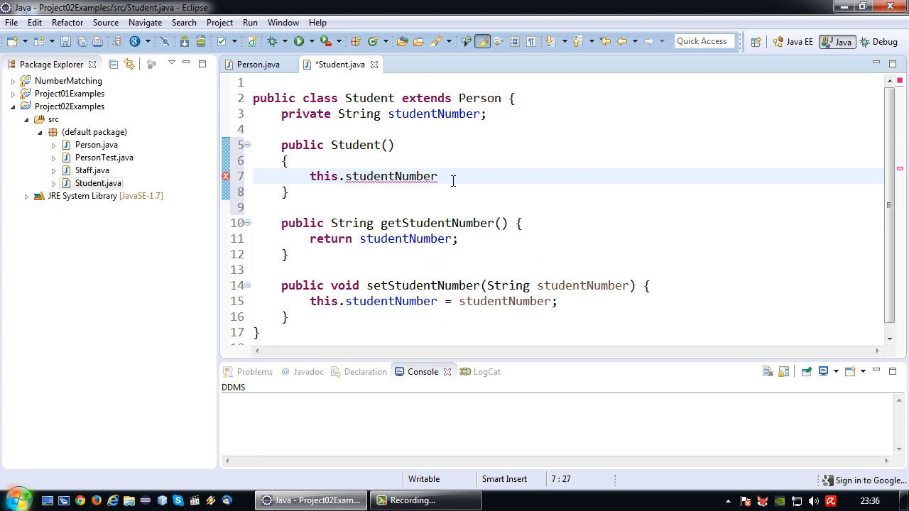
{"action": "type", "text": "= null;"}
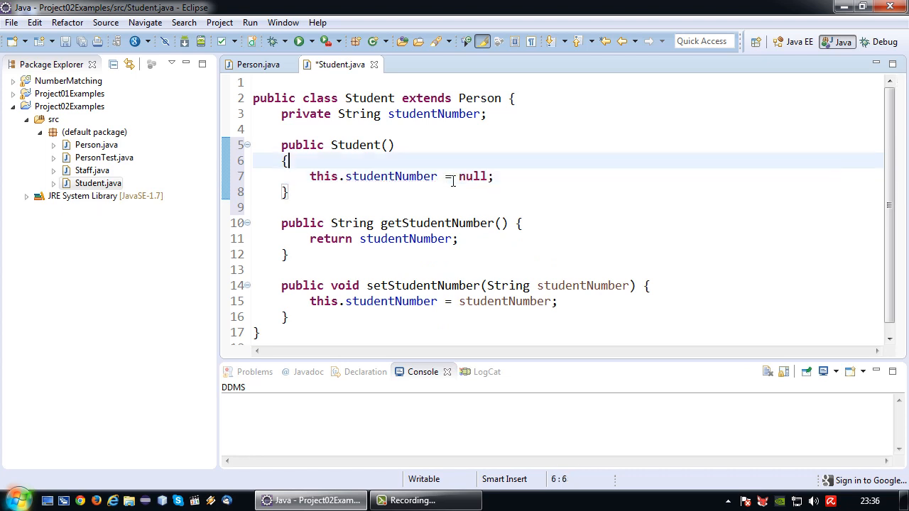
{"action": "key", "text": "Return"}
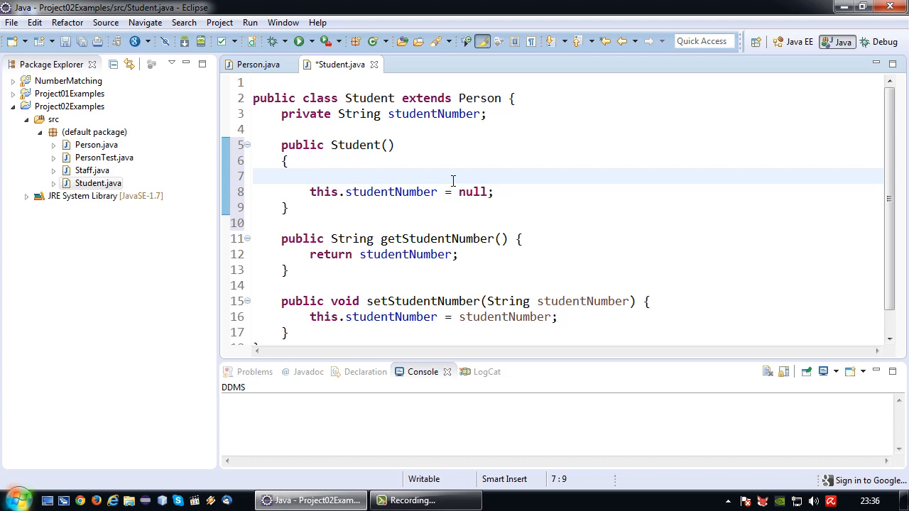
{"action": "type", "text": "this"}
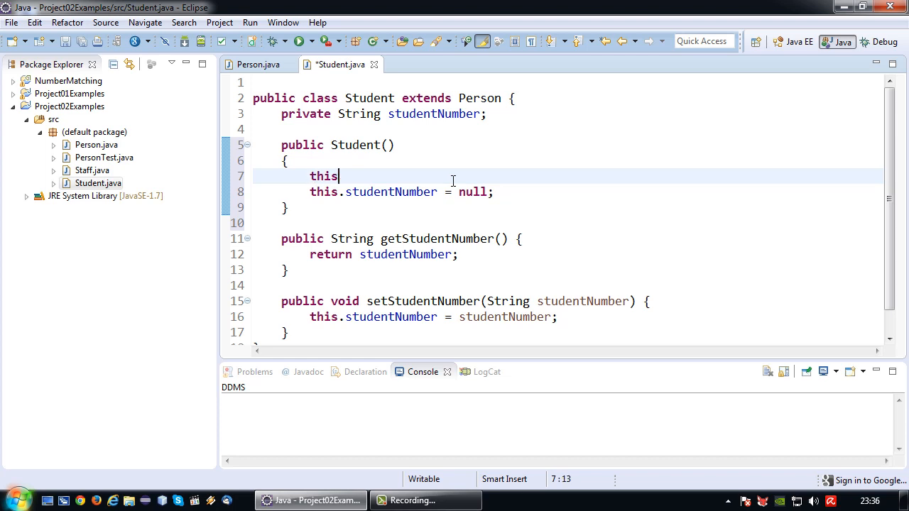
{"action": "type", "text": ".set"}
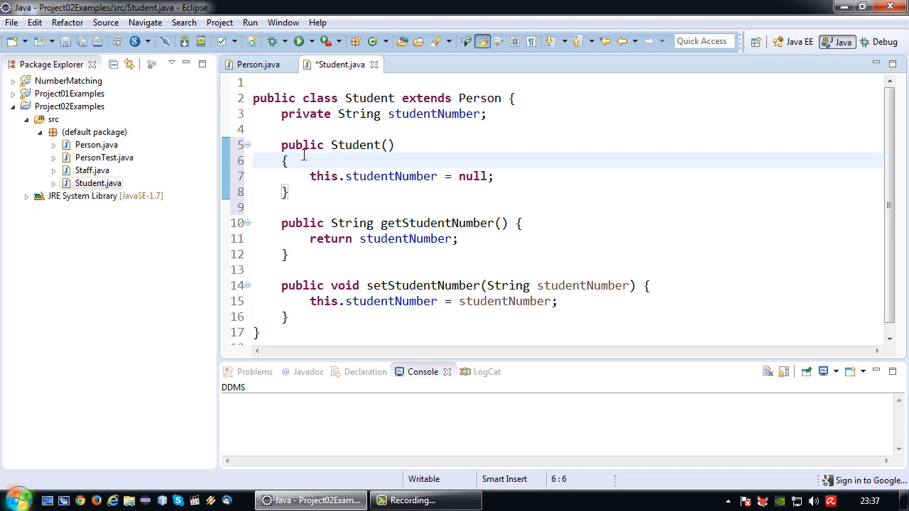
Step: Compare with Person's no-argument constructor and insert super(); as the Student constructor's first line
{"action": "left_click_drag", "start_coordinate": [281, 145], "coordinate": [288, 192]}
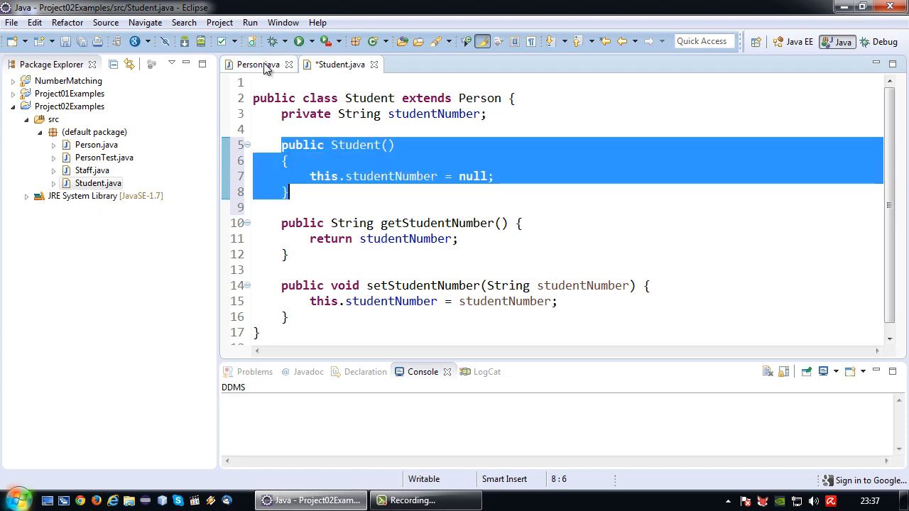
{"action": "left_click", "coordinate": [257, 64]}
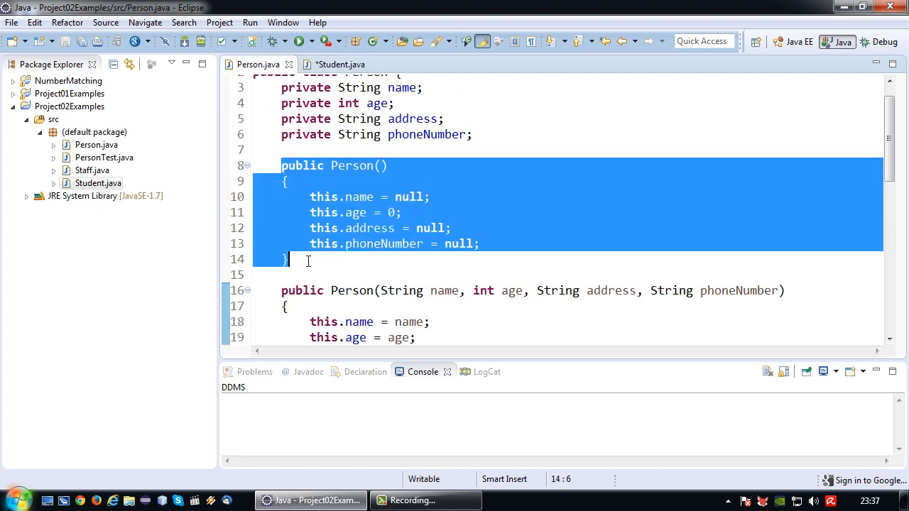
{"action": "double_click", "coordinate": [326, 197]}
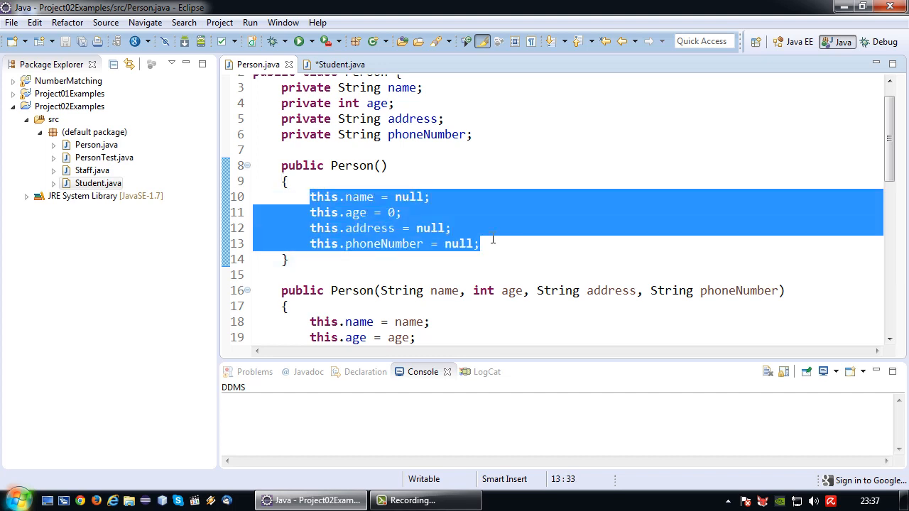
{"action": "left_click", "coordinate": [339, 64]}
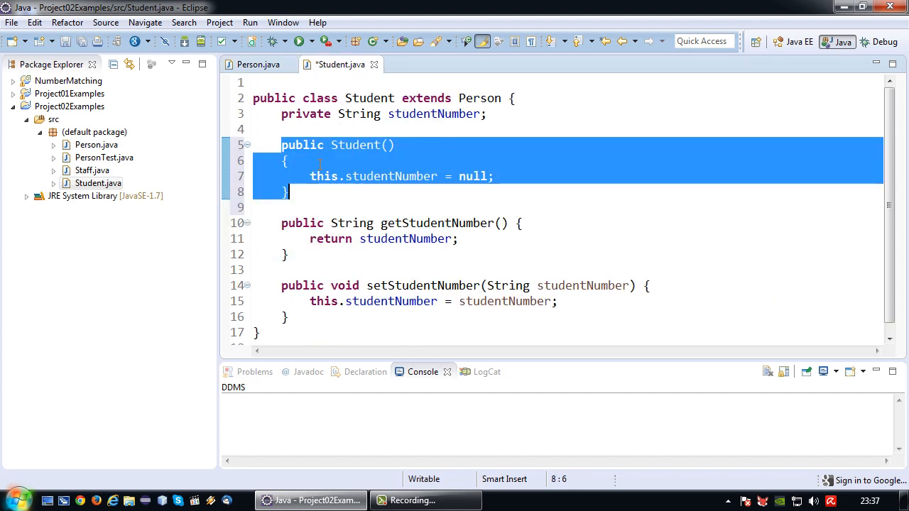
{"action": "key", "text": "Return"}
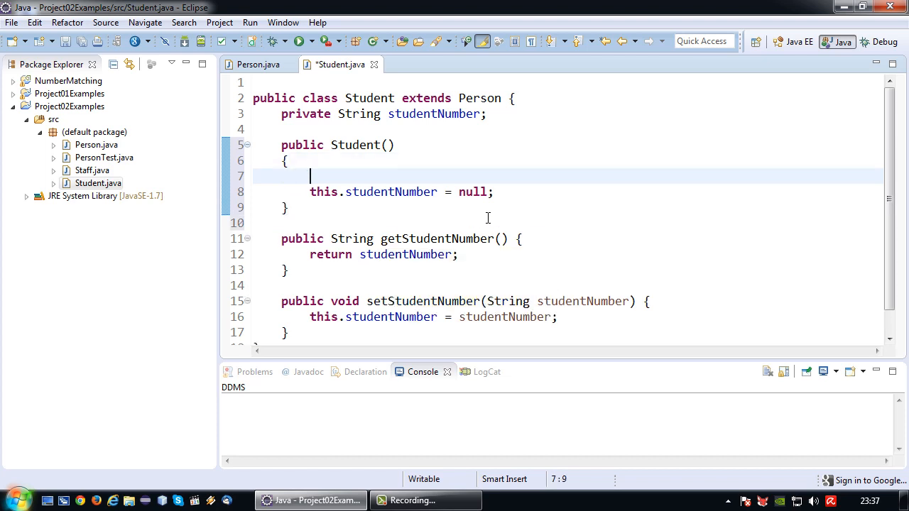
{"action": "type", "text": "super"}
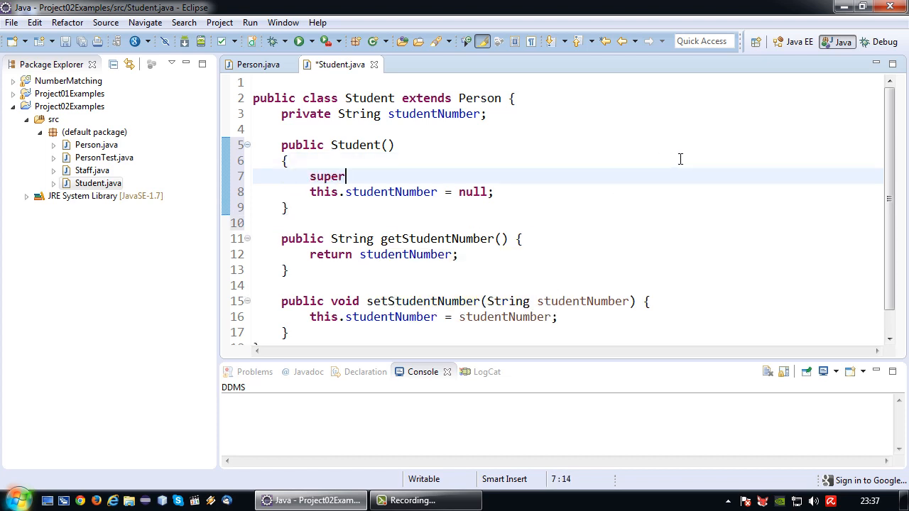
{"action": "type", "text": "();"}
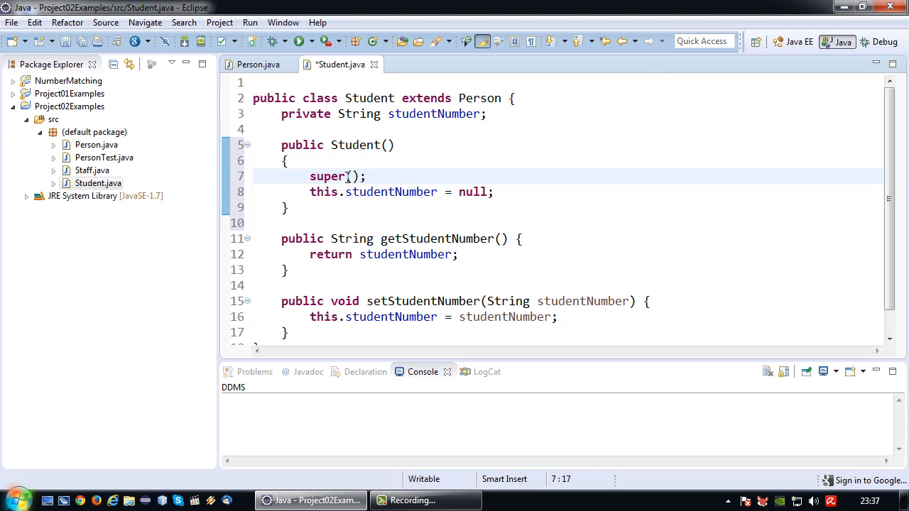
Step: Cross-check the super() call in Student against Person's constructor across both tabs
{"action": "double_click", "coordinate": [325, 176]}
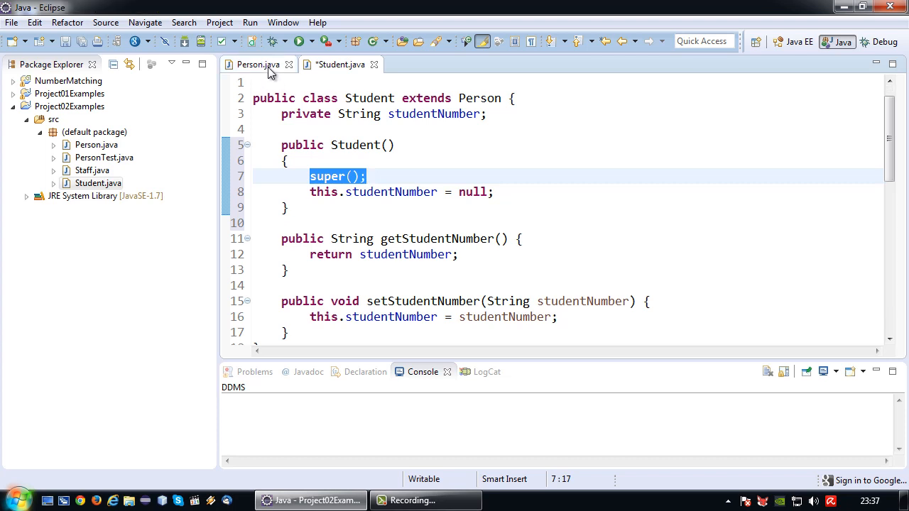
{"action": "left_click", "coordinate": [258, 64]}
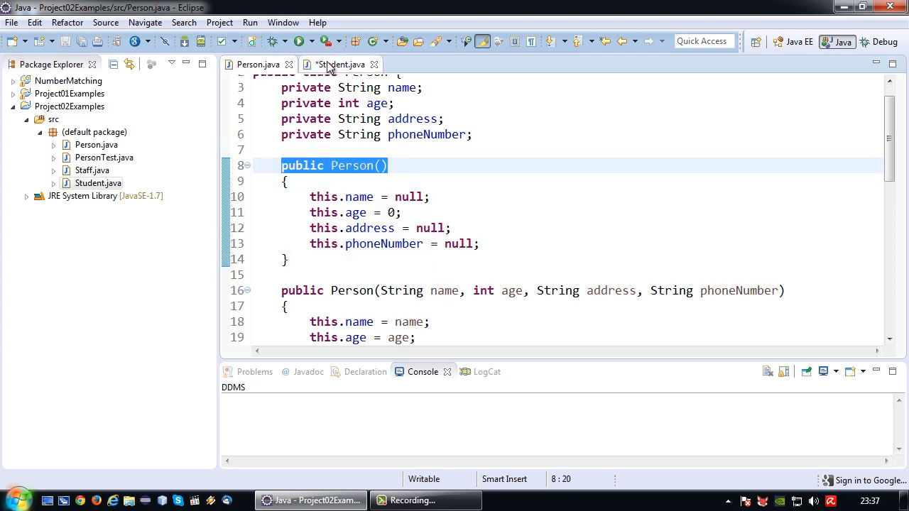
{"action": "left_click", "coordinate": [341, 64]}
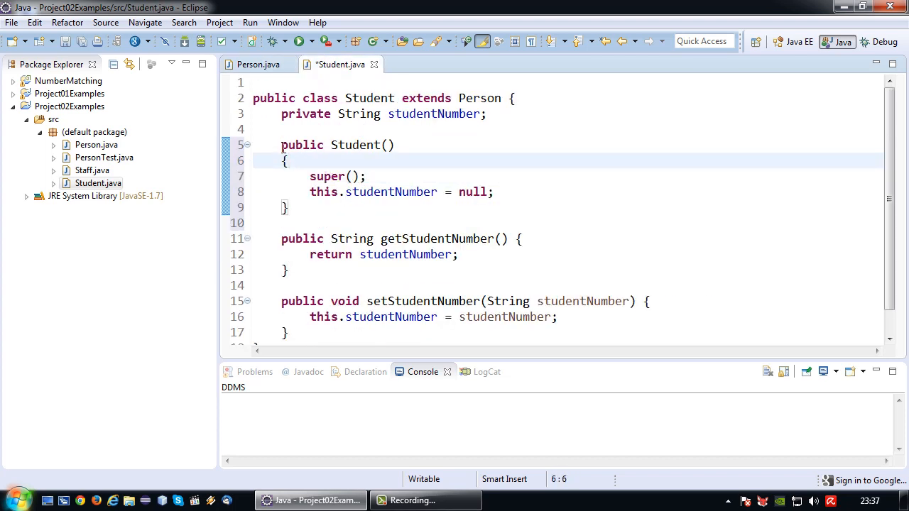
{"action": "double_click", "coordinate": [327, 177]}
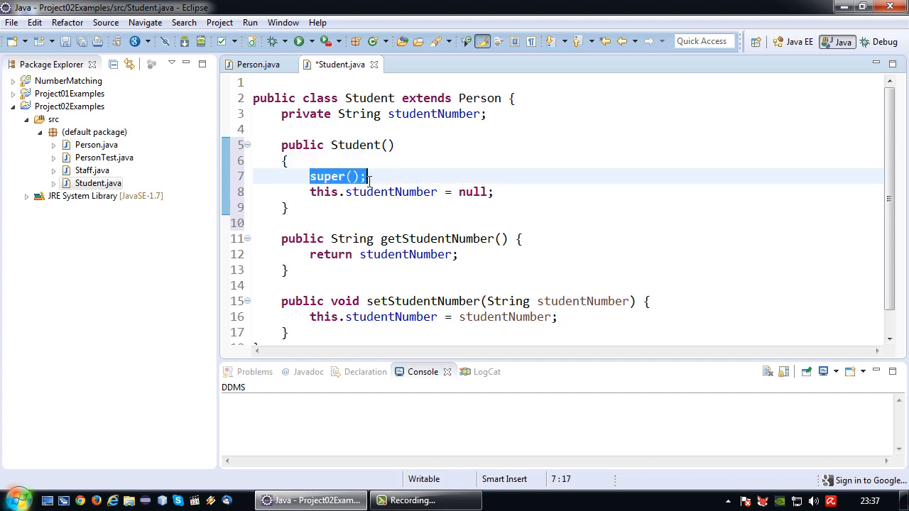
{"action": "left_click", "coordinate": [258, 64]}
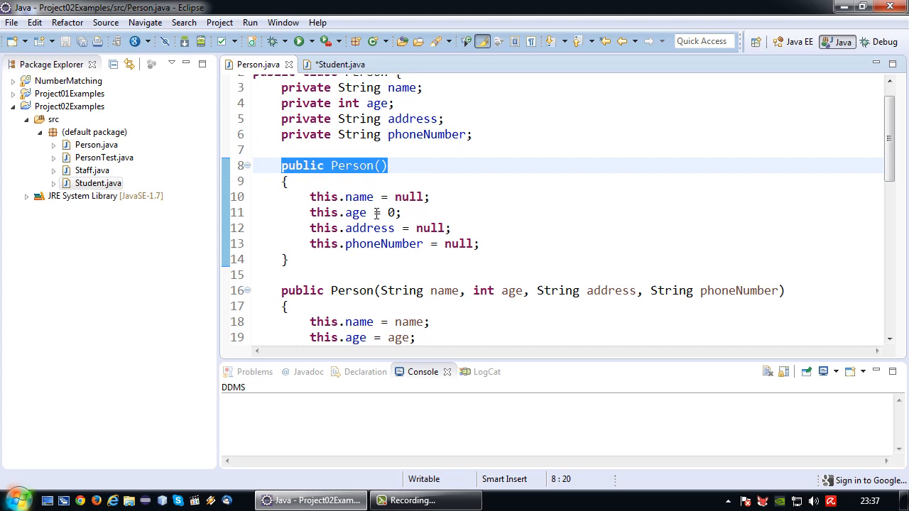
{"action": "left_click", "coordinate": [337, 64]}
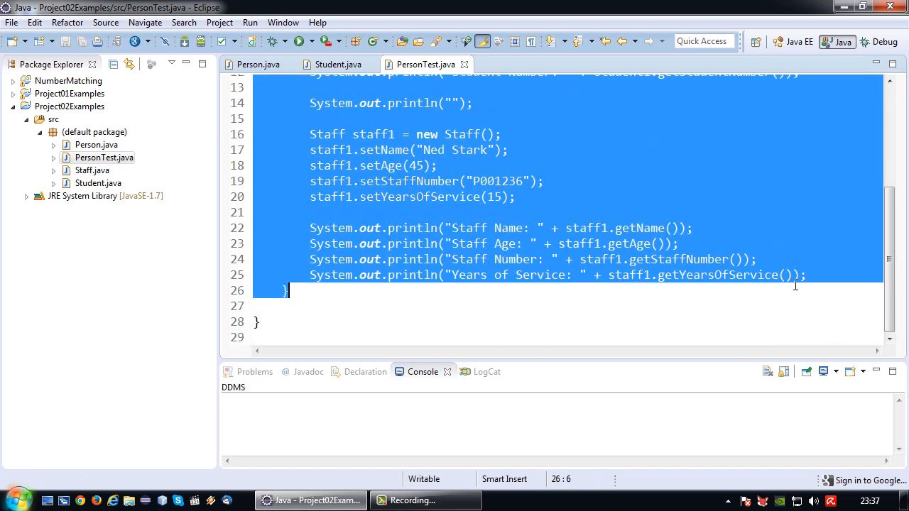
Step: Replace main's old test code with Student student1 = new Student();
{"action": "key", "text": "Delete"}
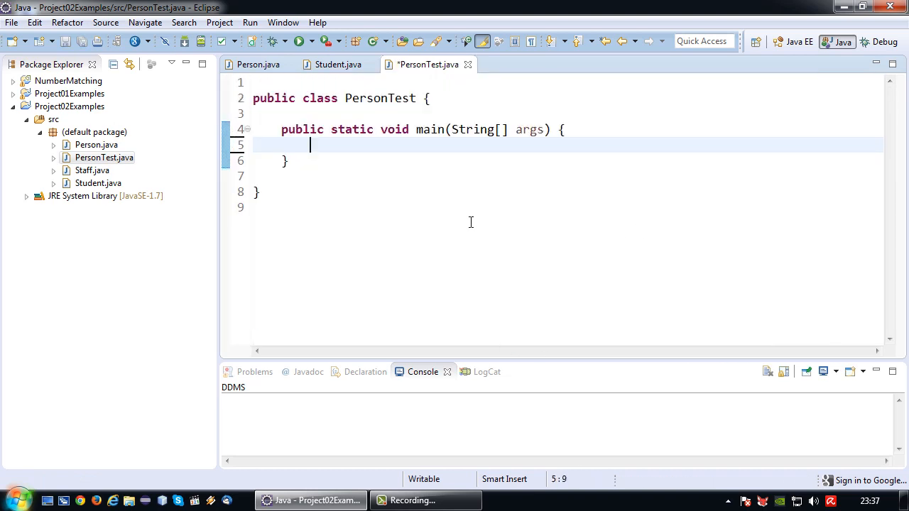
{"action": "type", "text": "Student"}
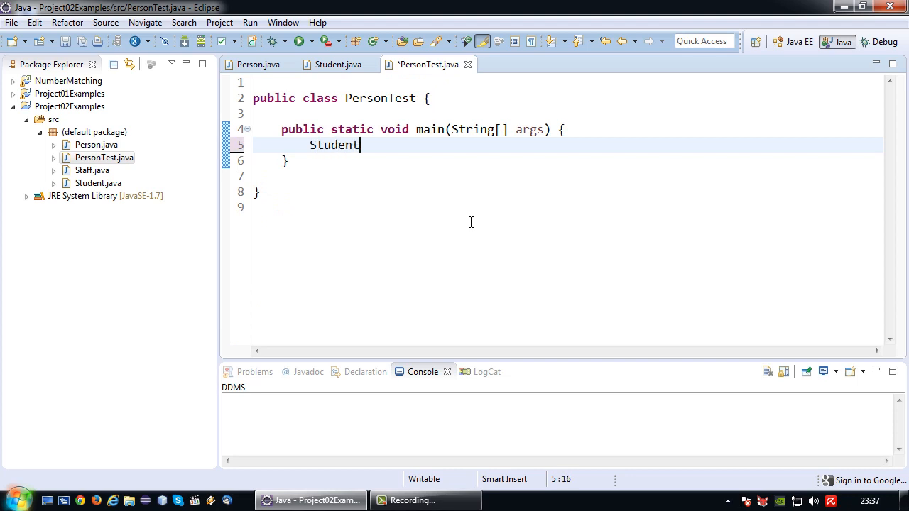
{"action": "type", "text": "student1"}
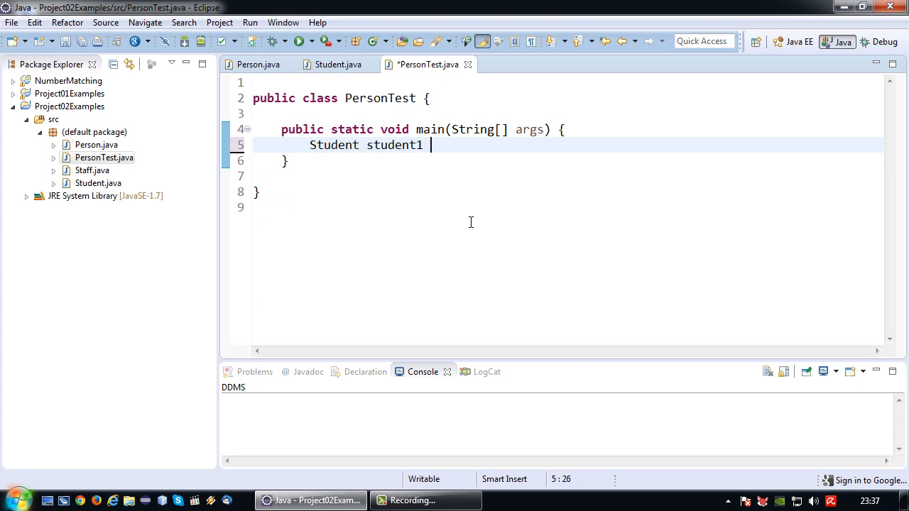
{"action": "type", "text": "= new Stud"}
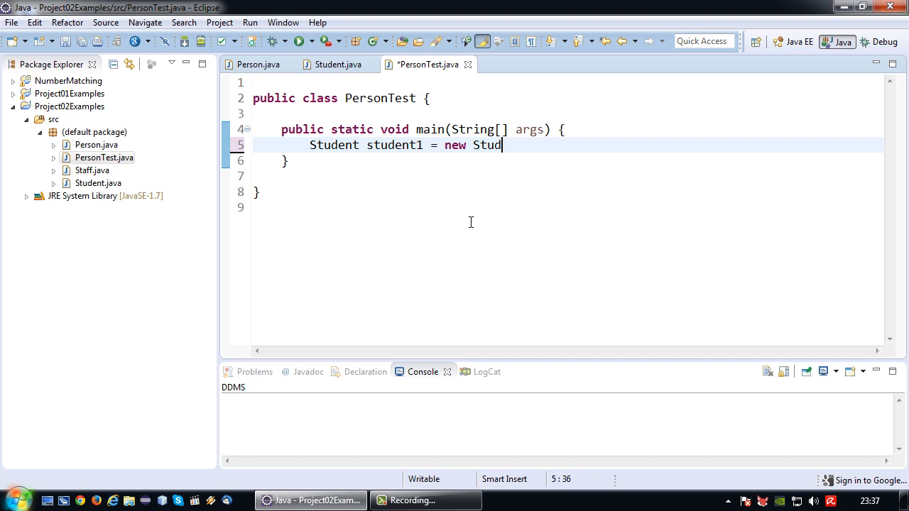
{"action": "type", "text": "ent();"}
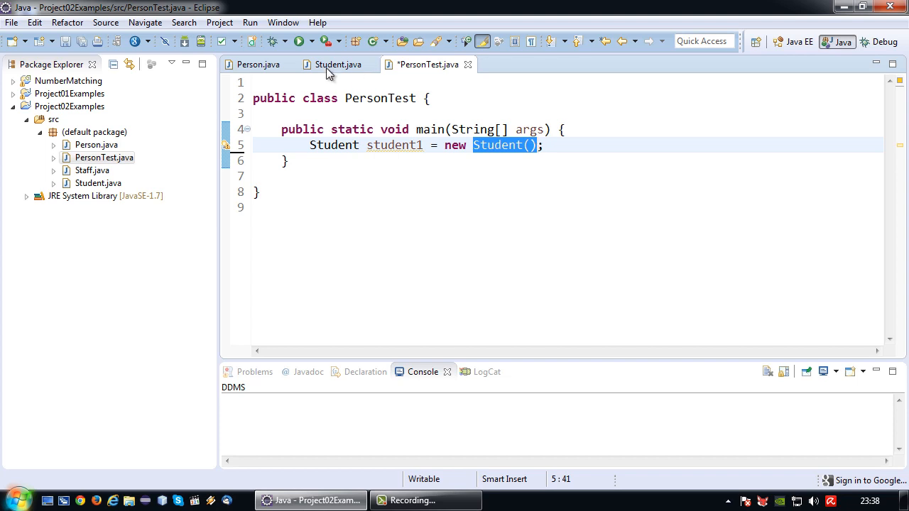
Step: Review Student and Person, highlighting the line in Person that sets age to 0
{"action": "left_click", "coordinate": [336, 65]}
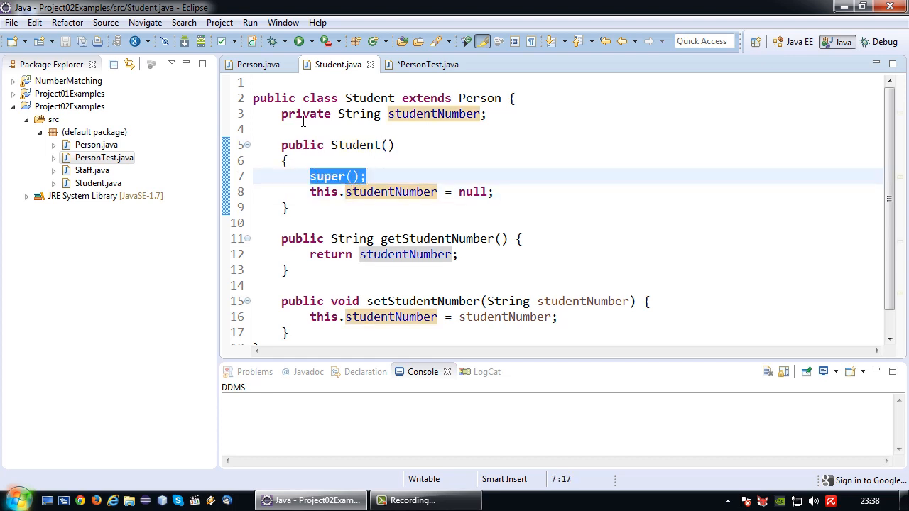
{"action": "left_click", "coordinate": [258, 64]}
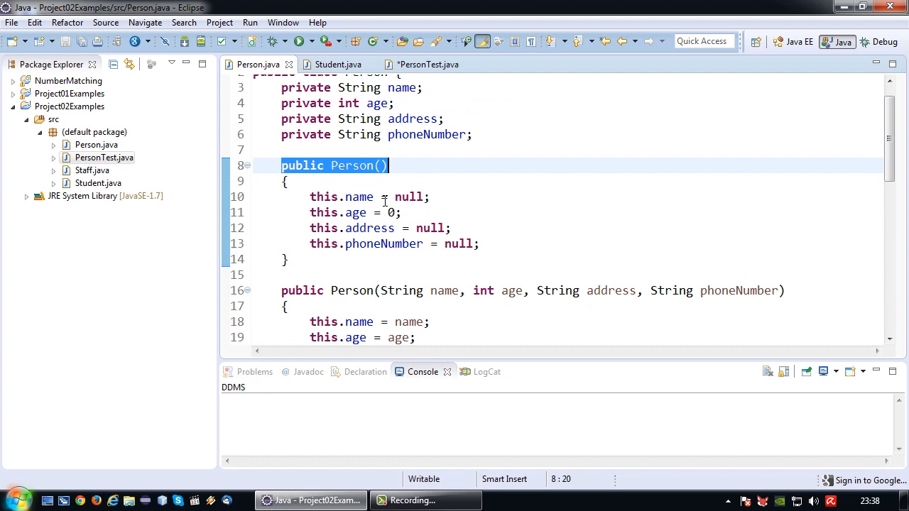
{"action": "left_click_drag", "start_coordinate": [311, 196], "coordinate": [452, 228]}
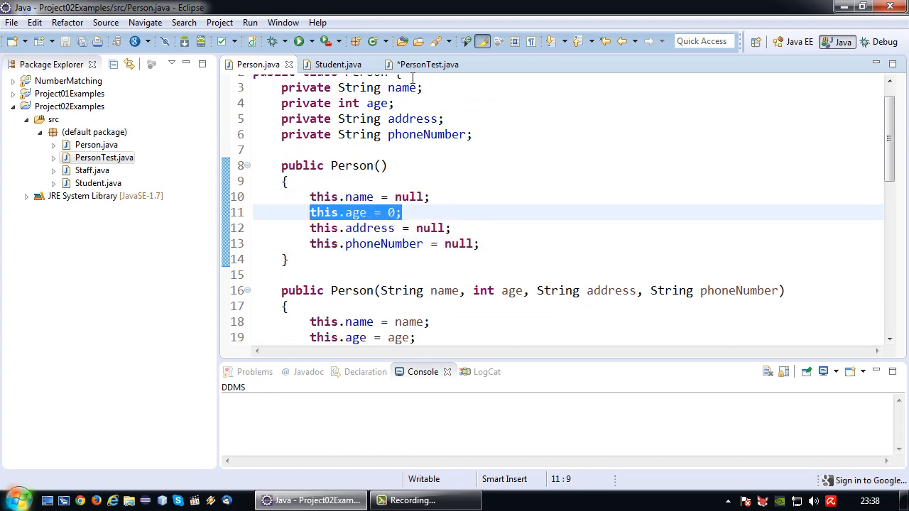
{"action": "left_click", "coordinate": [422, 64]}
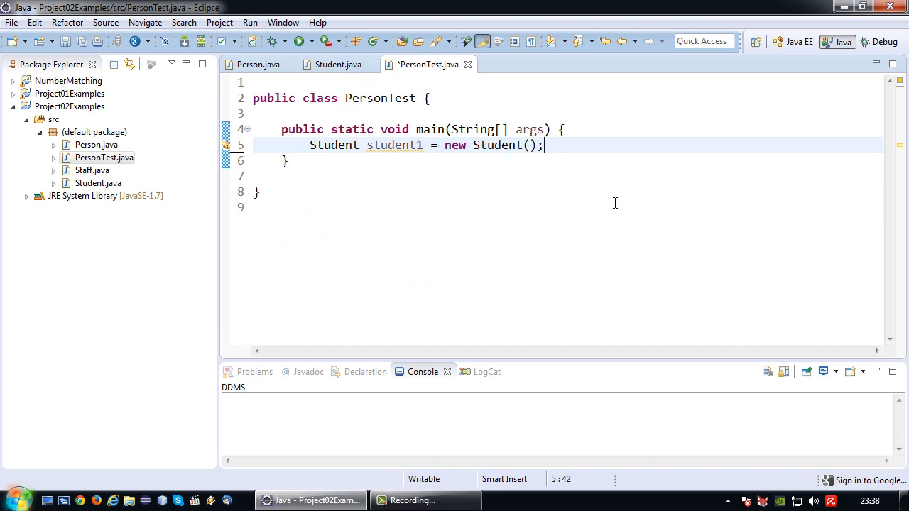
Step: Add System.out.println("Age: " + student1.getAge()); to main and save PersonTest.java
{"action": "type", "text": "System."}
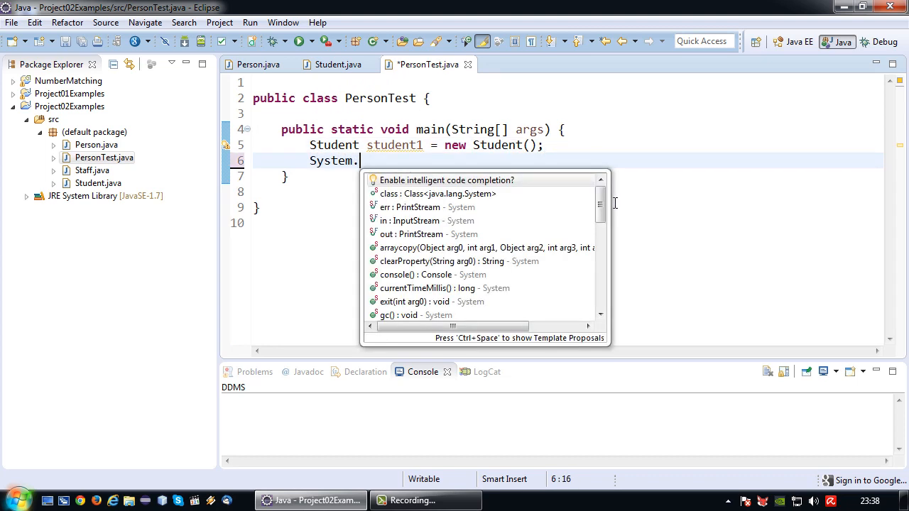
{"action": "type", "text": "out.rp"}
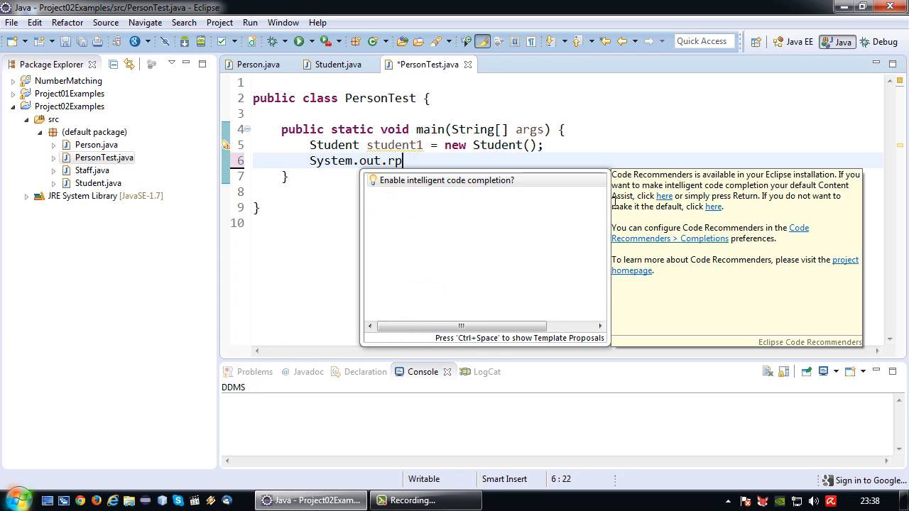
{"action": "type", "text": "println()"}
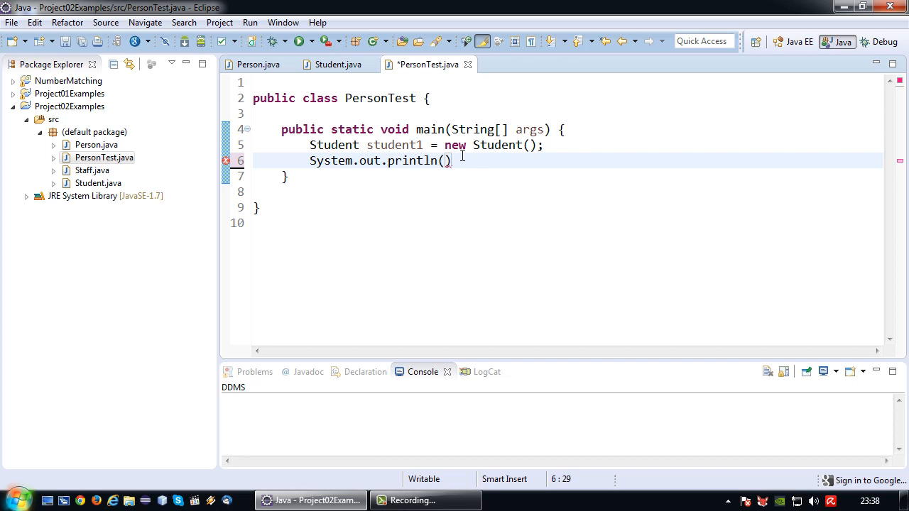
{"action": "type", "text": "\"A\""}
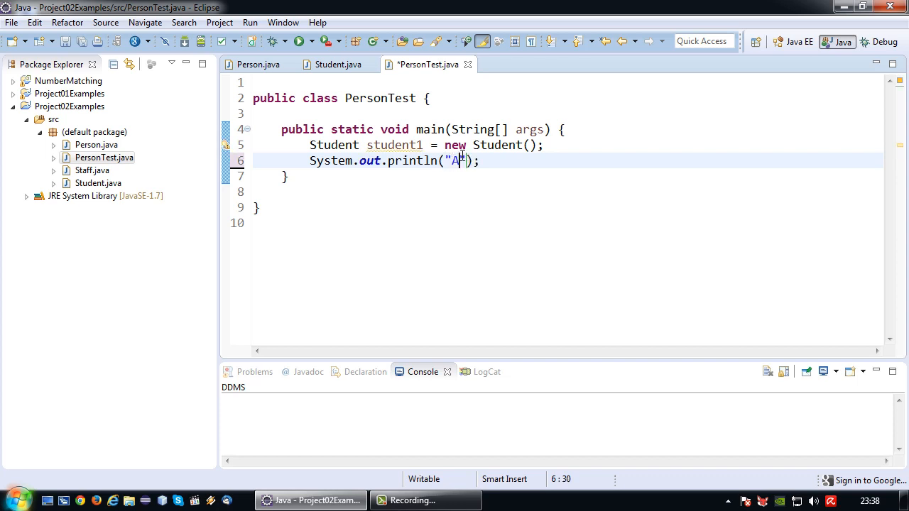
{"action": "type", "text": "ge: \" +"}
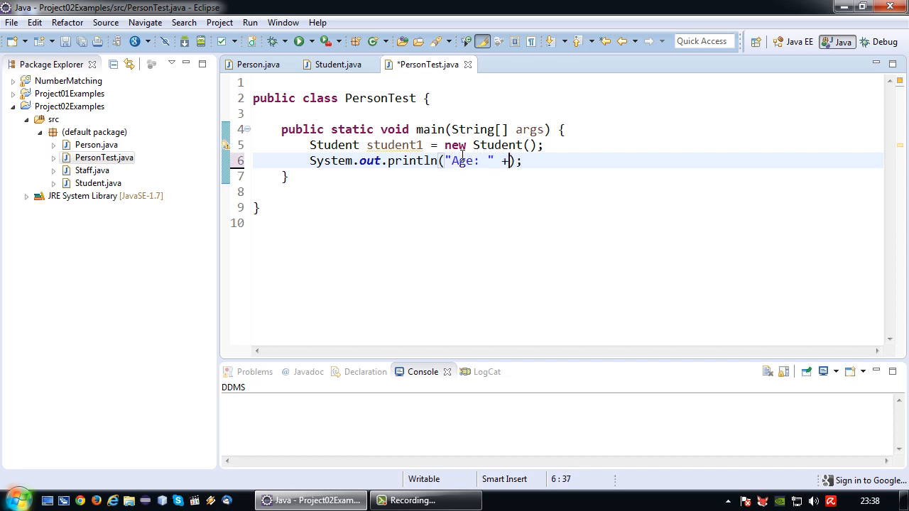
{"action": "type", "text": "student"}
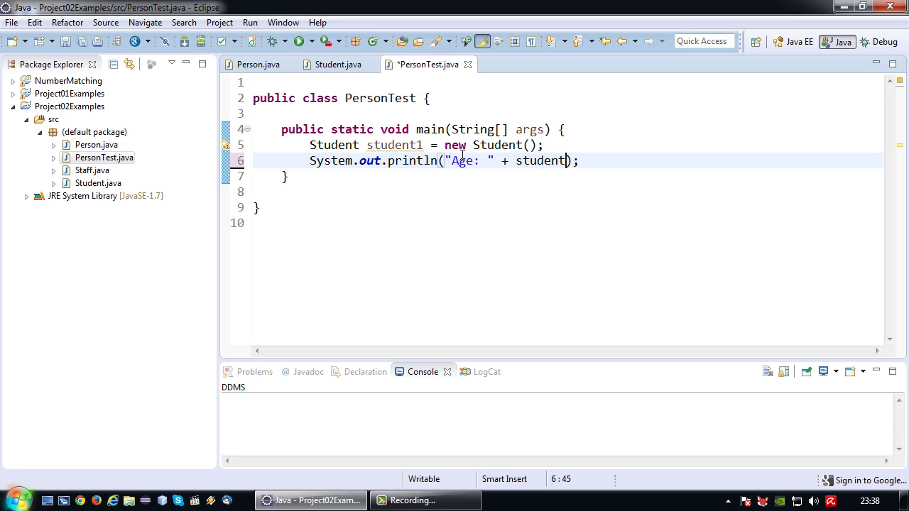
{"action": "type", "text": ".getAge("}
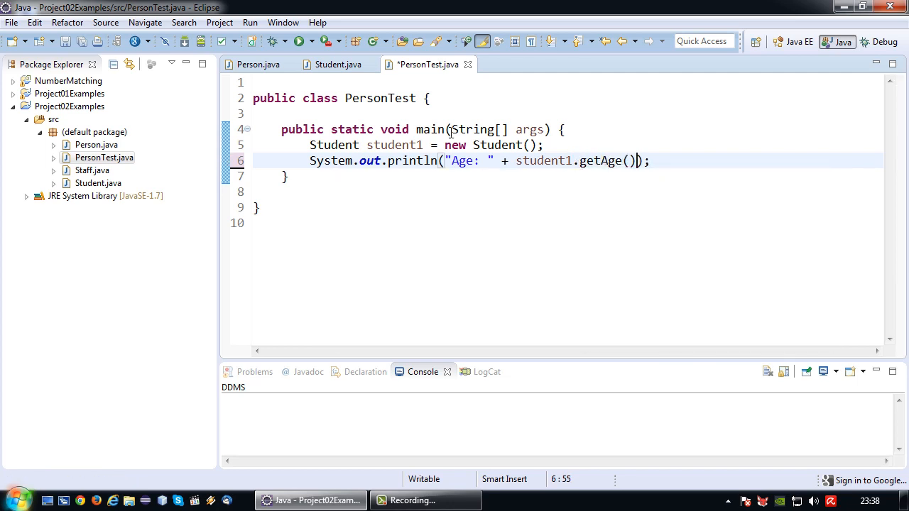
{"action": "key", "text": "ctrl+s"}
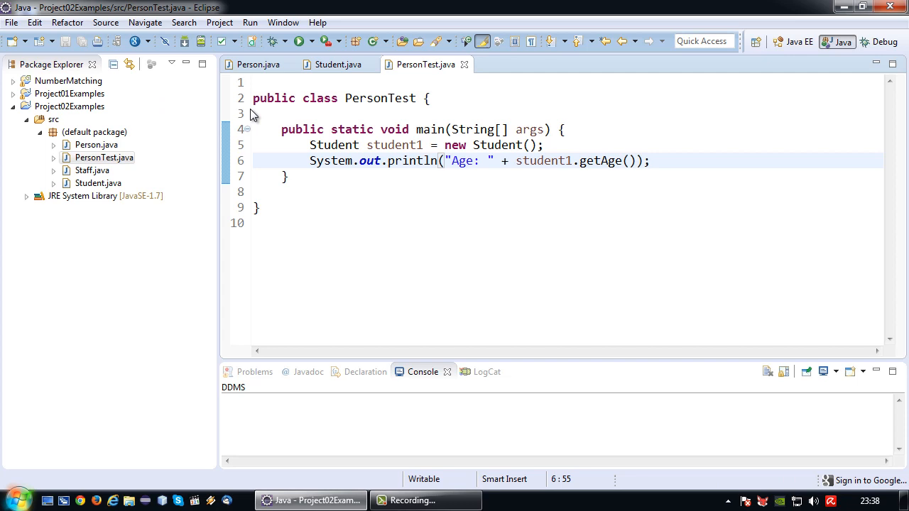
Step: Put a breakpoint on the super() line 7 in Student.java and check Person's constructor
{"action": "left_click", "coordinate": [333, 64]}
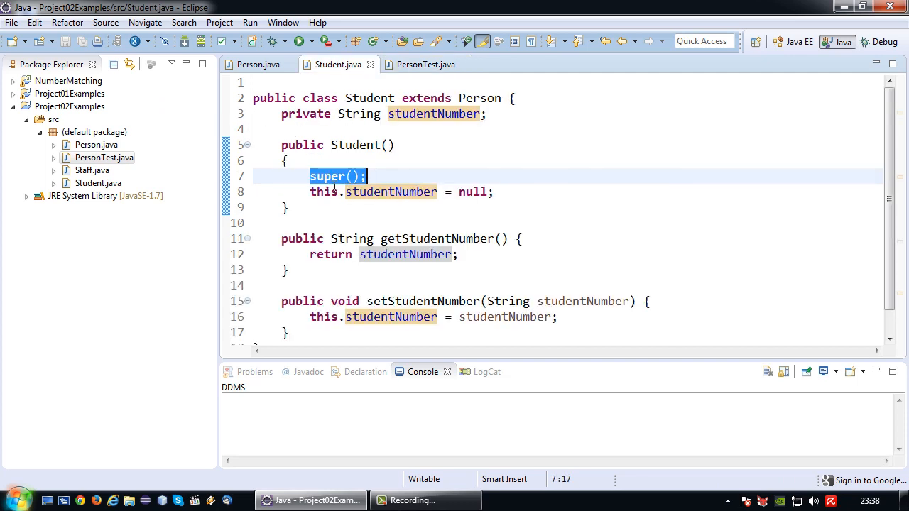
{"action": "left_click", "coordinate": [282, 176]}
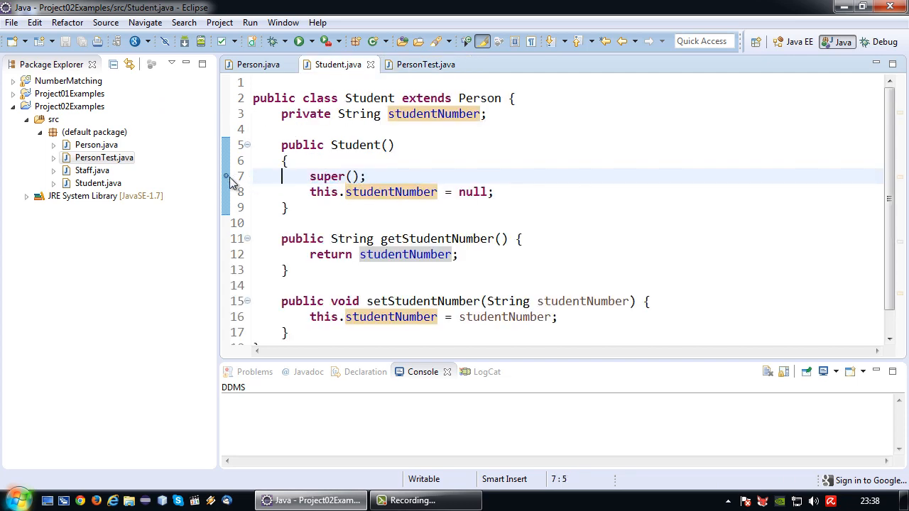
{"action": "left_click", "coordinate": [258, 64]}
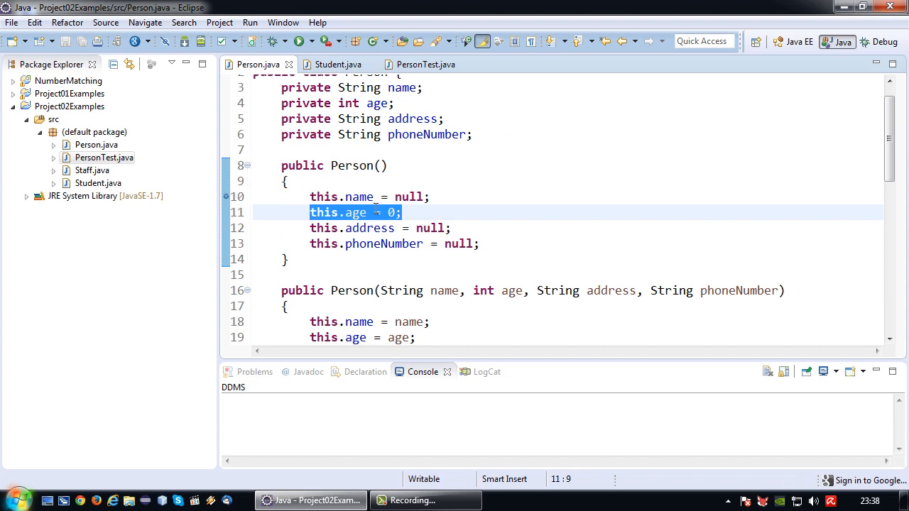
{"action": "left_click", "coordinate": [423, 64]}
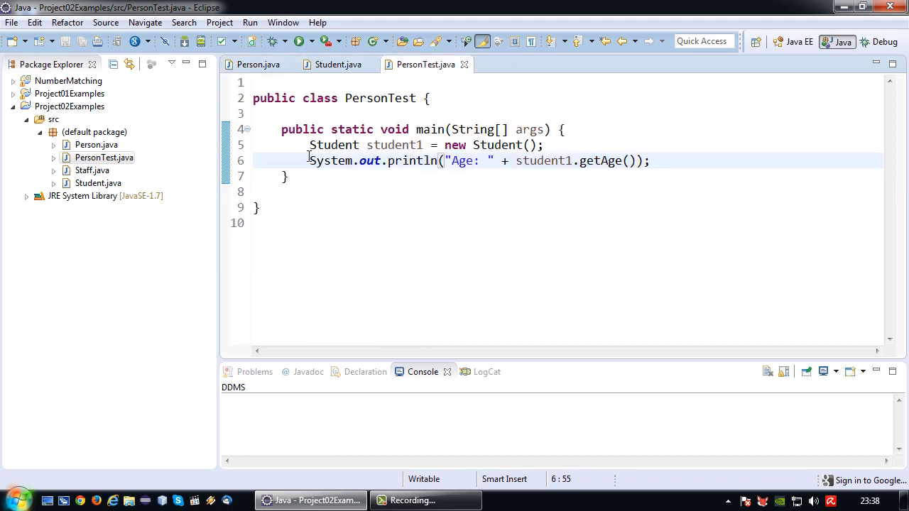
Step: Run PersonTest via Debug As > Java Application and accept the Debug perspective switch
{"action": "right_click", "coordinate": [104, 157]}
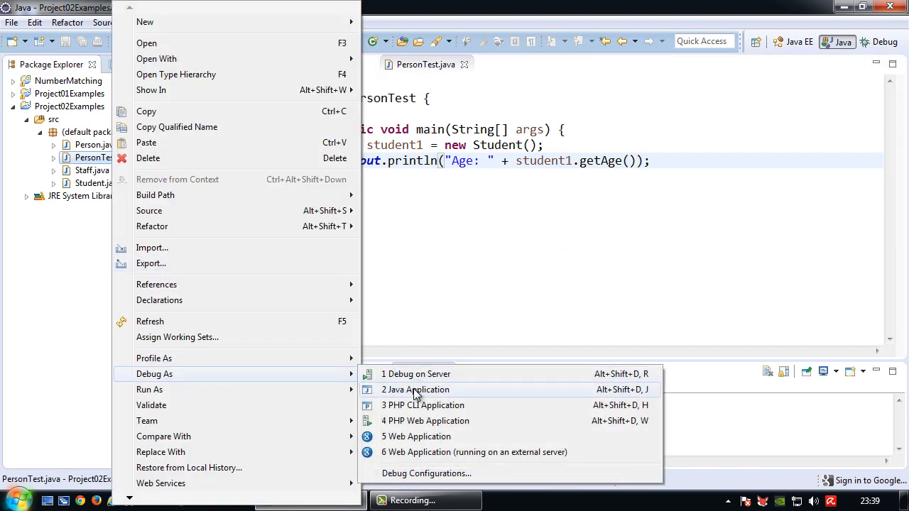
{"action": "left_click", "coordinate": [416, 389]}
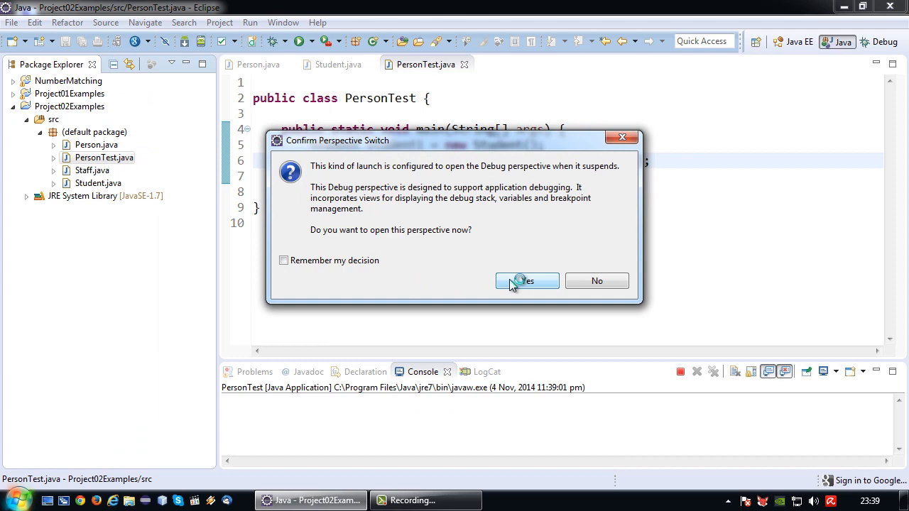
{"action": "left_click", "coordinate": [526, 280]}
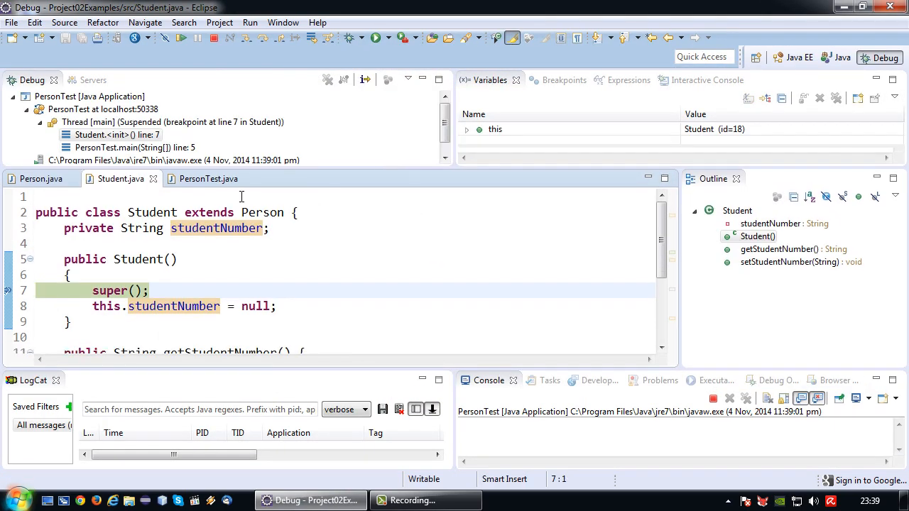
Step: Step over super() through Person's field assignments and back into the Student constructor
{"action": "left_click", "coordinate": [208, 179]}
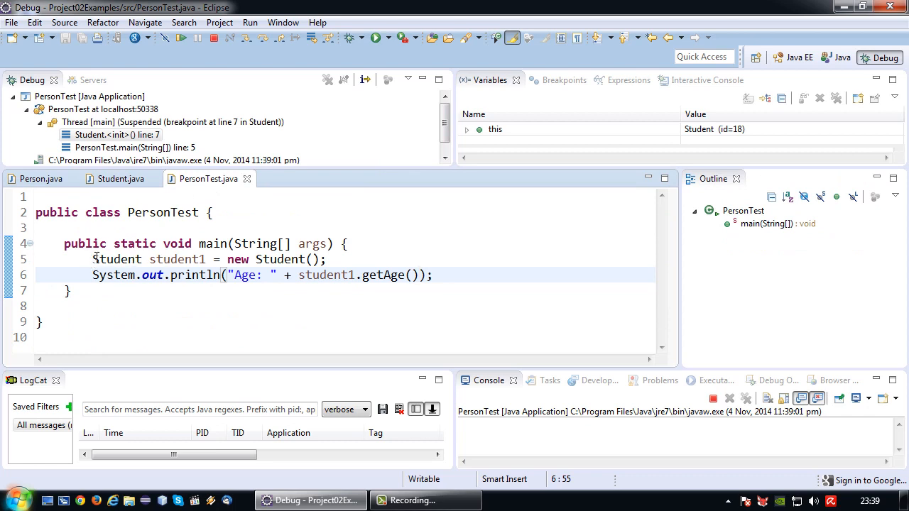
{"action": "left_click", "coordinate": [121, 178]}
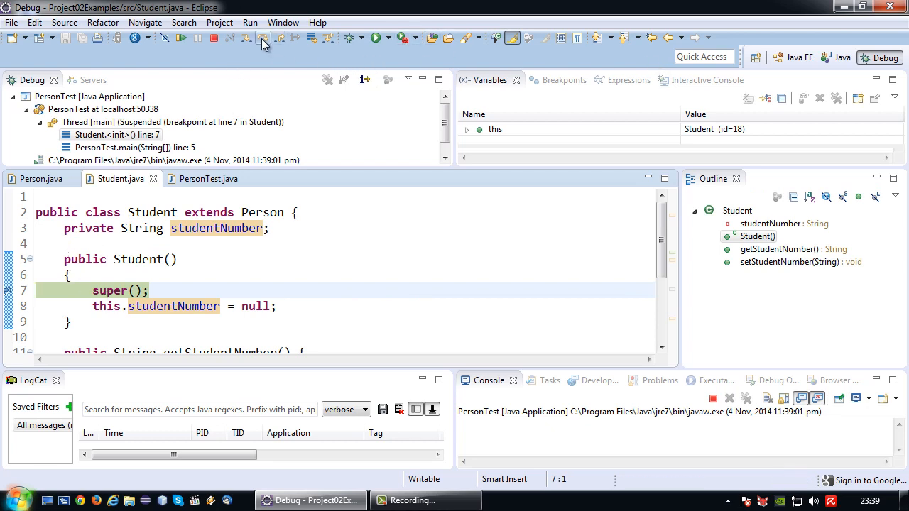
{"action": "mouse_move", "coordinate": [263, 38]}
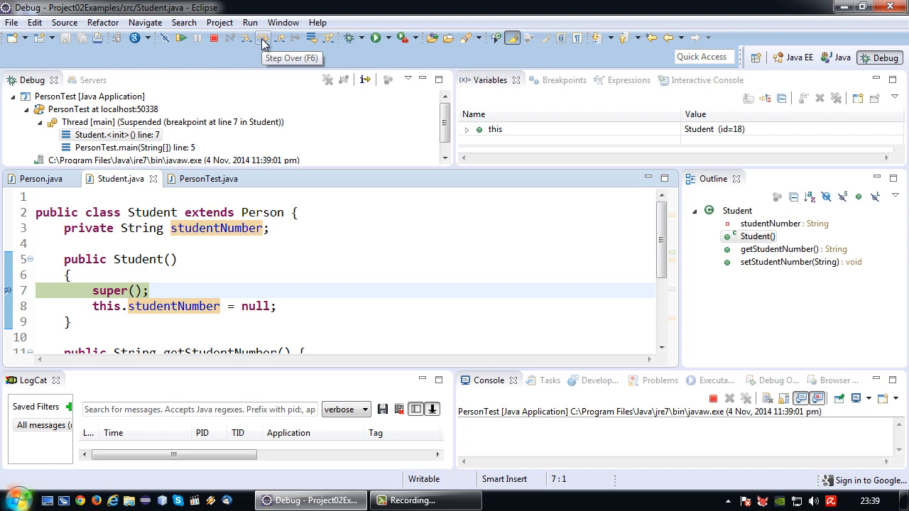
{"action": "left_click", "coordinate": [263, 38]}
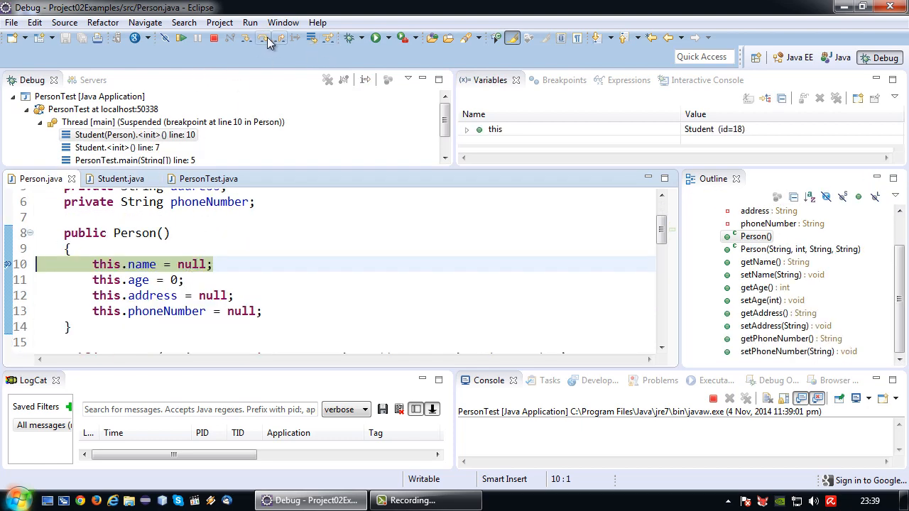
{"action": "left_click", "coordinate": [264, 38]}
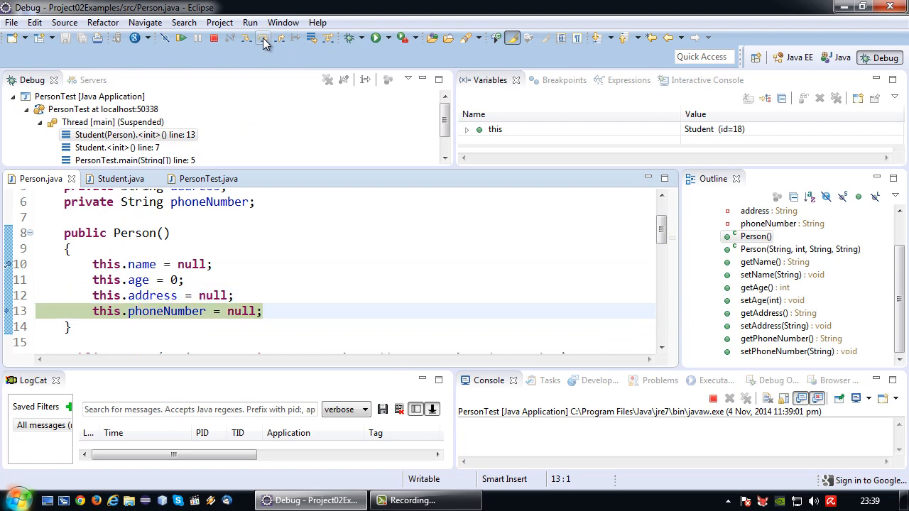
{"action": "left_click", "coordinate": [264, 38]}
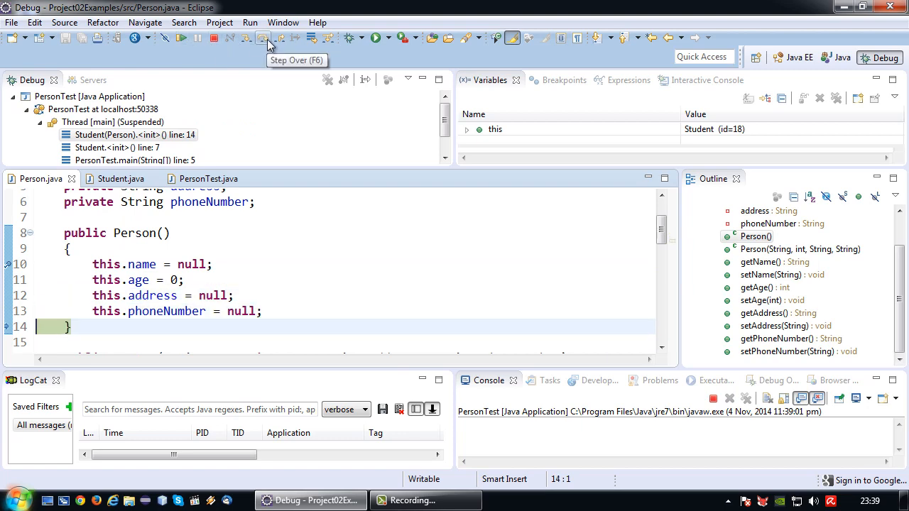
{"action": "left_click", "coordinate": [263, 37]}
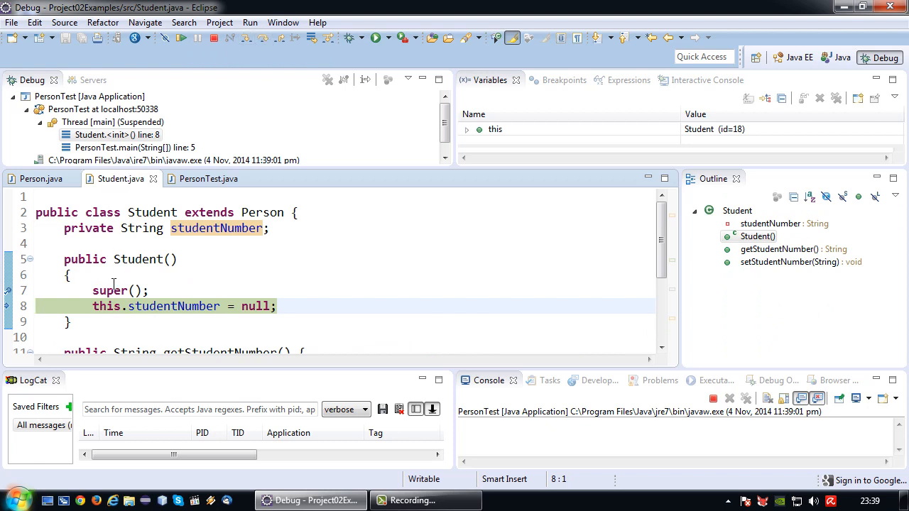
Step: Step past the studentNumber assignment, resume to print Age: 0, and return to Java perspective
{"action": "double_click", "coordinate": [110, 290]}
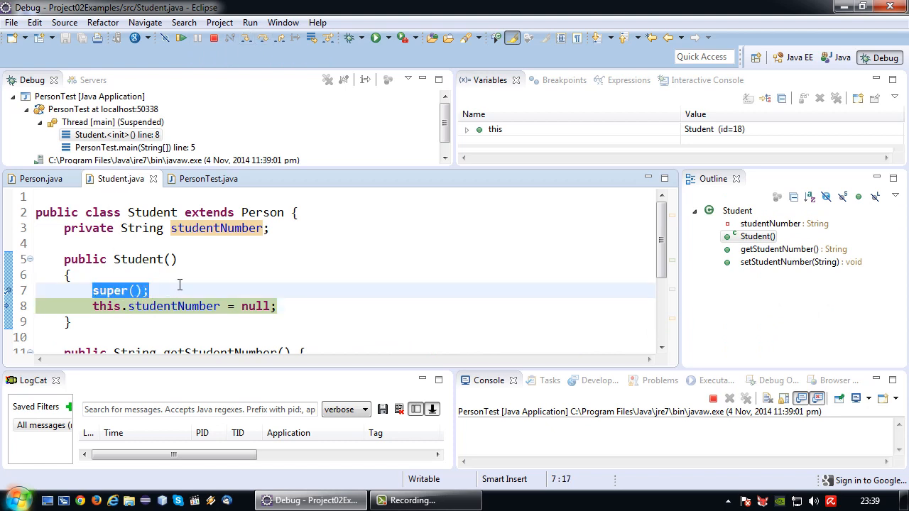
{"action": "left_click", "coordinate": [163, 291]}
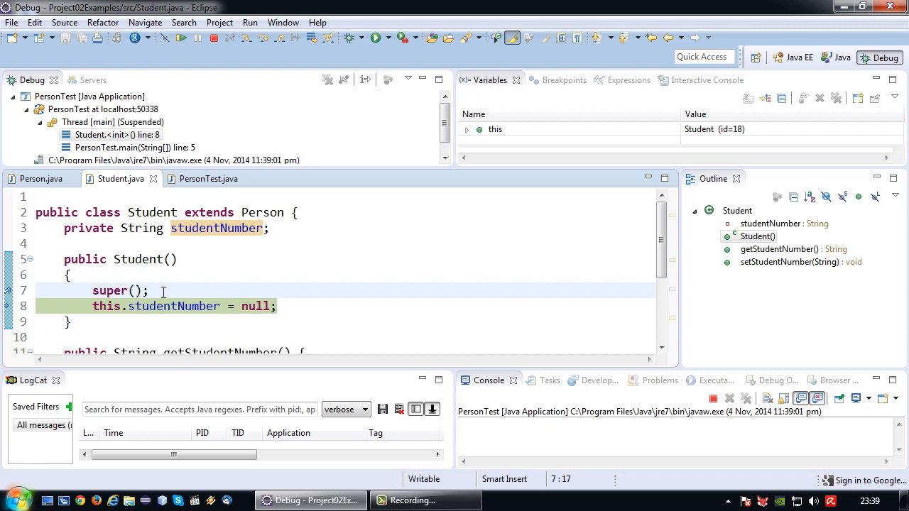
{"action": "double_click", "coordinate": [110, 290]}
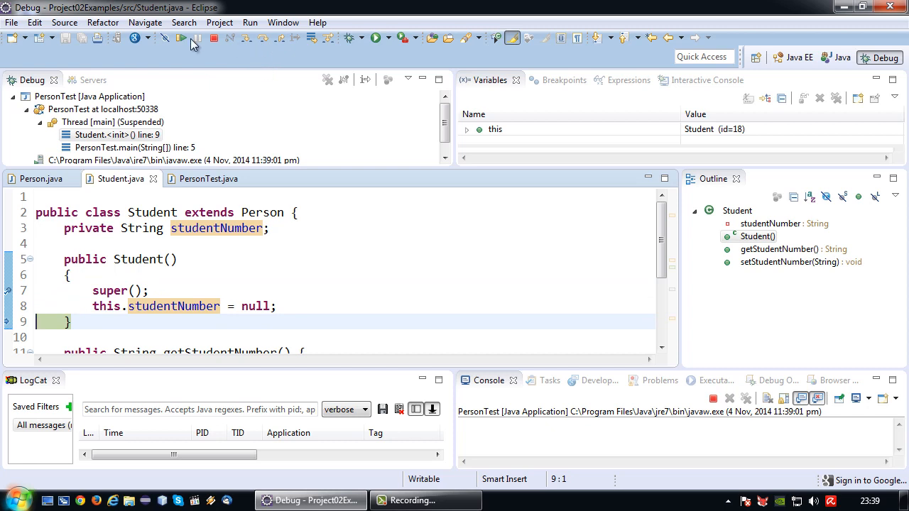
{"action": "left_click", "coordinate": [182, 38]}
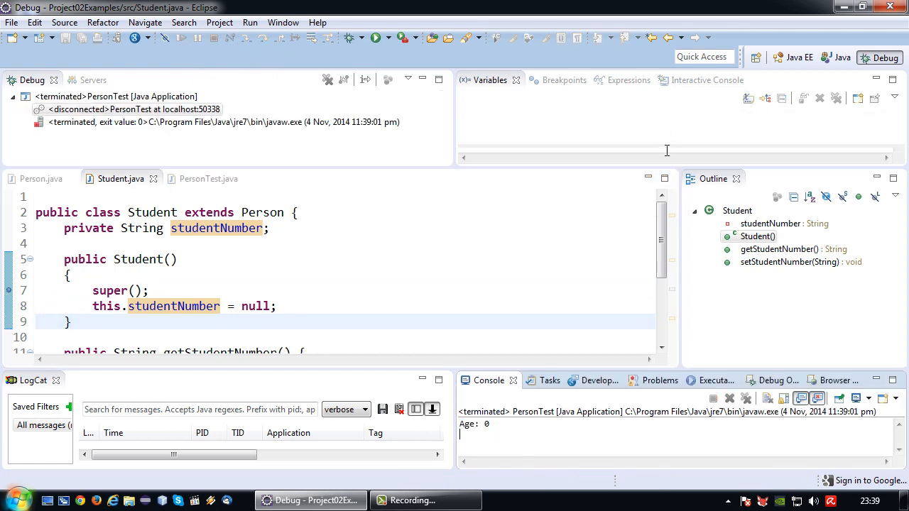
{"action": "left_click", "coordinate": [845, 41]}
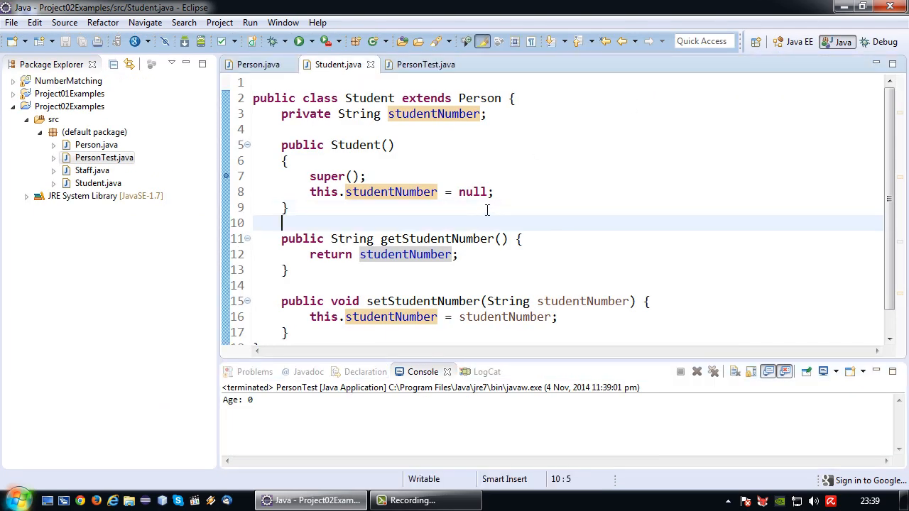
{"action": "mouse_move", "coordinate": [428, 172]}
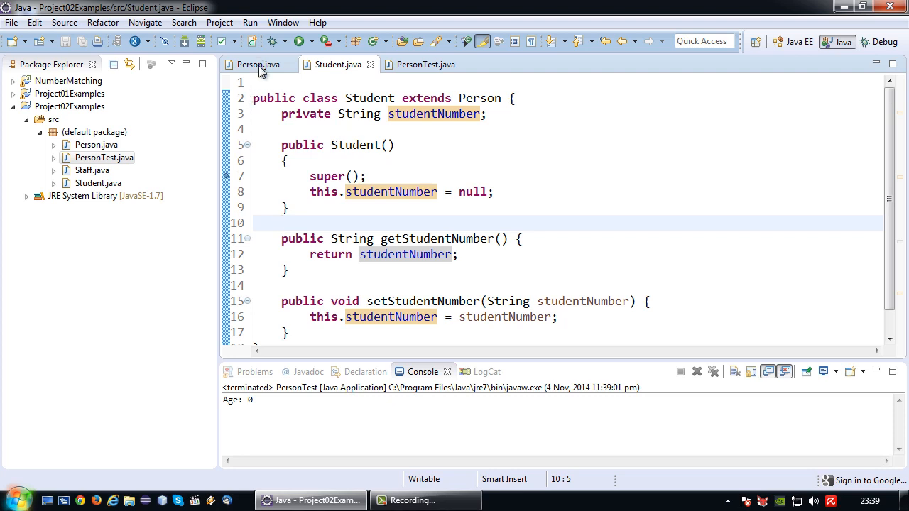
Step: Add an empty second public Student() stub after the default constructor, referencing Person's overloaded constructor
{"action": "left_click", "coordinate": [258, 64]}
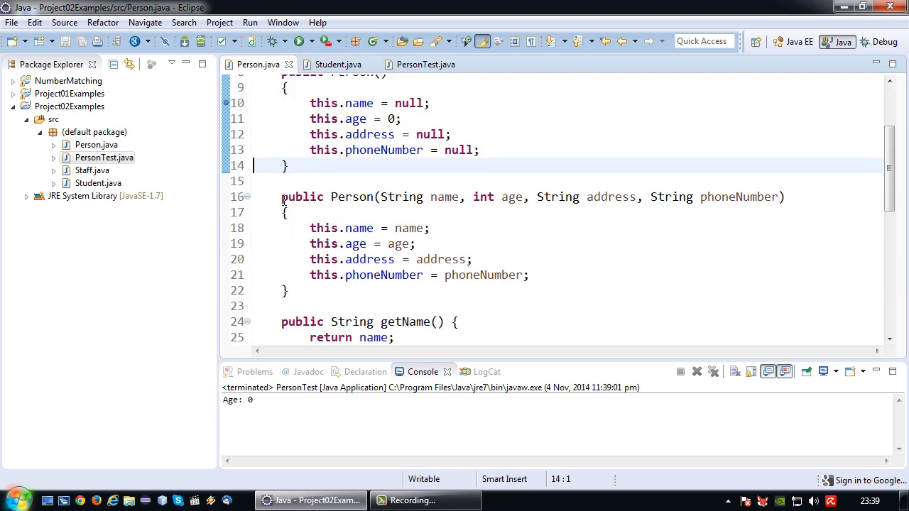
{"action": "left_click_drag", "start_coordinate": [281, 197], "coordinate": [283, 290]}
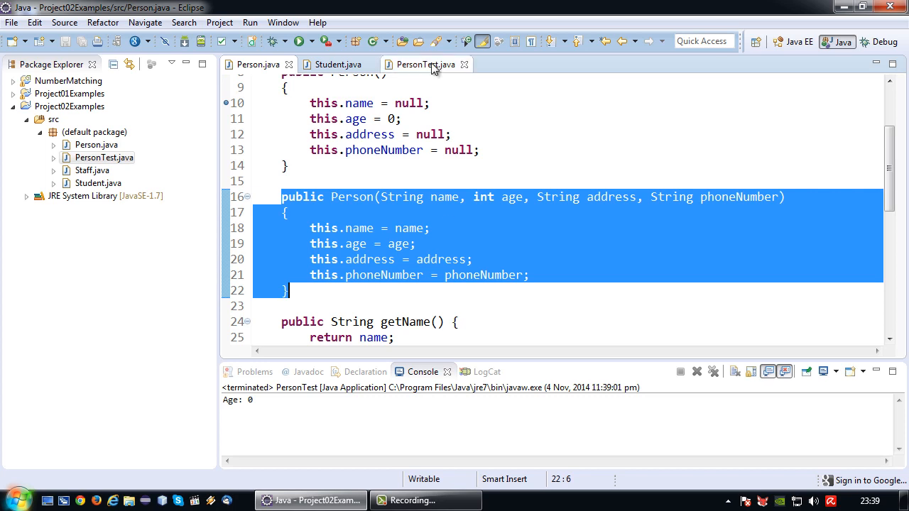
{"action": "left_click", "coordinate": [334, 64]}
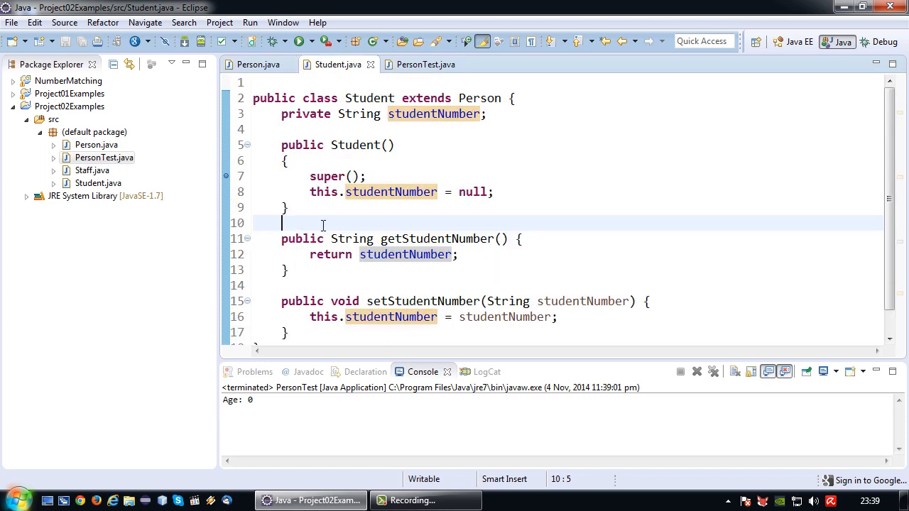
{"action": "key", "text": "Return"}
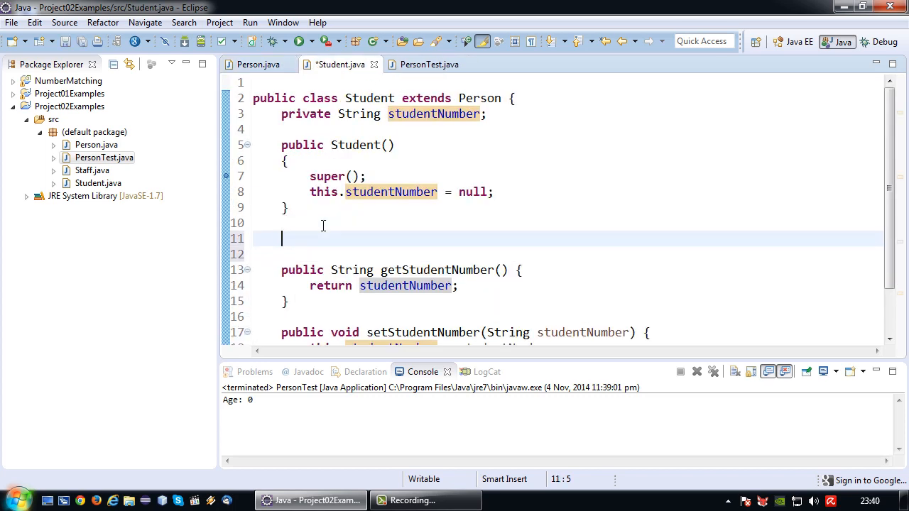
{"action": "type", "text": "public"}
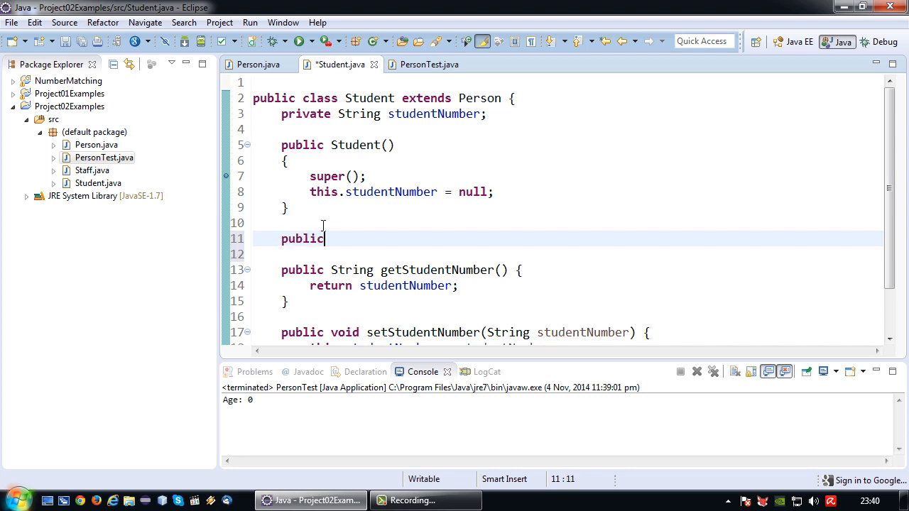
{"action": "type", "text": "Student()"}
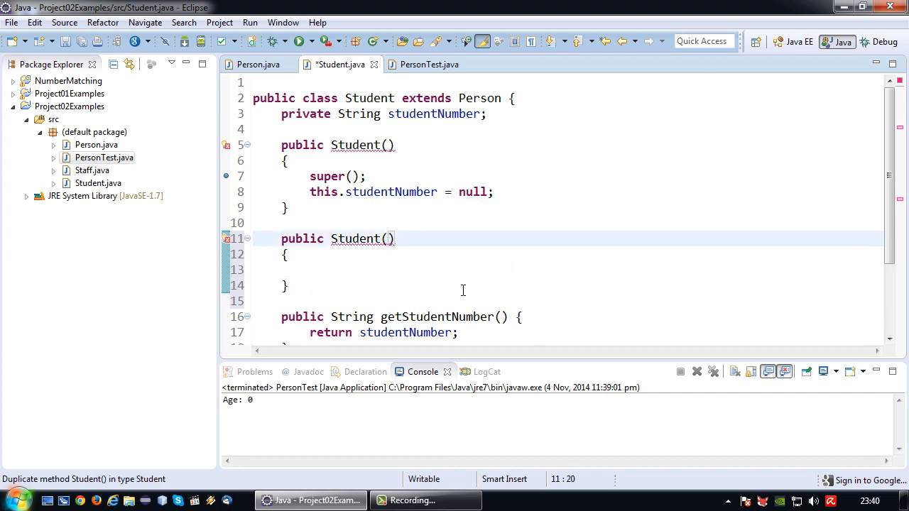
{"action": "mouse_move", "coordinate": [306, 128]}
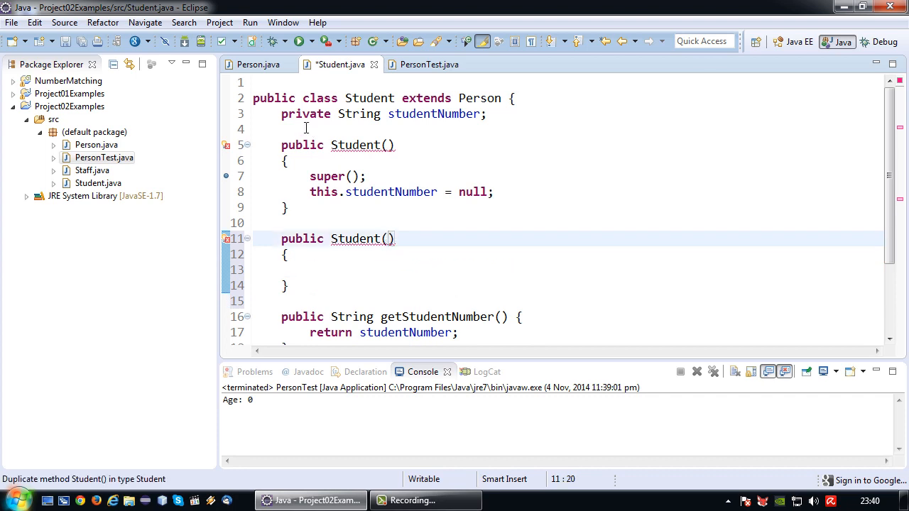
{"action": "left_click", "coordinate": [258, 64]}
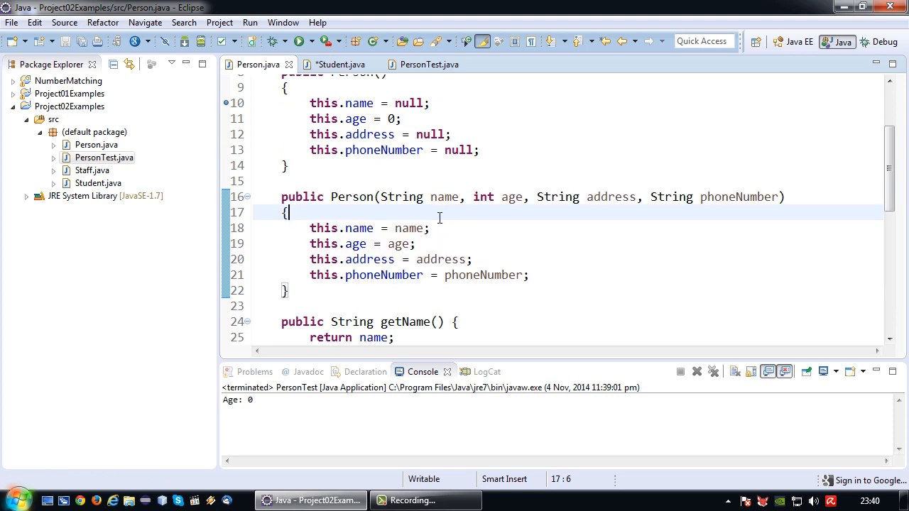
Step: Give the second constructor parameters name, age, address, phoneNumber, studentNumber and a super(); call
{"action": "left_click_drag", "start_coordinate": [381, 196], "coordinate": [774, 197]}
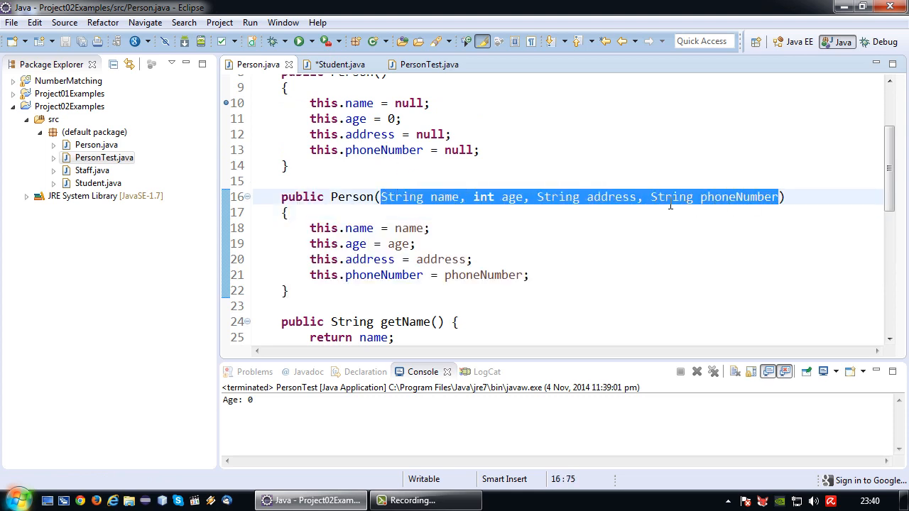
{"action": "left_click", "coordinate": [333, 64]}
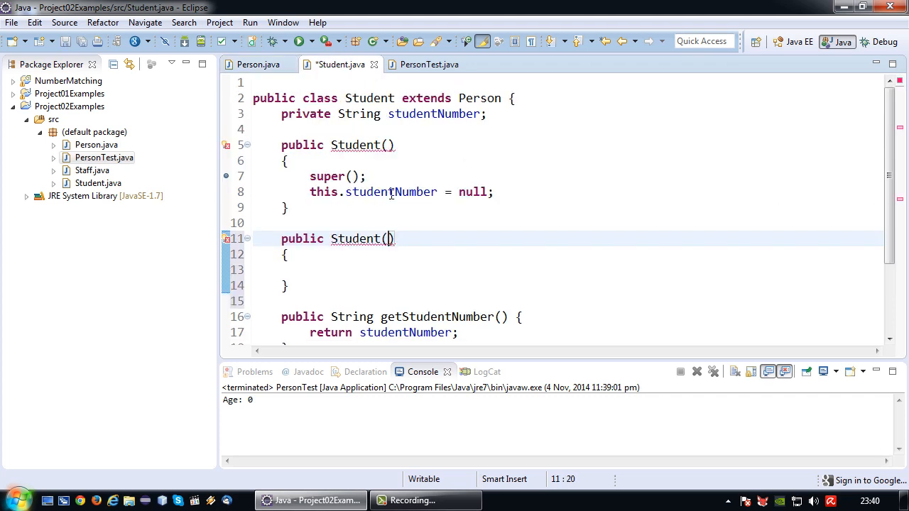
{"action": "type", "text": "String name, int age, String address, String phoneNumber,"}
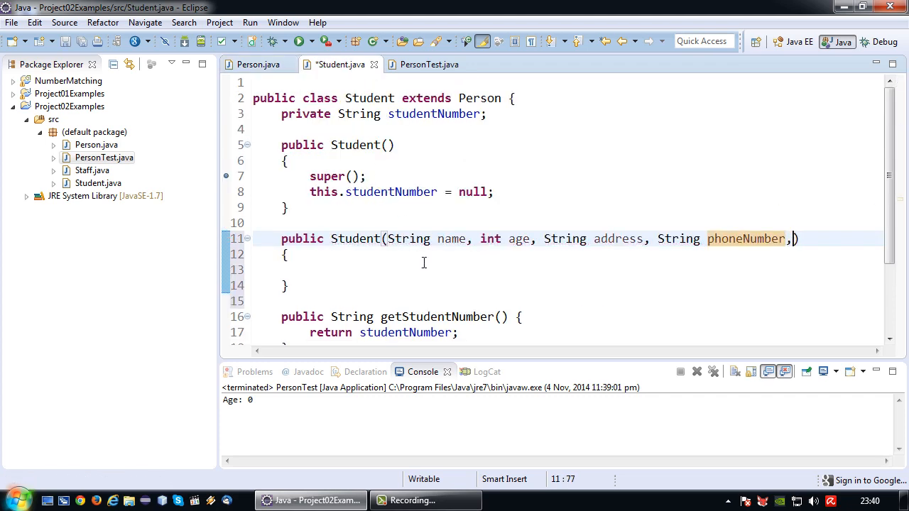
{"action": "type", "text": "String stud"}
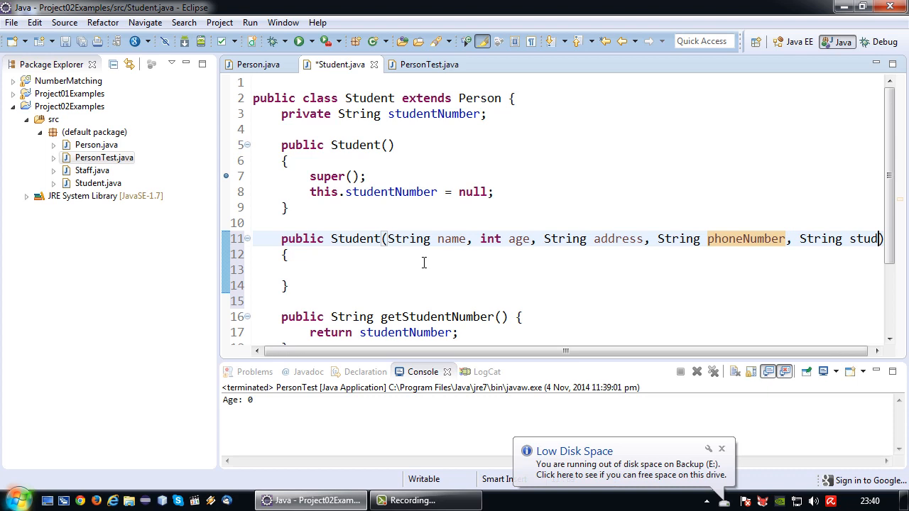
{"action": "scroll", "scroll_direction": "right", "scroll_amount": 3}
{"action": "type", "text": "e"}
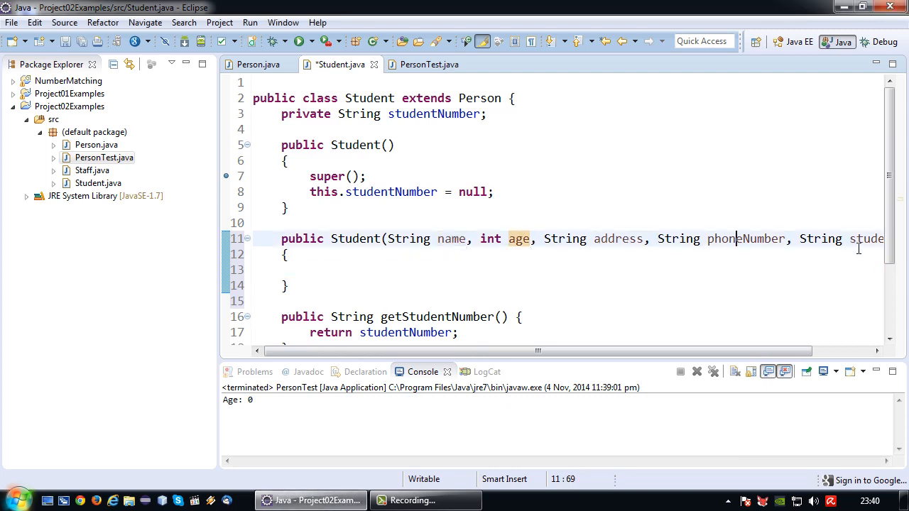
{"action": "type", "text": "su"}
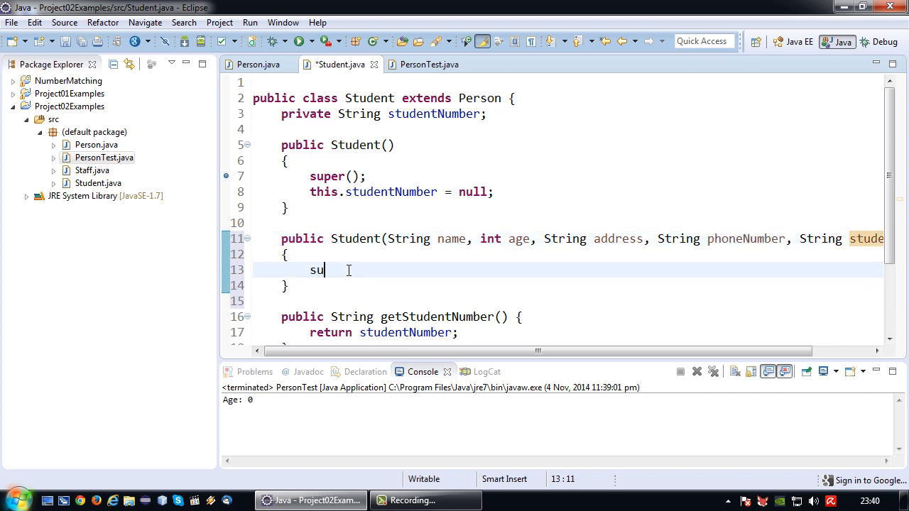
{"action": "type", "text": "per();"}
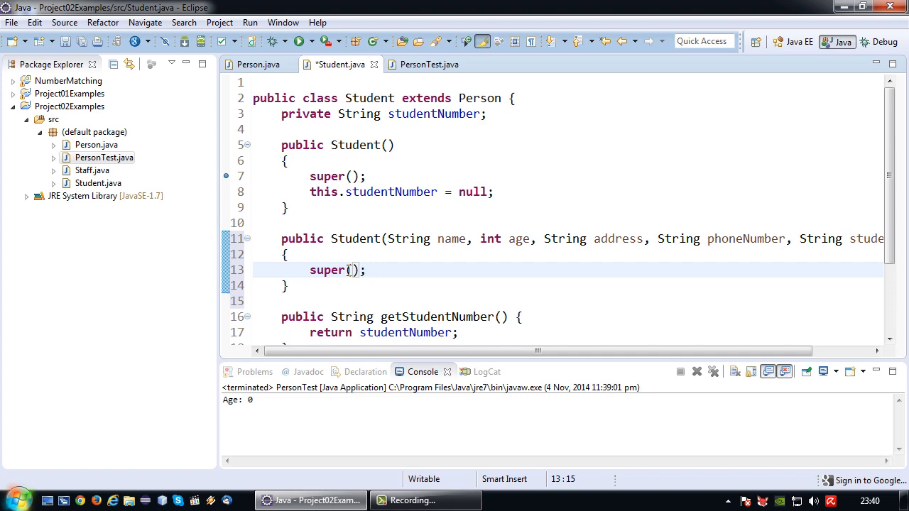
Step: Pass name, age, address, phoneNumber to super() and assign this.studentNumber = studentNumber
{"action": "left_click", "coordinate": [258, 64]}
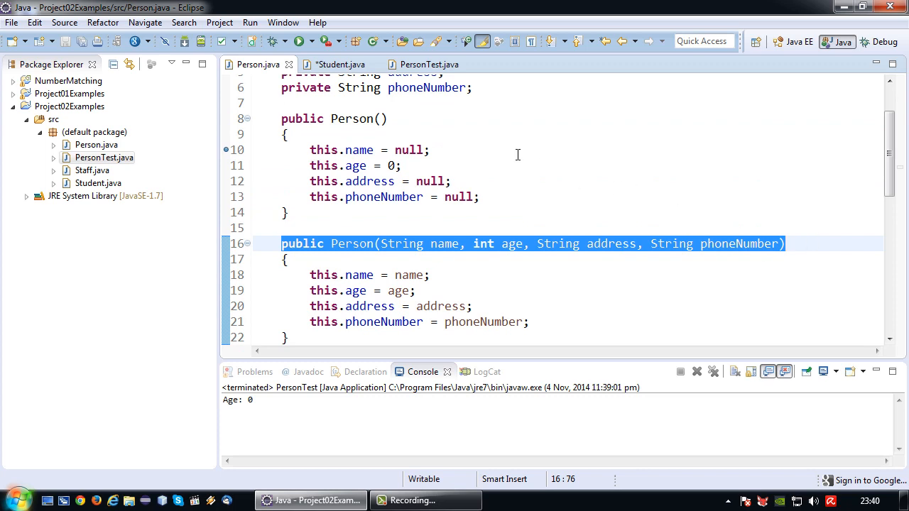
{"action": "left_click", "coordinate": [338, 64]}
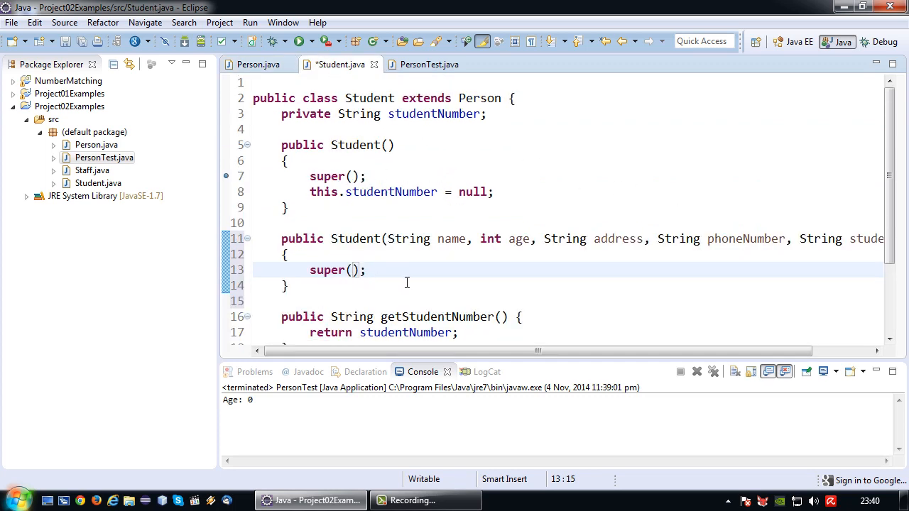
{"action": "type", "text": "name, a"}
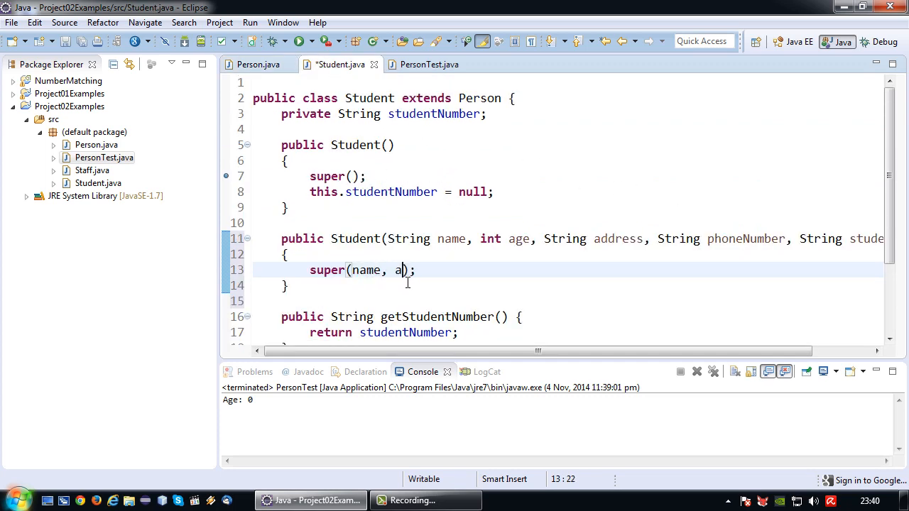
{"action": "type", "text": "ge, addr"}
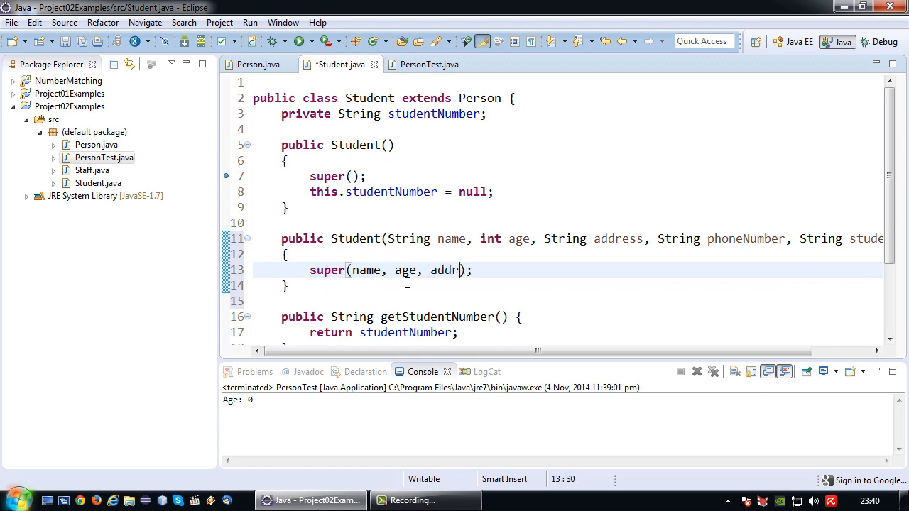
{"action": "type", "text": "ess, phoneNumber"}
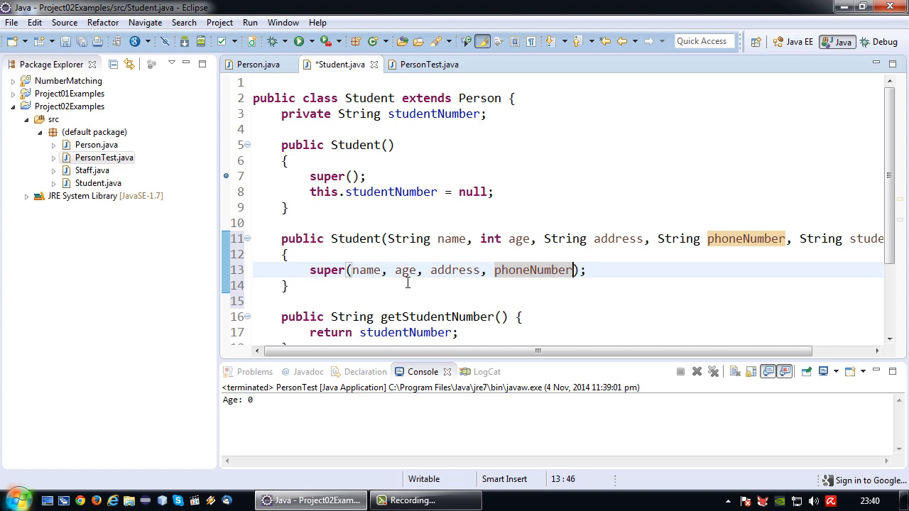
{"action": "type", "text": "this."}
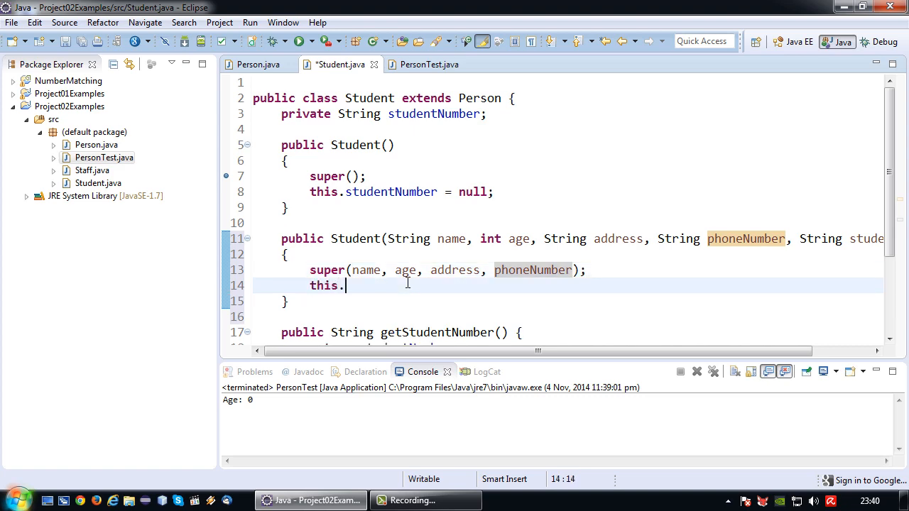
{"action": "type", "text": "studentNumber"}
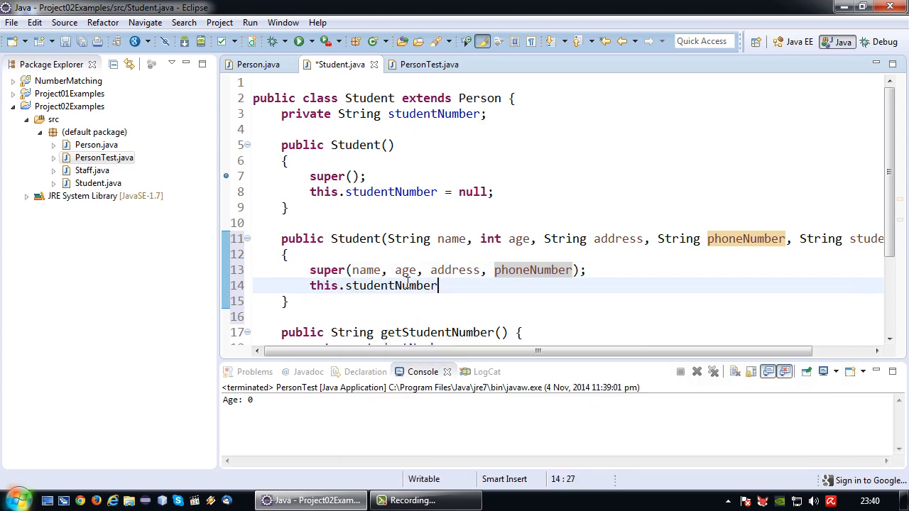
{"action": "type", "text": ".s"}
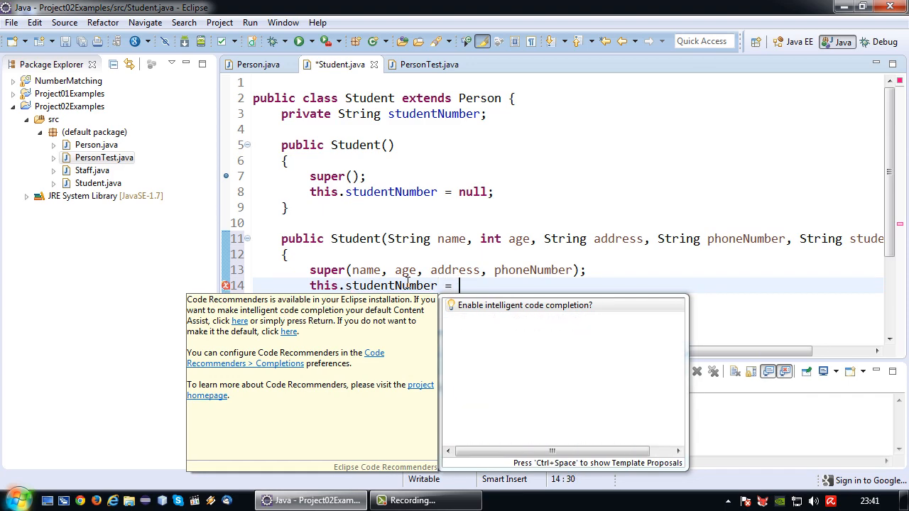
{"action": "type", "text": "student"}
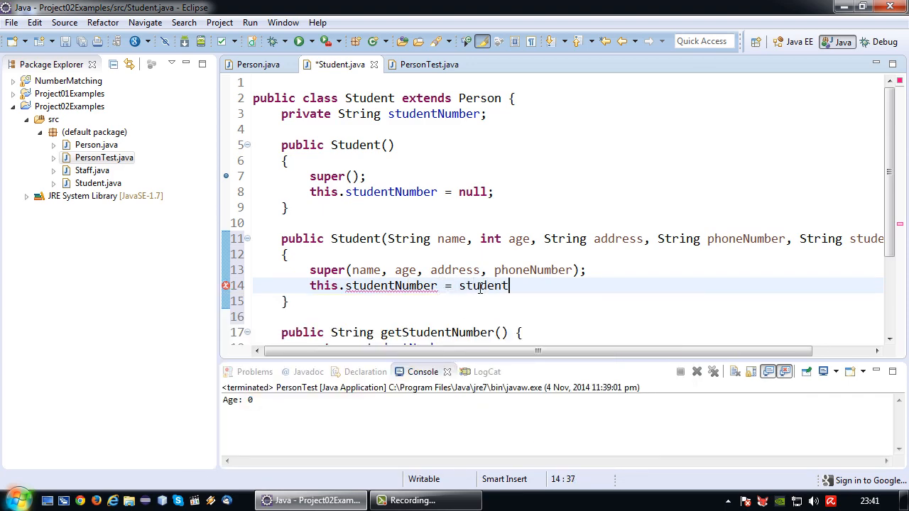
{"action": "type", "text": "Number;"}
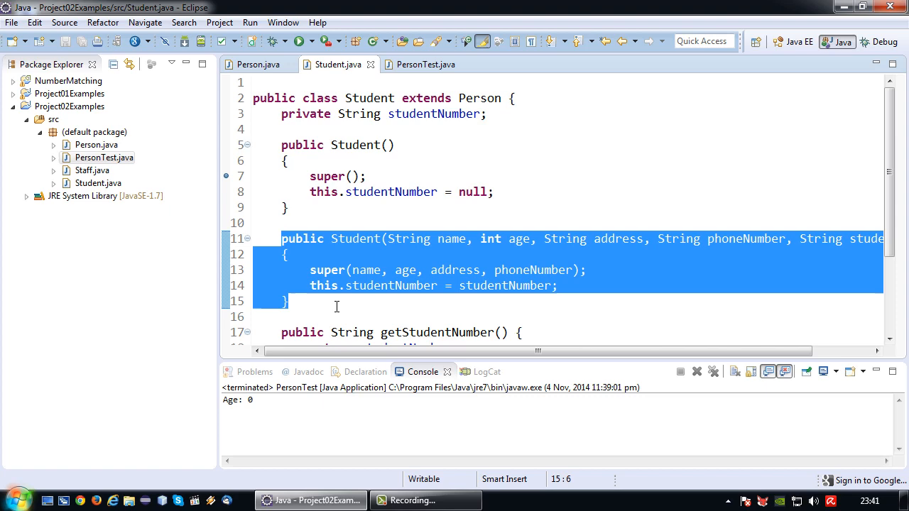
{"action": "mouse_move", "coordinate": [229, 179]}
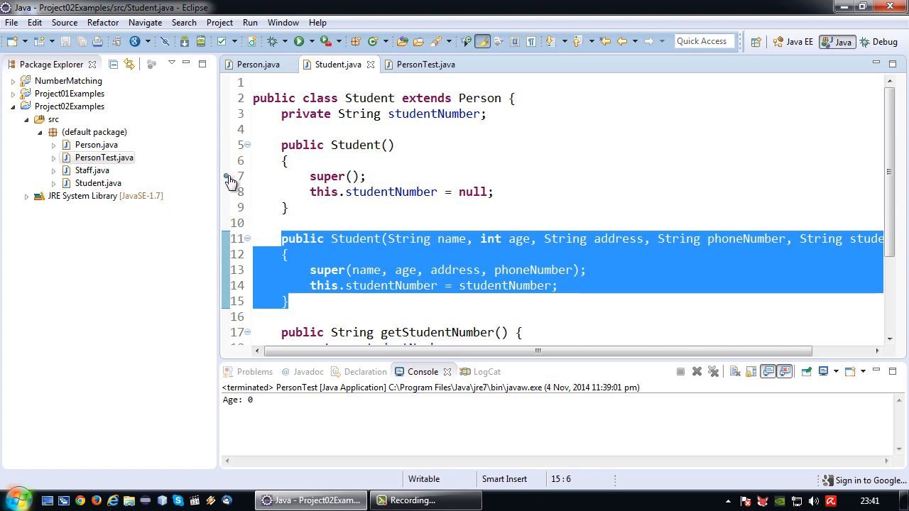
{"action": "left_click", "coordinate": [424, 64]}
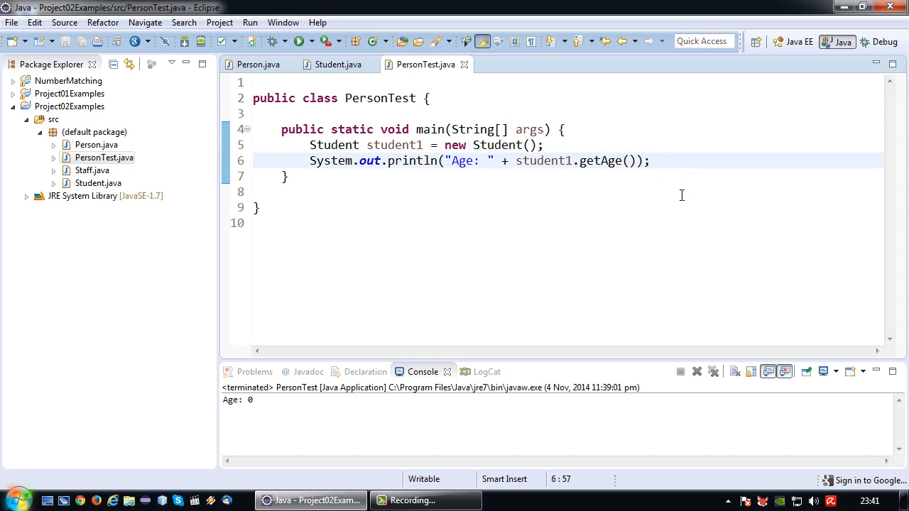
Step: Declare student2 as a new Student and enter the name "Rose Tyler"
{"action": "type", "text": "Student s"}
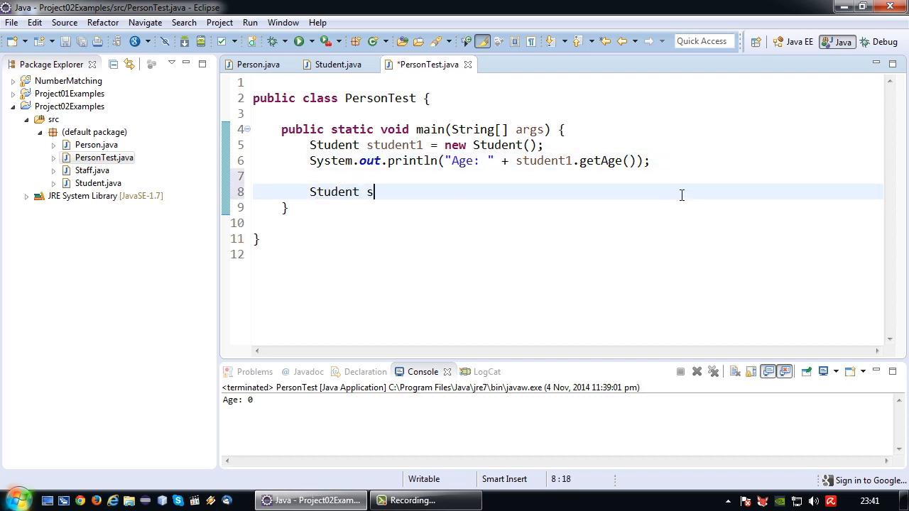
{"action": "type", "text": "tudent2 = ne"}
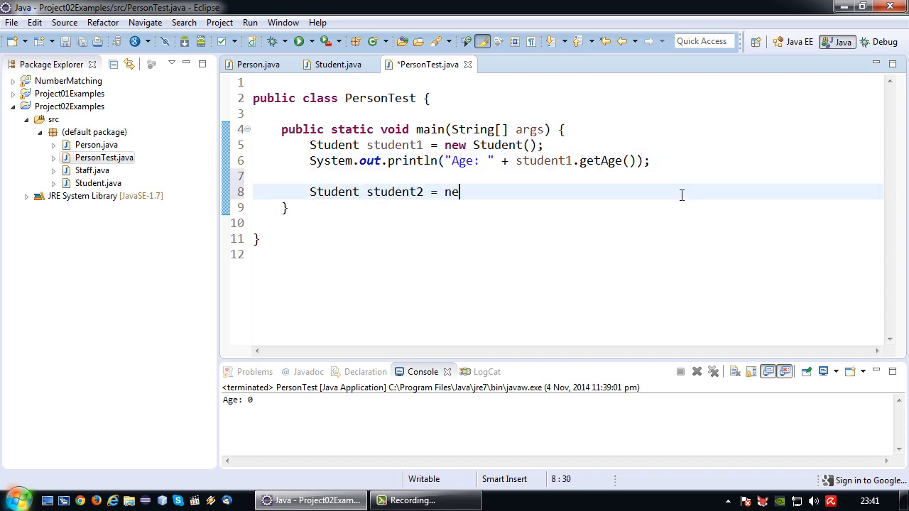
{"action": "type", "text": "w Student()"}
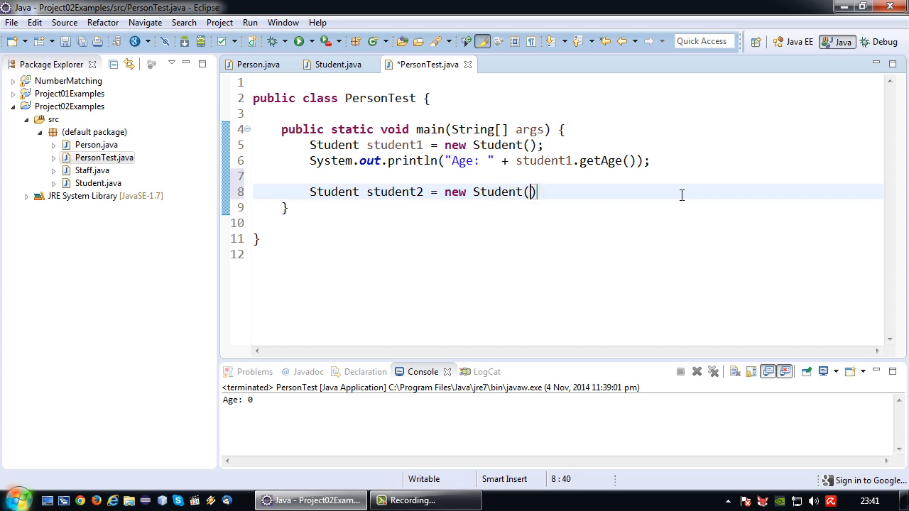
{"action": "type", "text": ";"}
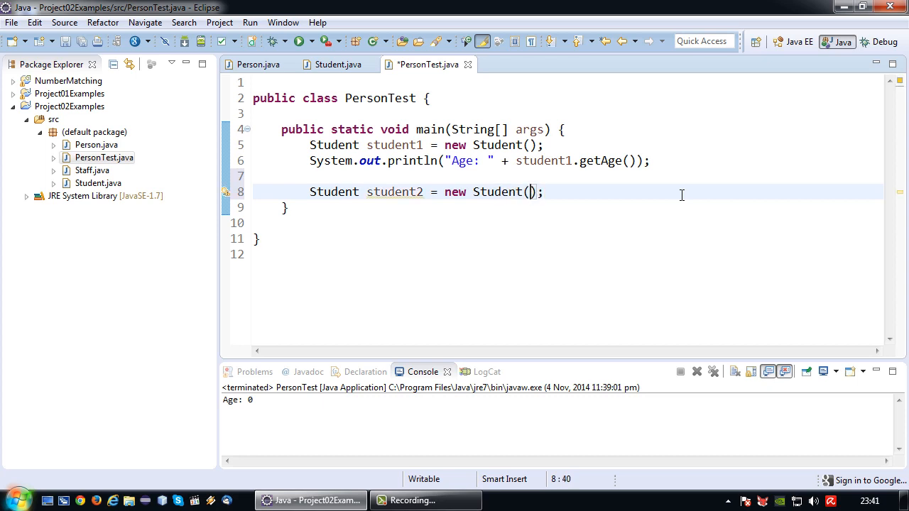
{"action": "type", "text": "\"\""}
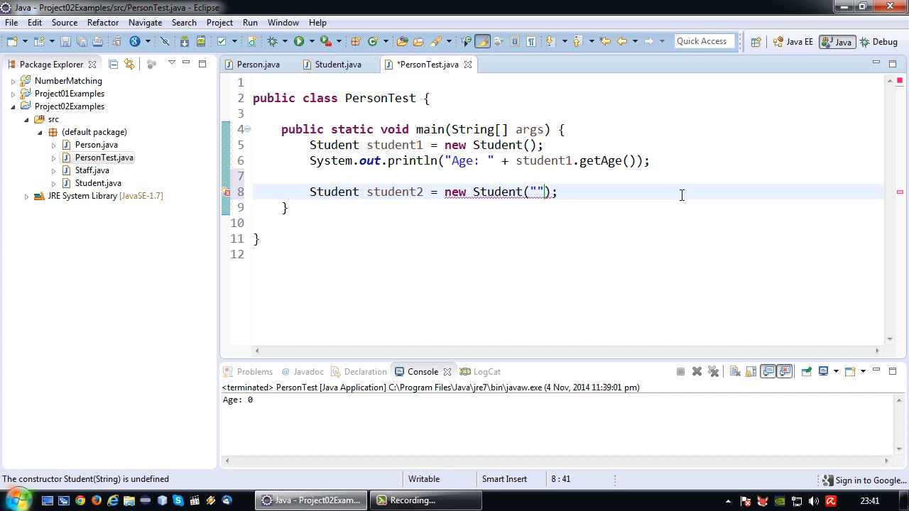
{"action": "type", "text": "Rose Tyl"}
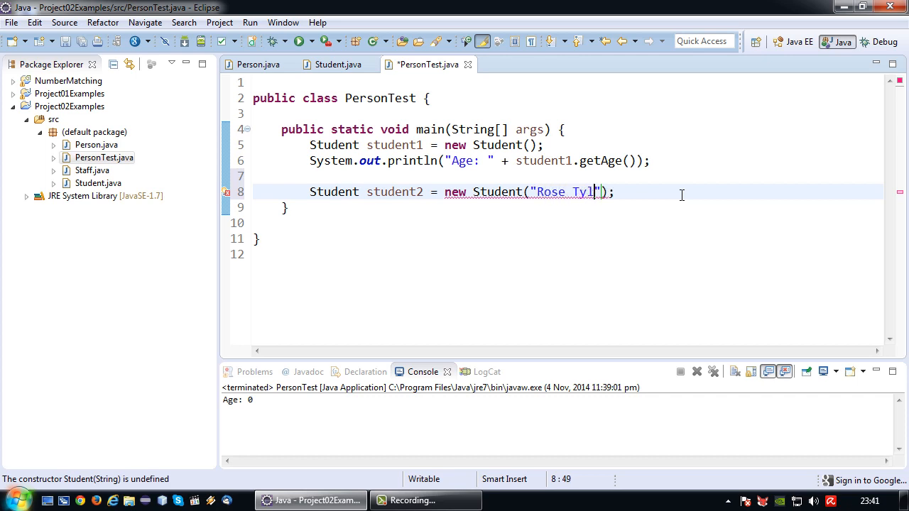
{"action": "type", "text": "er"}
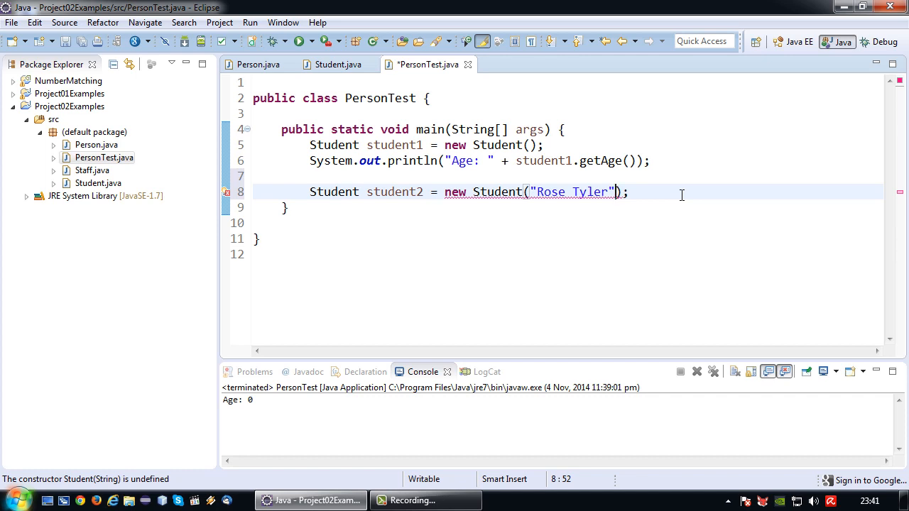
{"action": "left_click", "coordinate": [335, 64]}
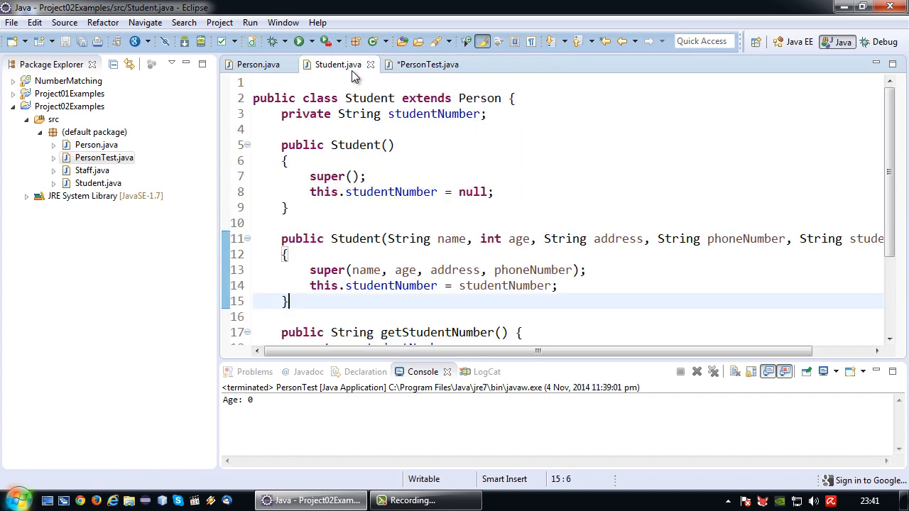
{"action": "left_click", "coordinate": [423, 64]}
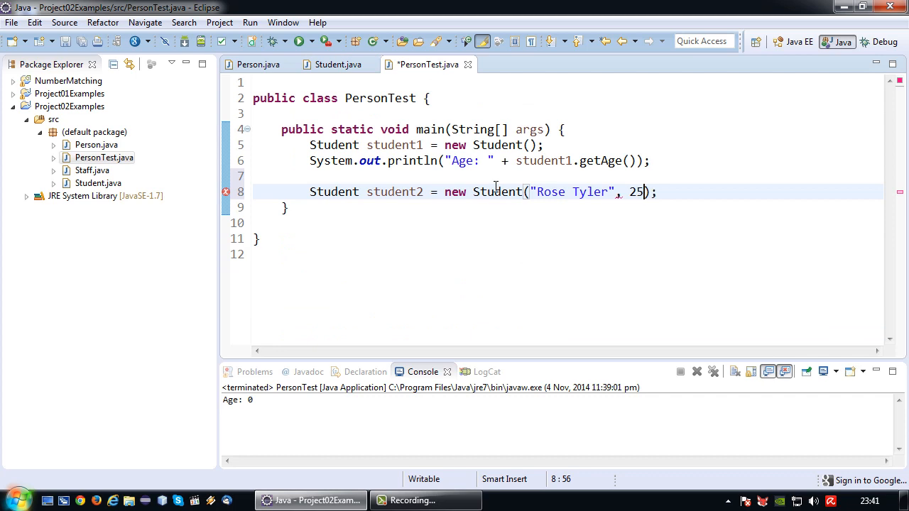
Step: Add age 25 and address "Cardiff 1", checking the Student constructor's parameter order
{"action": "type", "text": ", \""}
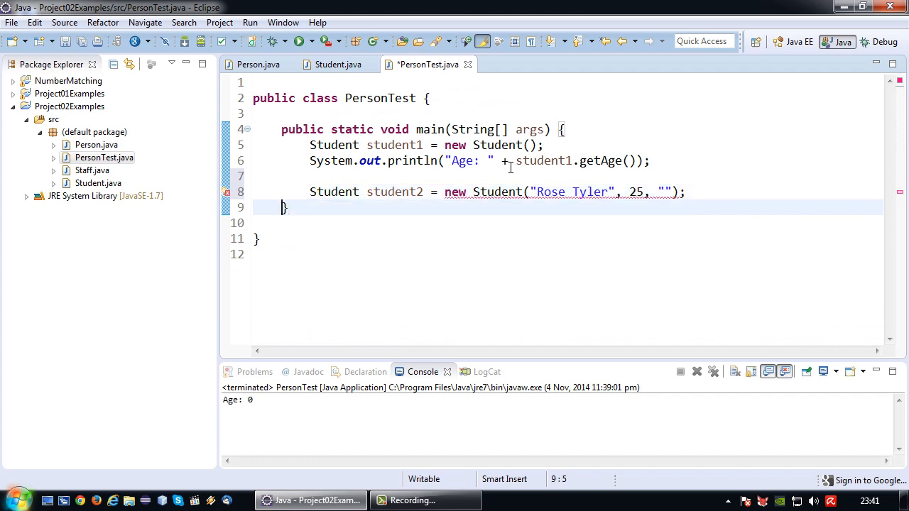
{"action": "type", "text": "Car"}
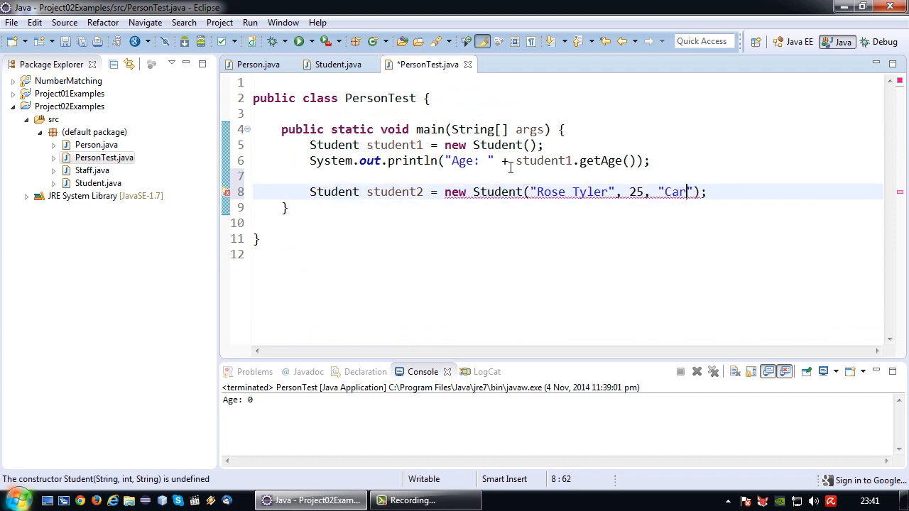
{"action": "type", "text": "diff"}
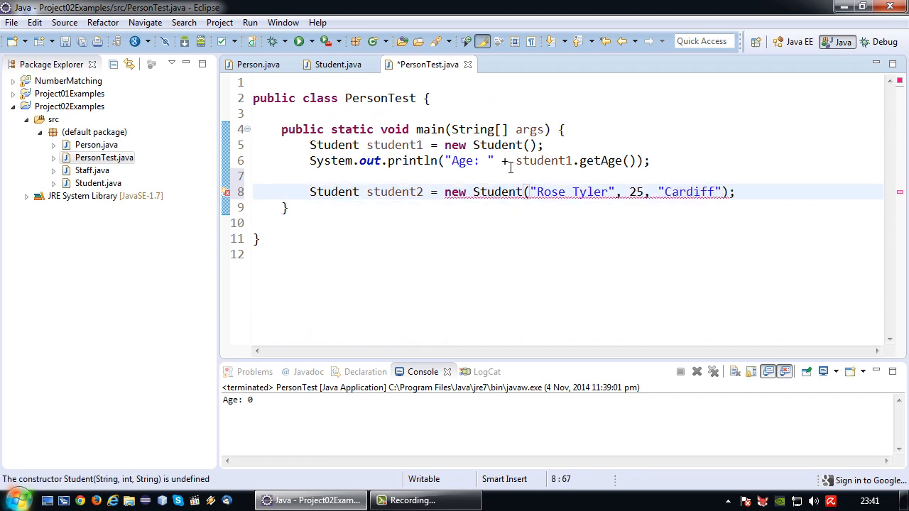
{"action": "left_click", "coordinate": [335, 64]}
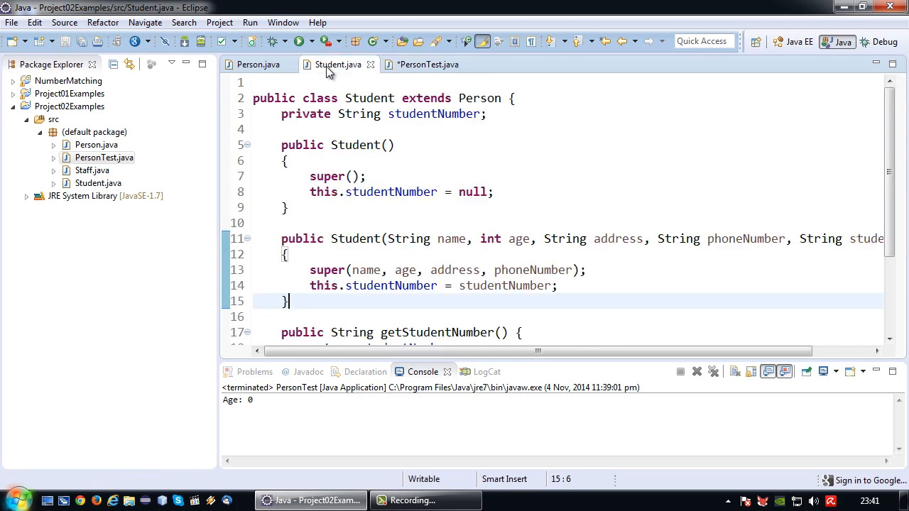
{"action": "left_click", "coordinate": [424, 64]}
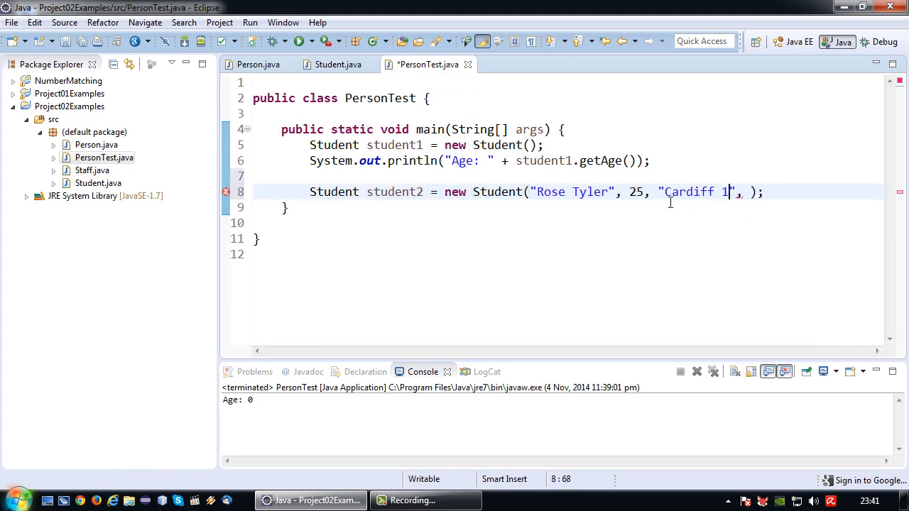
{"action": "left_click", "coordinate": [337, 63]}
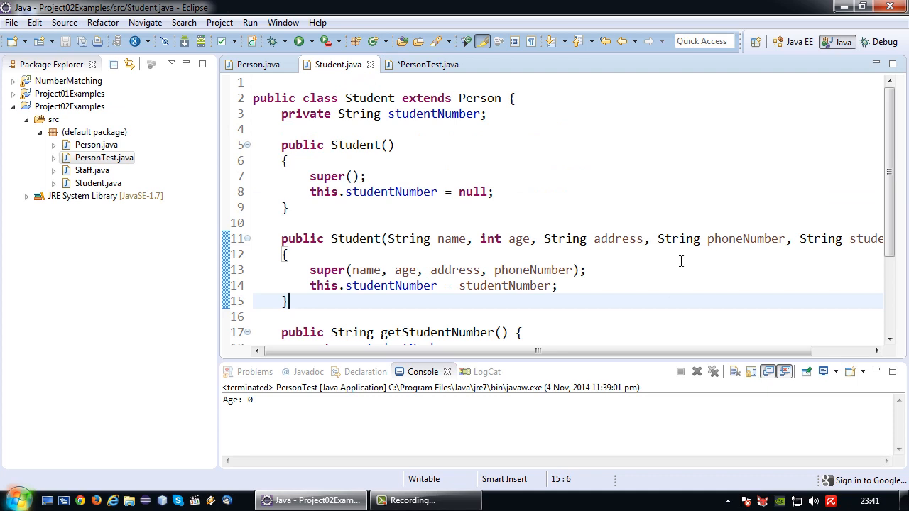
{"action": "left_click", "coordinate": [427, 64]}
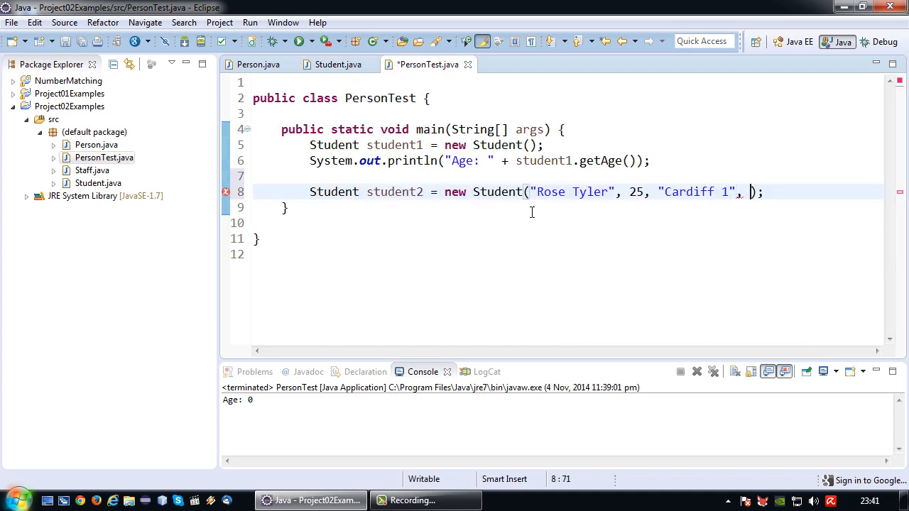
Step: Finish the arguments with phone "+65123456" and student number "000711"
{"action": "type", "text": "\""}
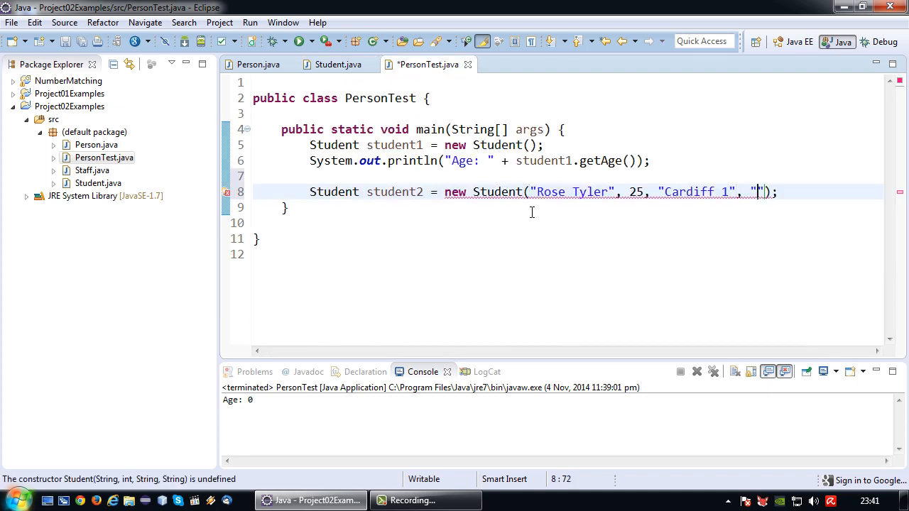
{"action": "type", "text": "+65"}
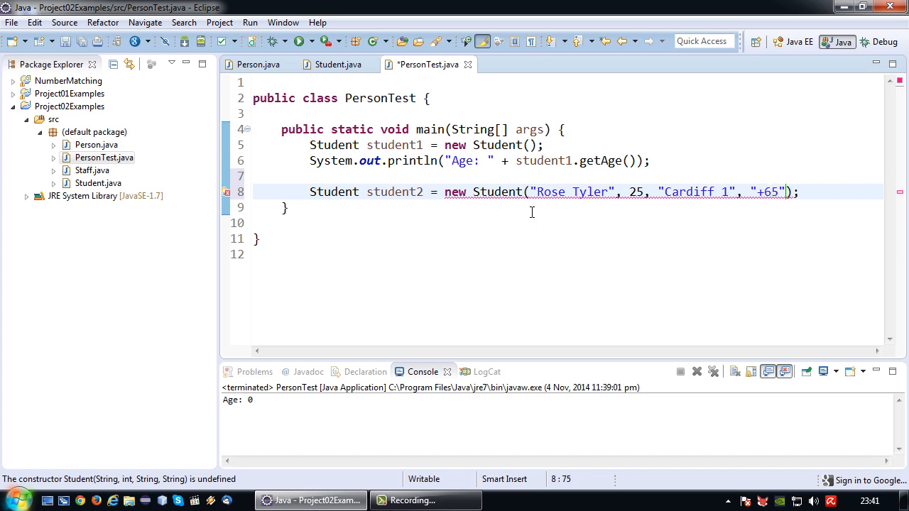
{"action": "type", "text": "123456"}
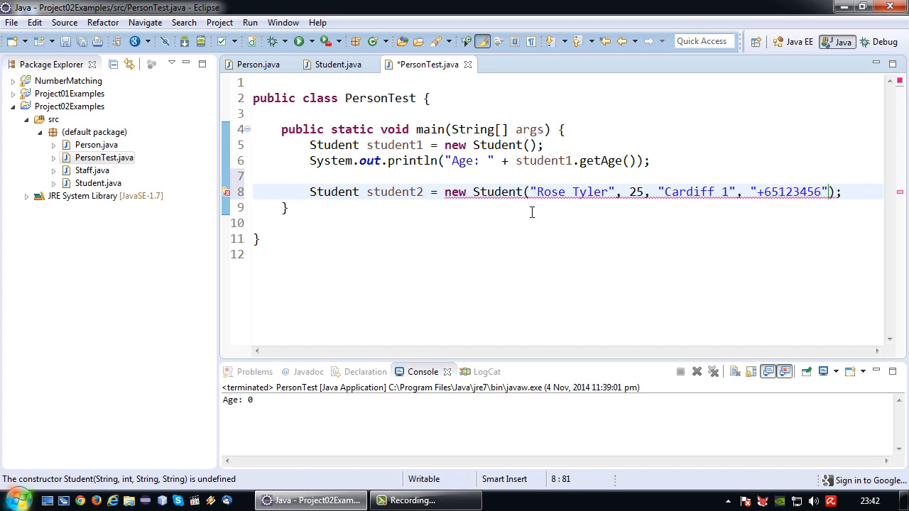
{"action": "left_click", "coordinate": [336, 64]}
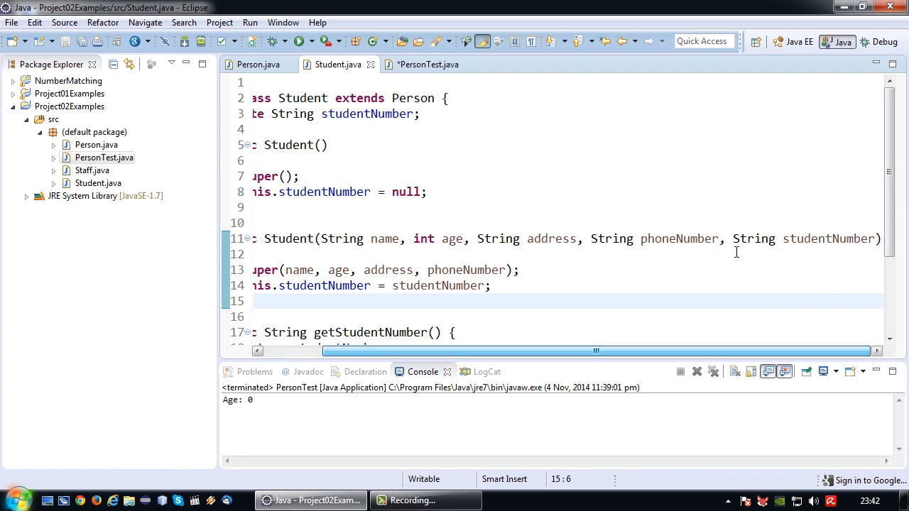
{"action": "left_click", "coordinate": [428, 65]}
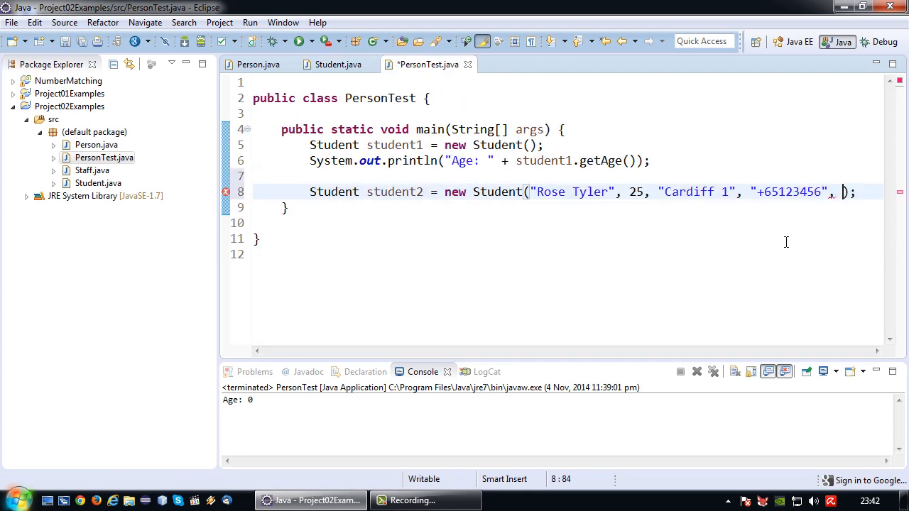
{"action": "type", "text": "\"000\""}
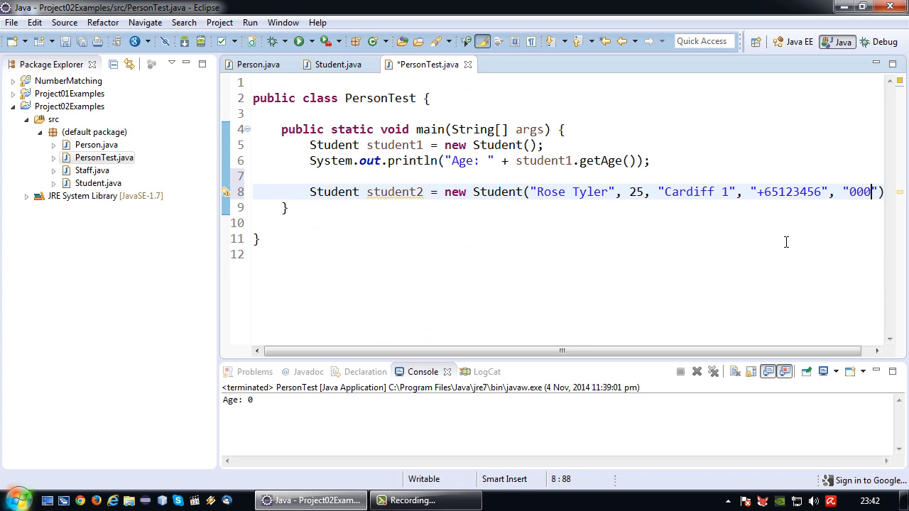
{"action": "type", "text": "711"}
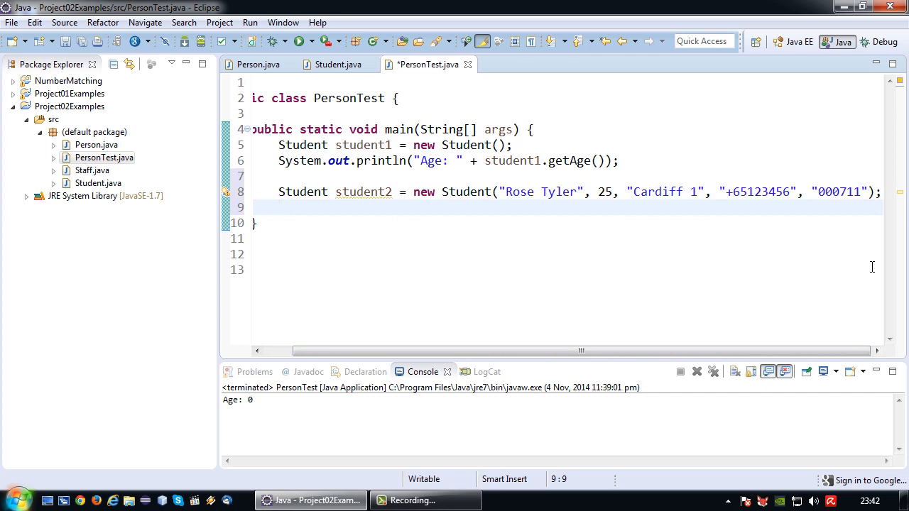
Step: Print "Name: " with student2.getName() and getStudentNumber(), then save PersonTest.java
{"action": "type", "text": "System.out.p"}
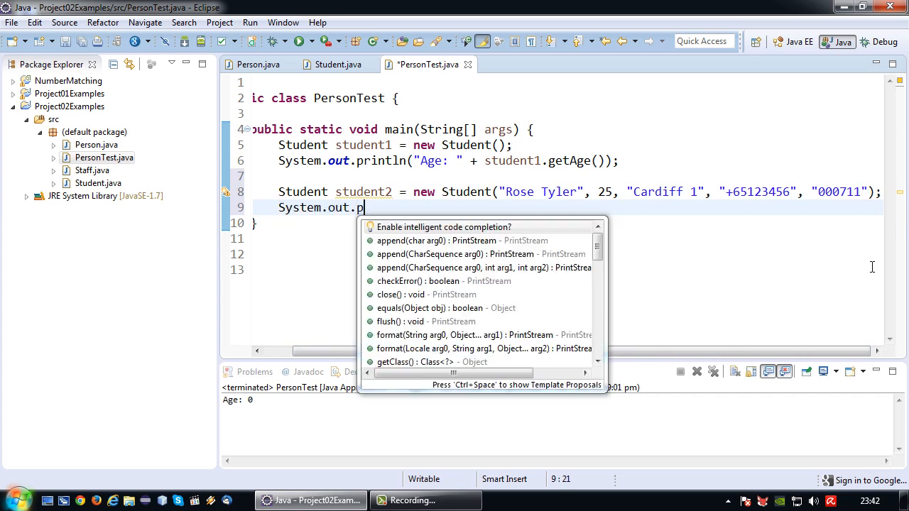
{"action": "type", "text": "rintln("}
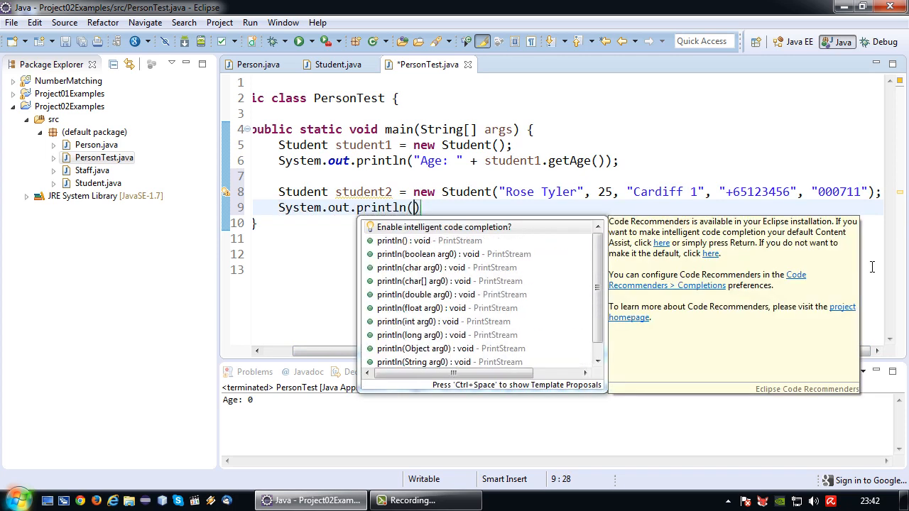
{"action": "type", "text": "\"Name\""}
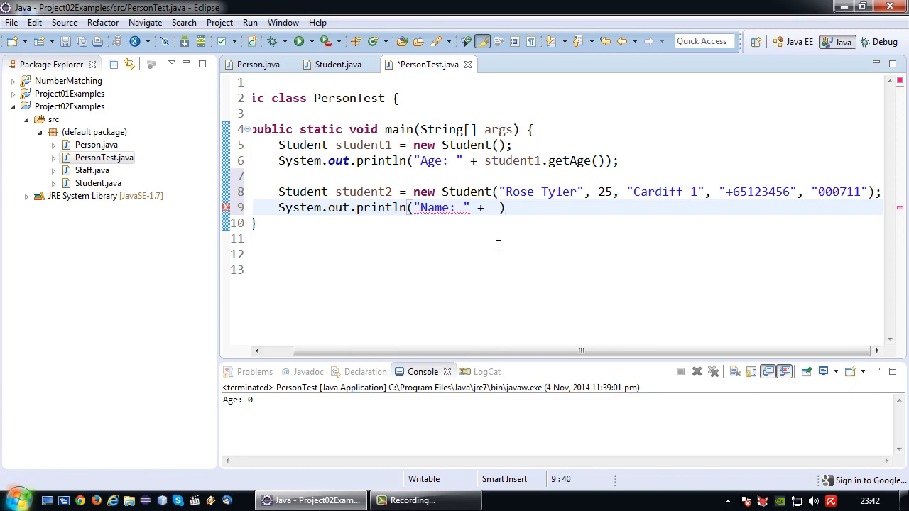
{"action": "type", "text": "student2."}
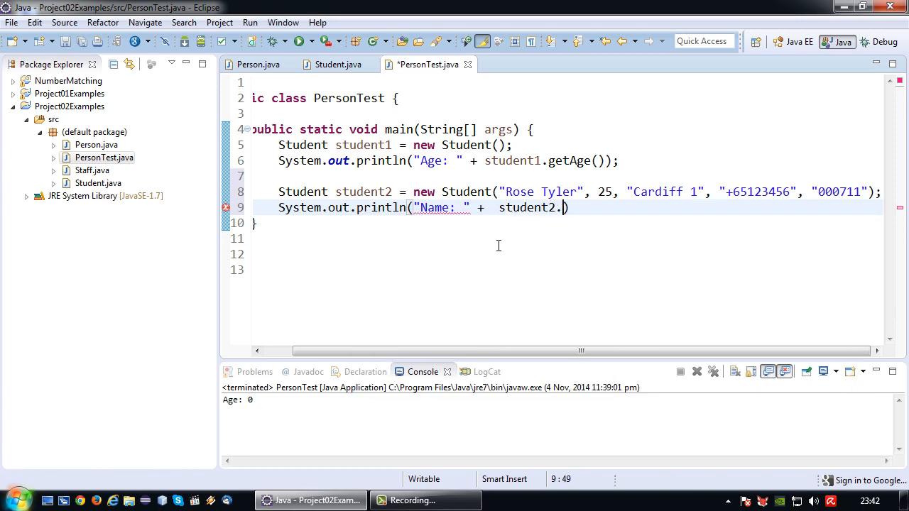
{"action": "type", "text": "."}
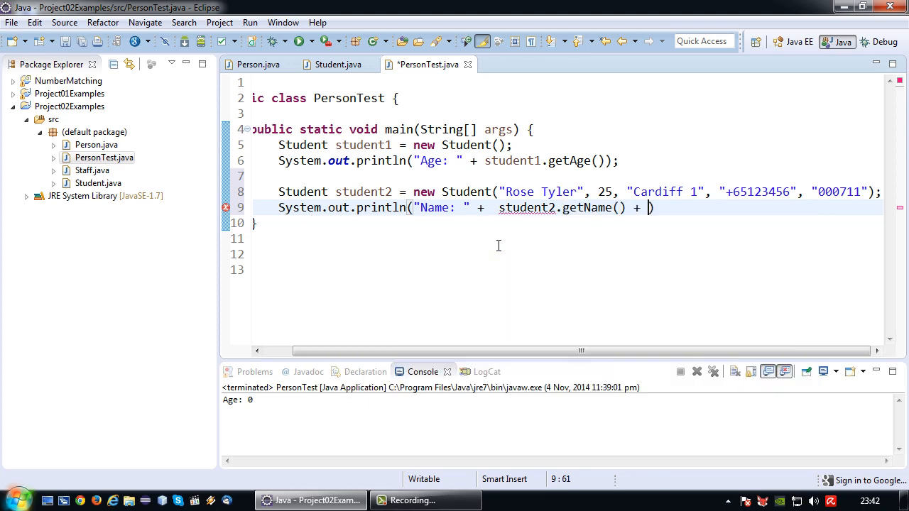
{"action": "type", "text": "\" \" +  st"}
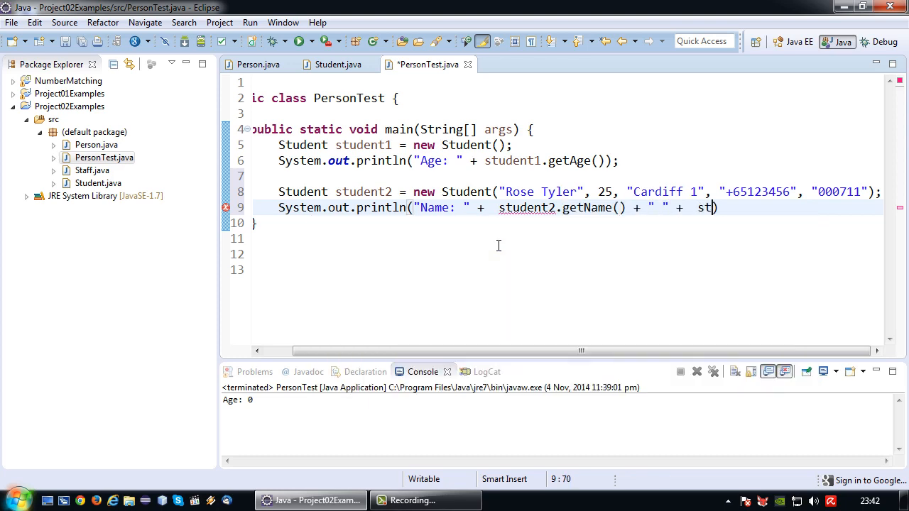
{"action": "type", "text": "udent2."}
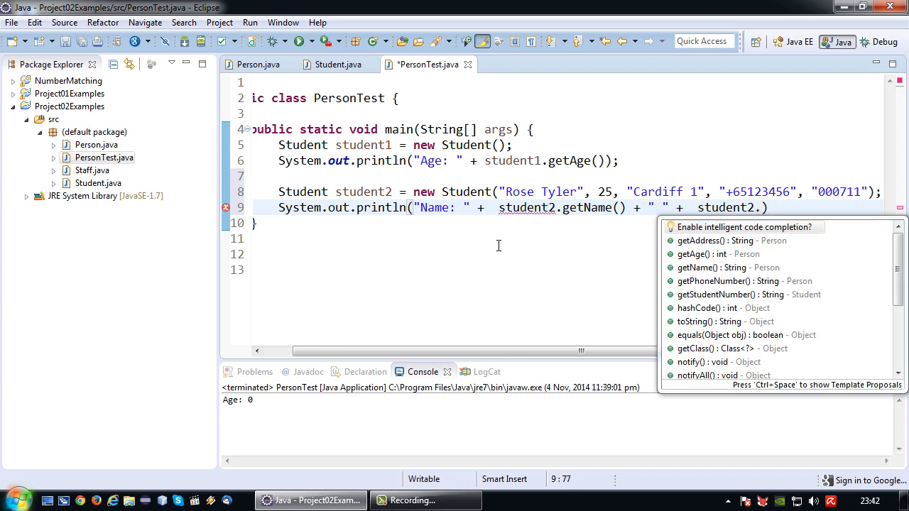
{"action": "type", "text": "getStudentNum"}
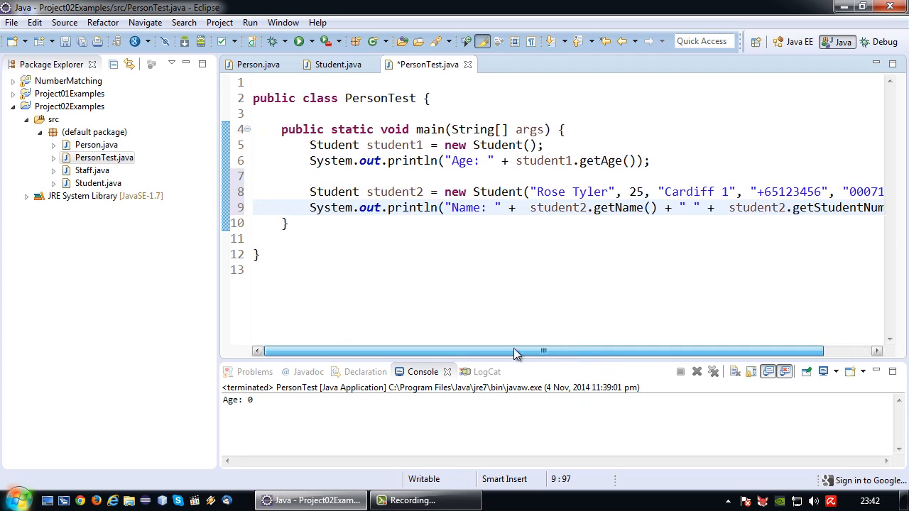
{"action": "key", "text": "ctrl+s"}
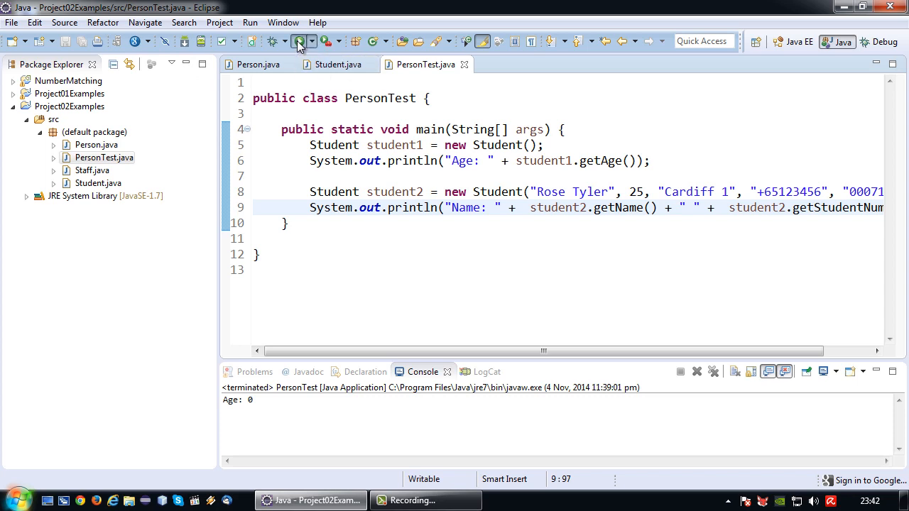
Step: Run PersonTest and select the printed student number 000711 in the Console
{"action": "left_click", "coordinate": [301, 40]}
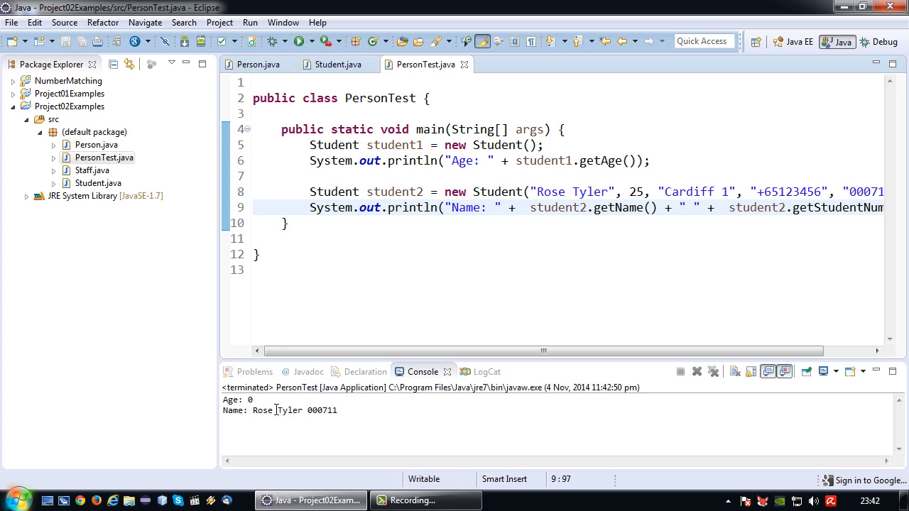
{"action": "double_click", "coordinate": [322, 411]}
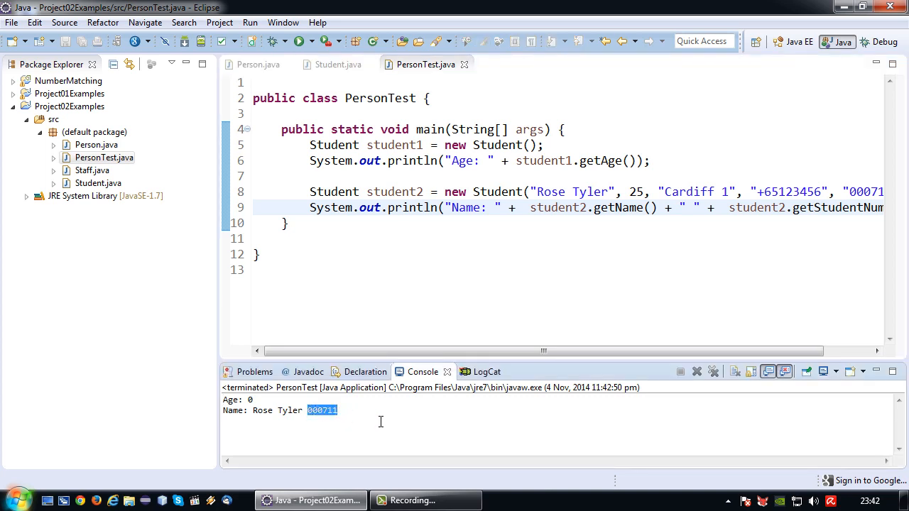